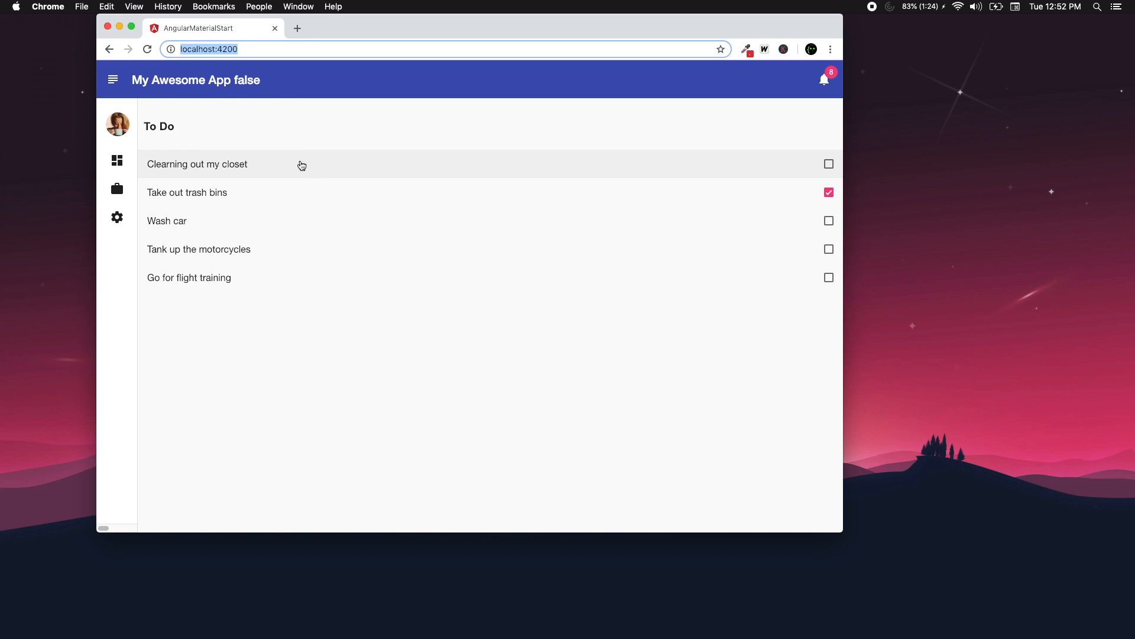
{"action": "mouse_move", "coordinate": [117, 217]}
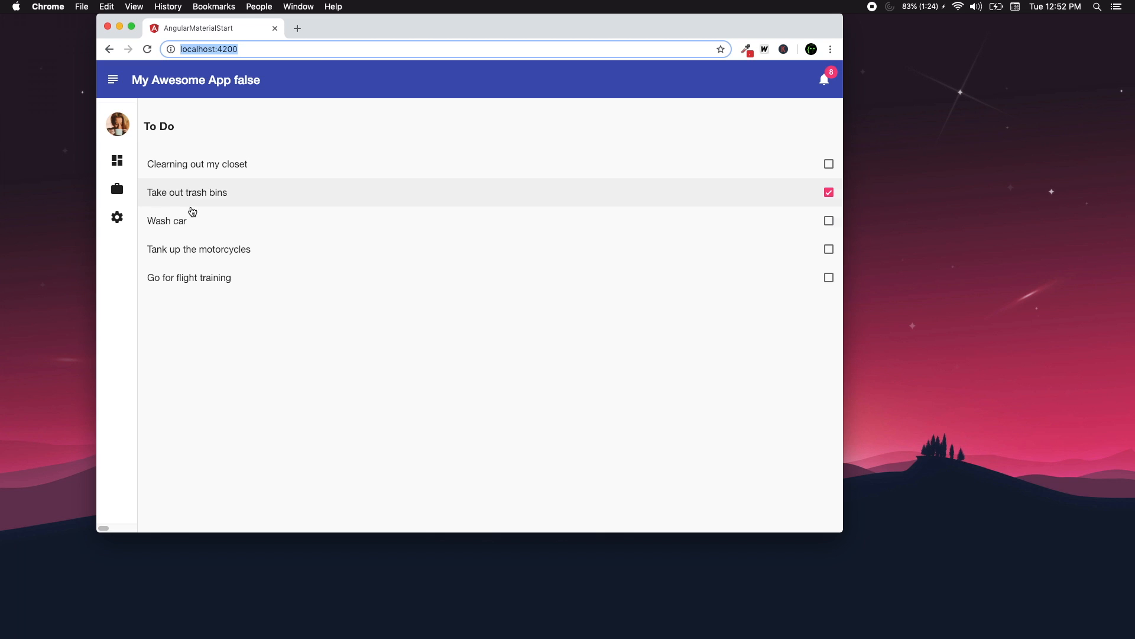
Step: Toggle the side menu a few times, then swap sidenav.toggle() for onToolbarMenuToggle() and save
{"action": "left_click", "coordinate": [113, 79]}
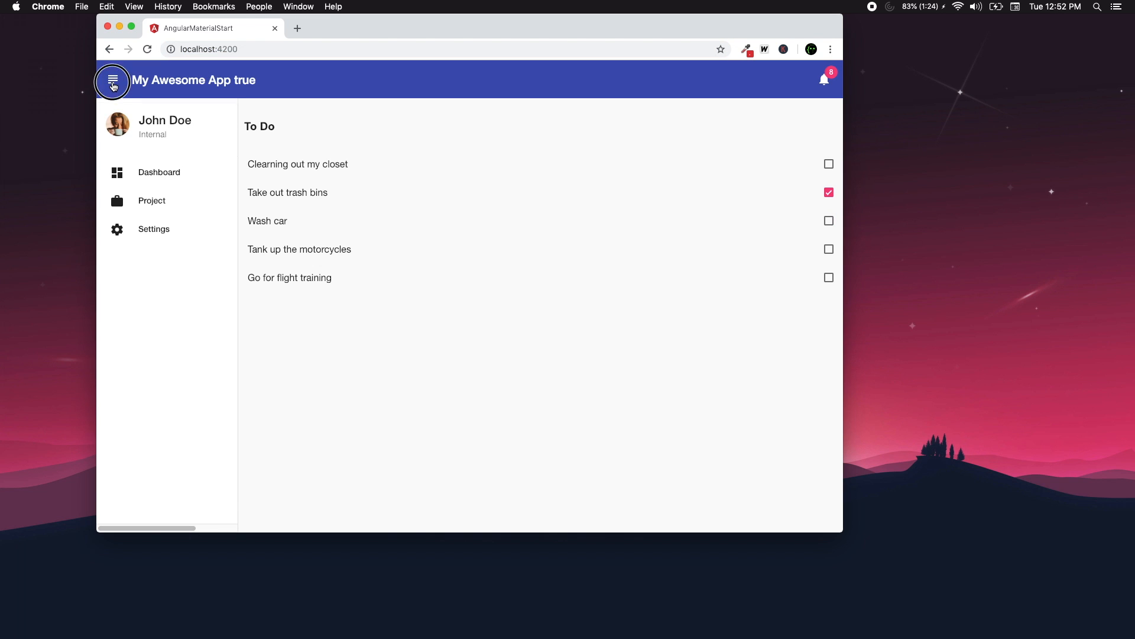
{"action": "left_click", "coordinate": [112, 80]}
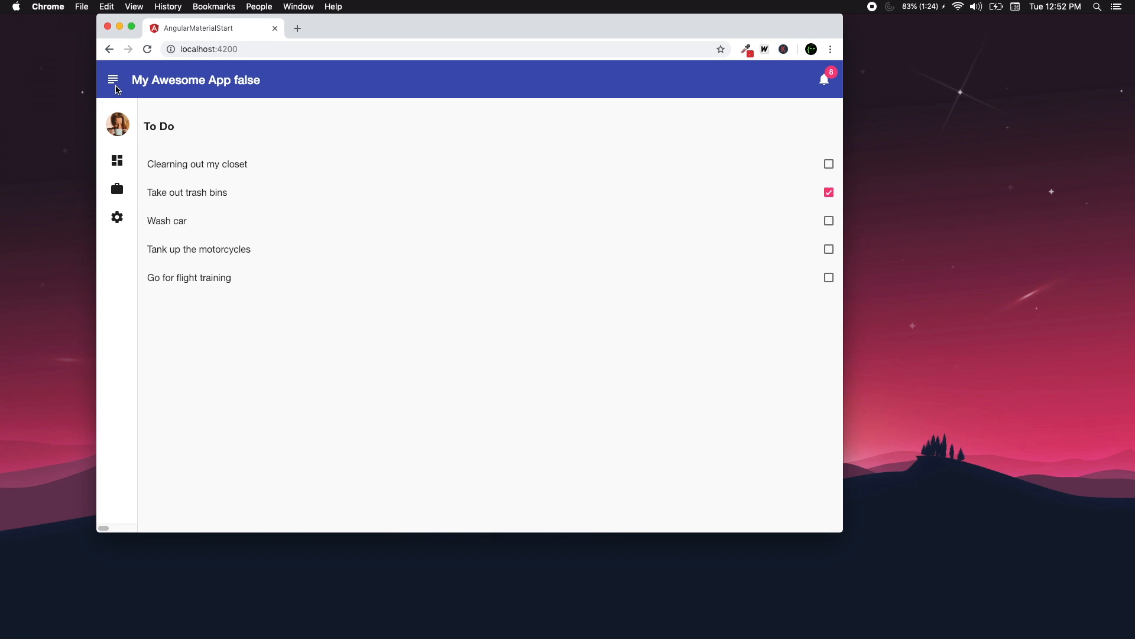
{"action": "left_click", "coordinate": [113, 79]}
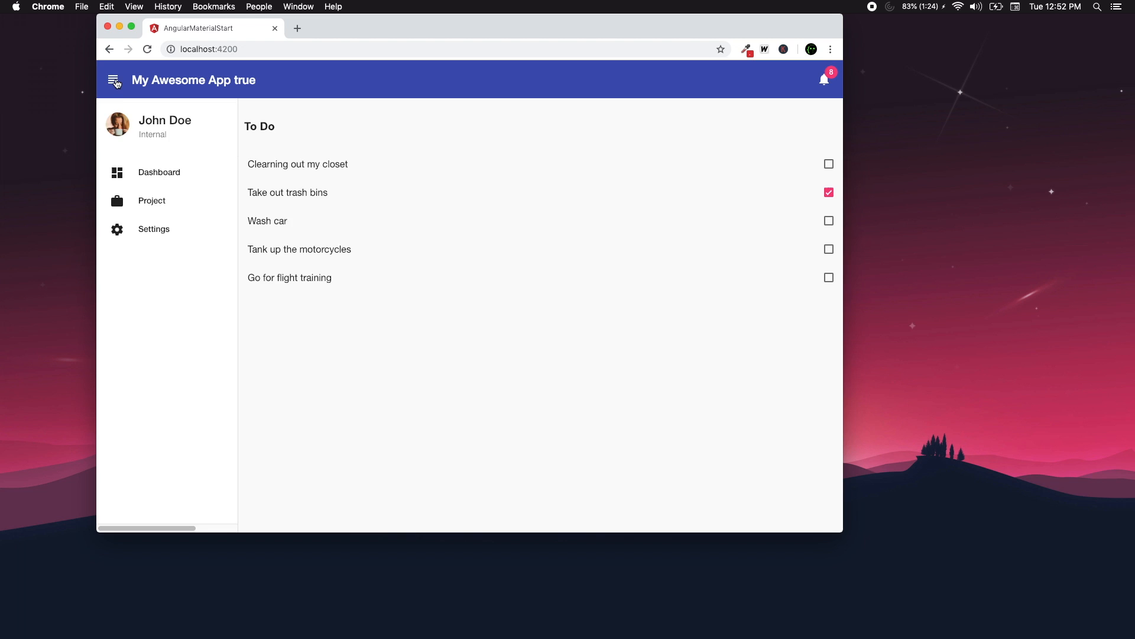
{"action": "left_click", "coordinate": [113, 80]}
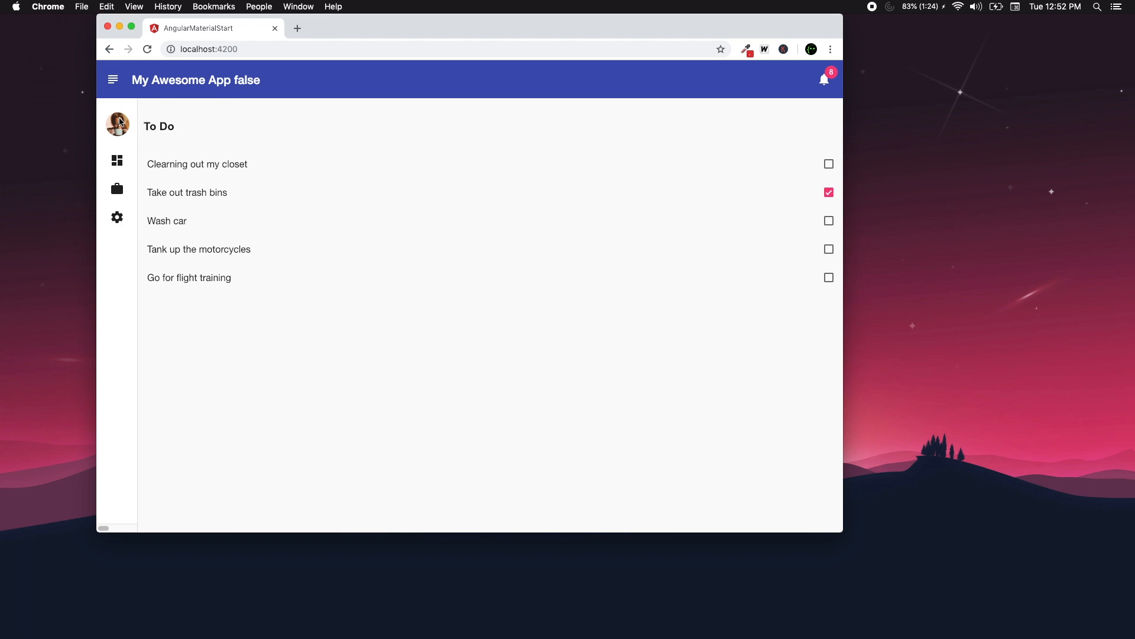
{"action": "mouse_move", "coordinate": [143, 125]}
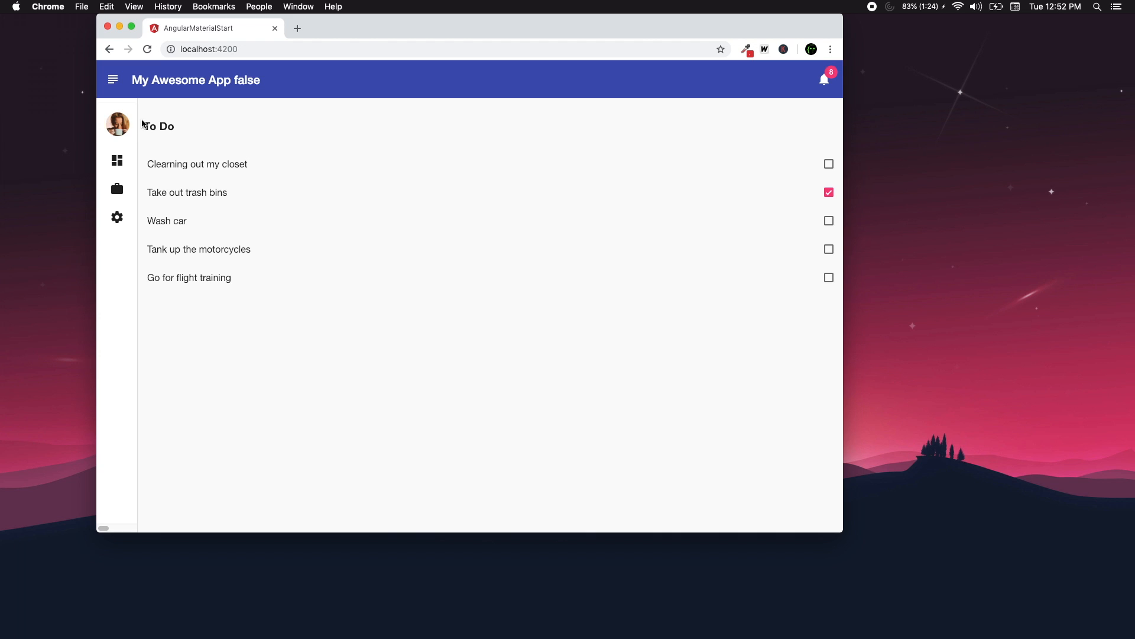
{"action": "left_click", "coordinate": [113, 80]}
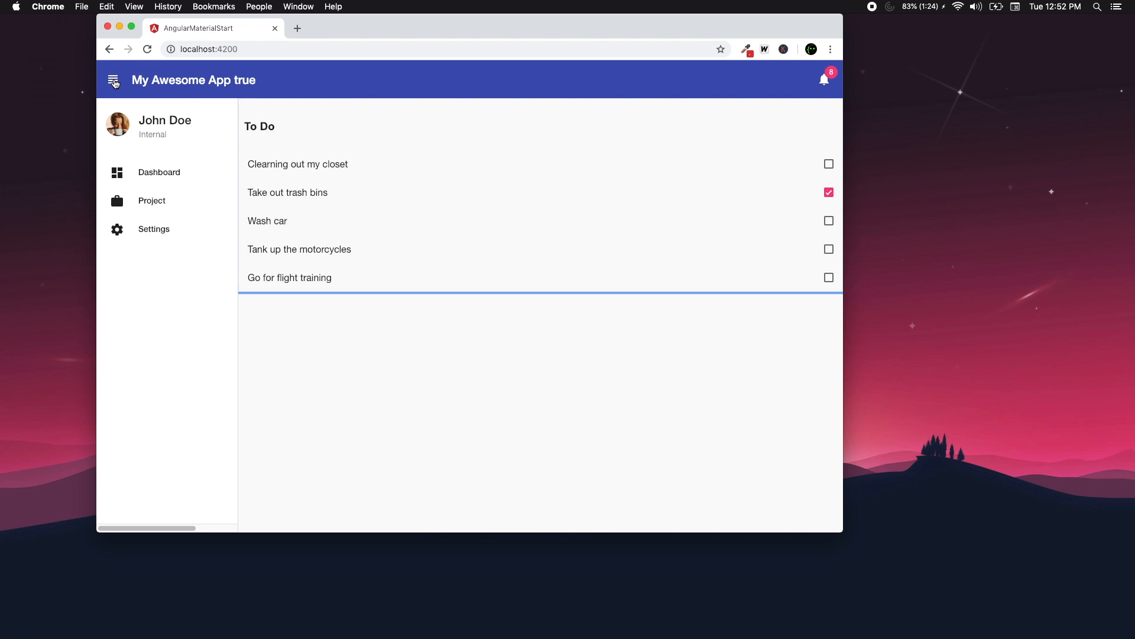
{"action": "left_click", "coordinate": [114, 80]}
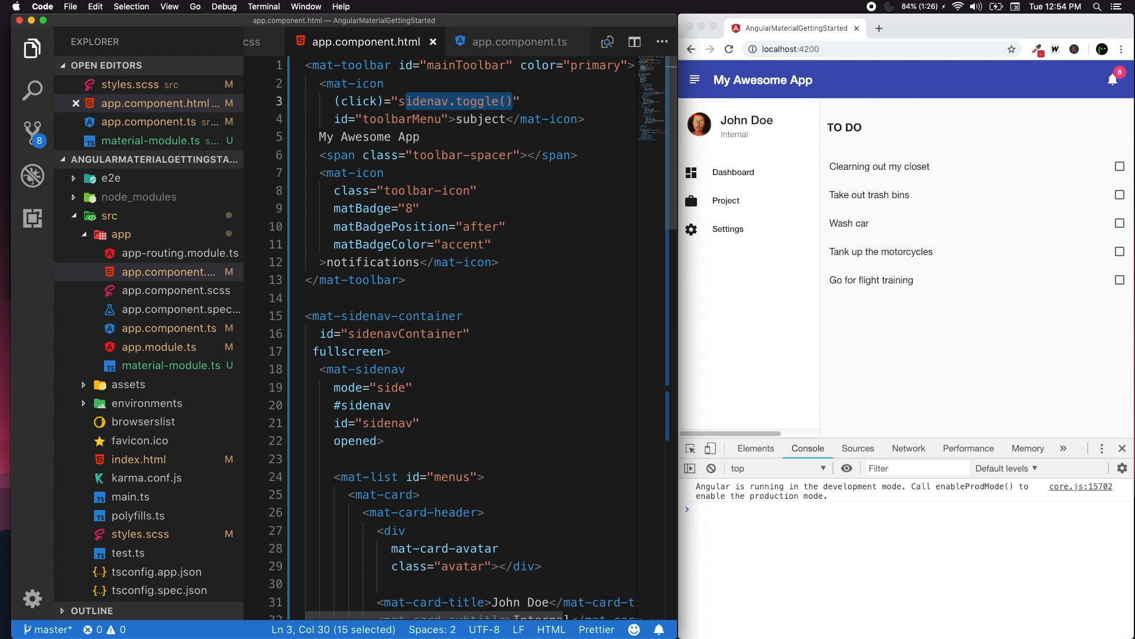
{"action": "type", "text": "onToolbarMenuT"}
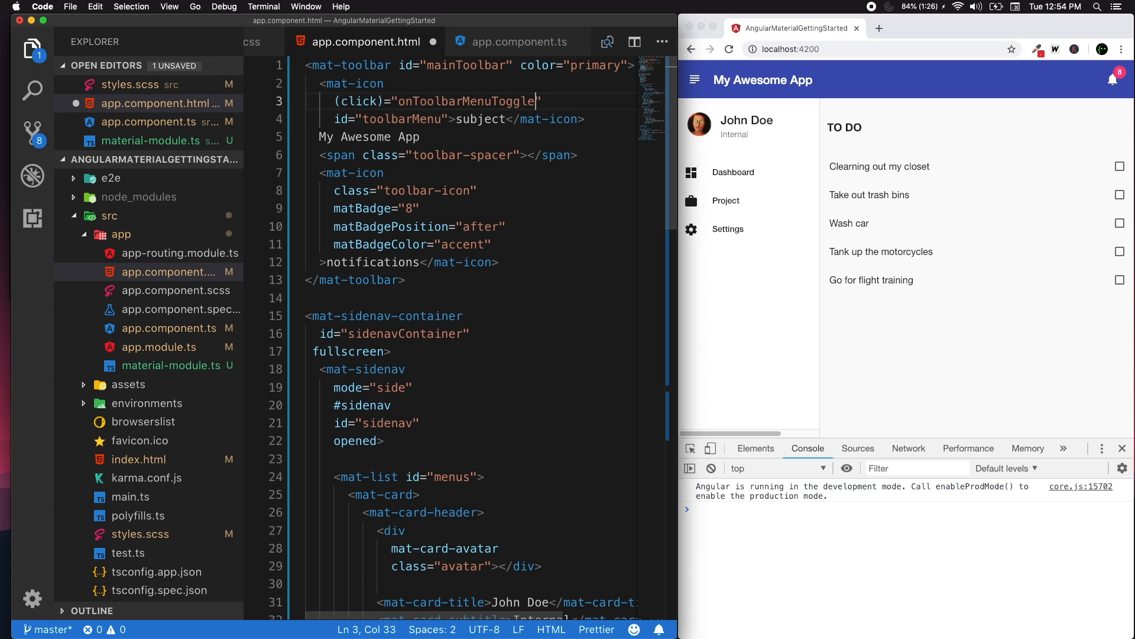
{"action": "type", "text": "()"}
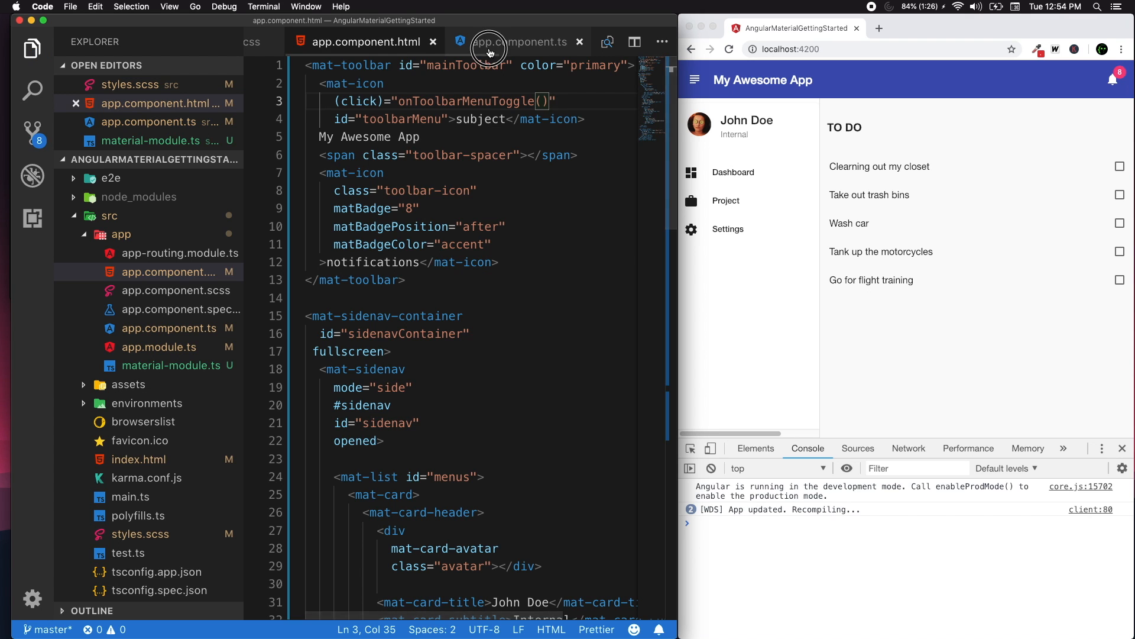
Step: Add onToolbarMenuToggle() { console.log('On toolbar toggled') } below the task array in app.component.ts
{"action": "left_click", "coordinate": [516, 41]}
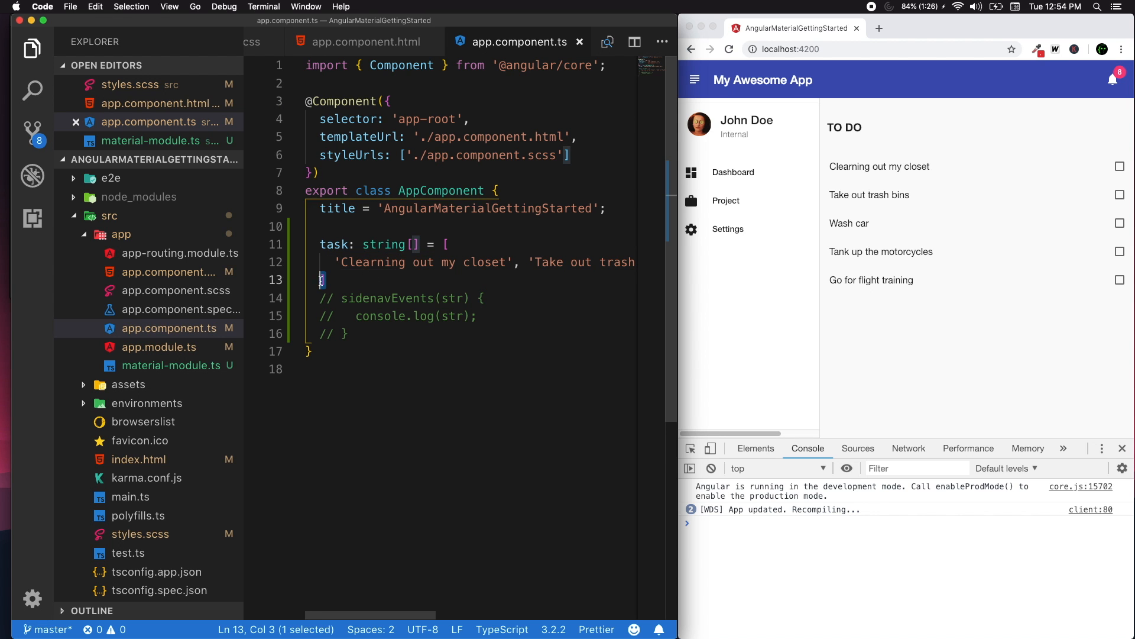
{"action": "key", "text": "enter"}
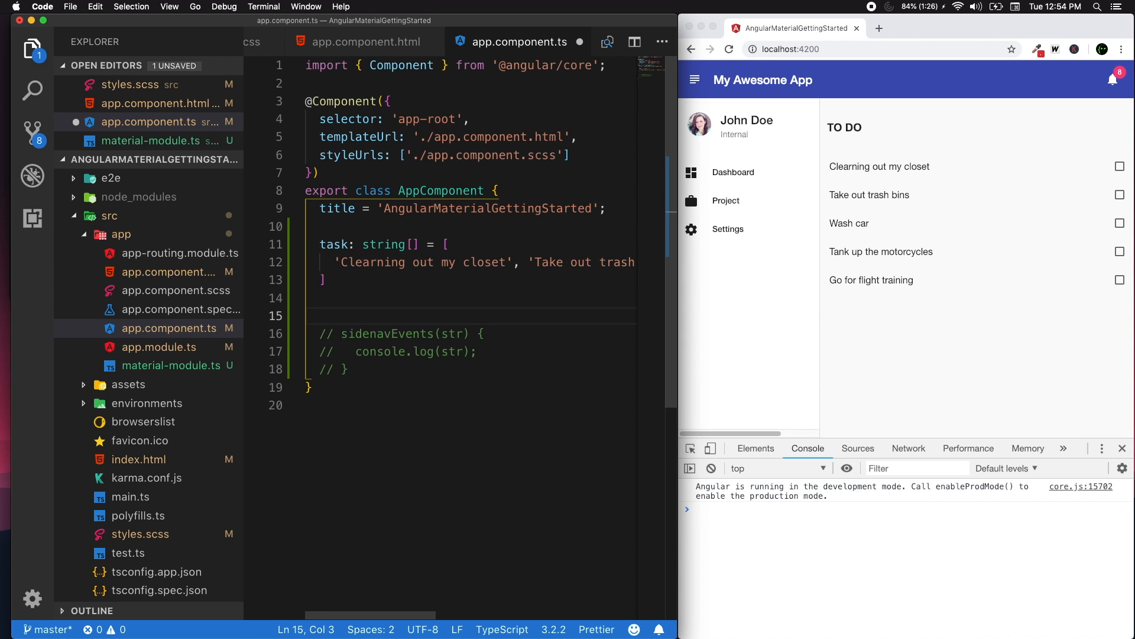
{"action": "type", "text": "onTol"}
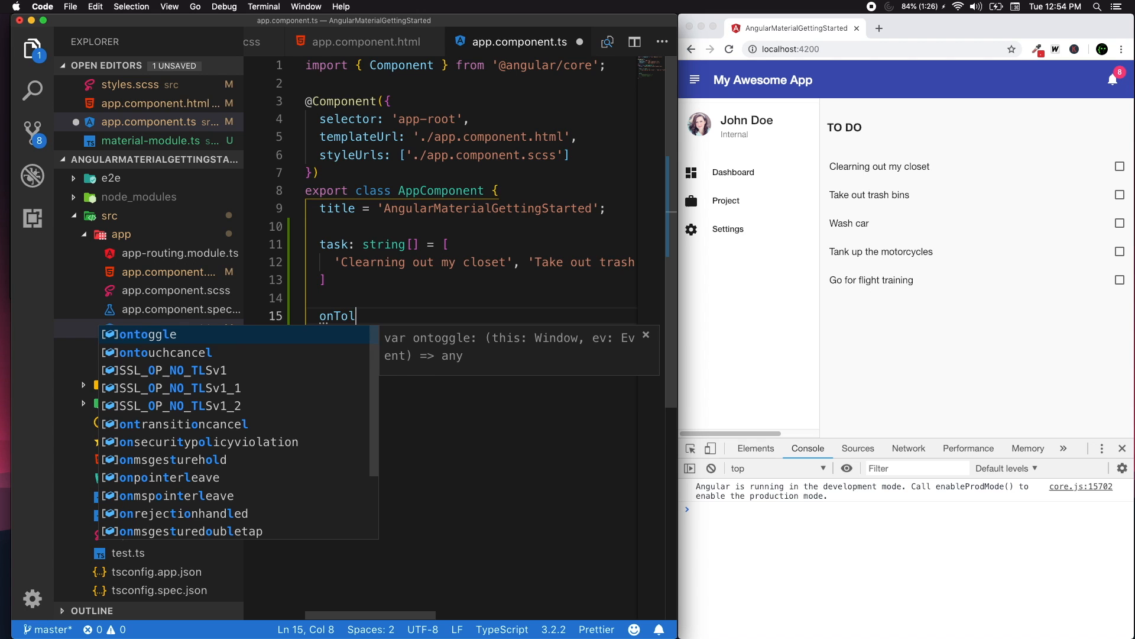
{"action": "left_click", "coordinate": [368, 41]}
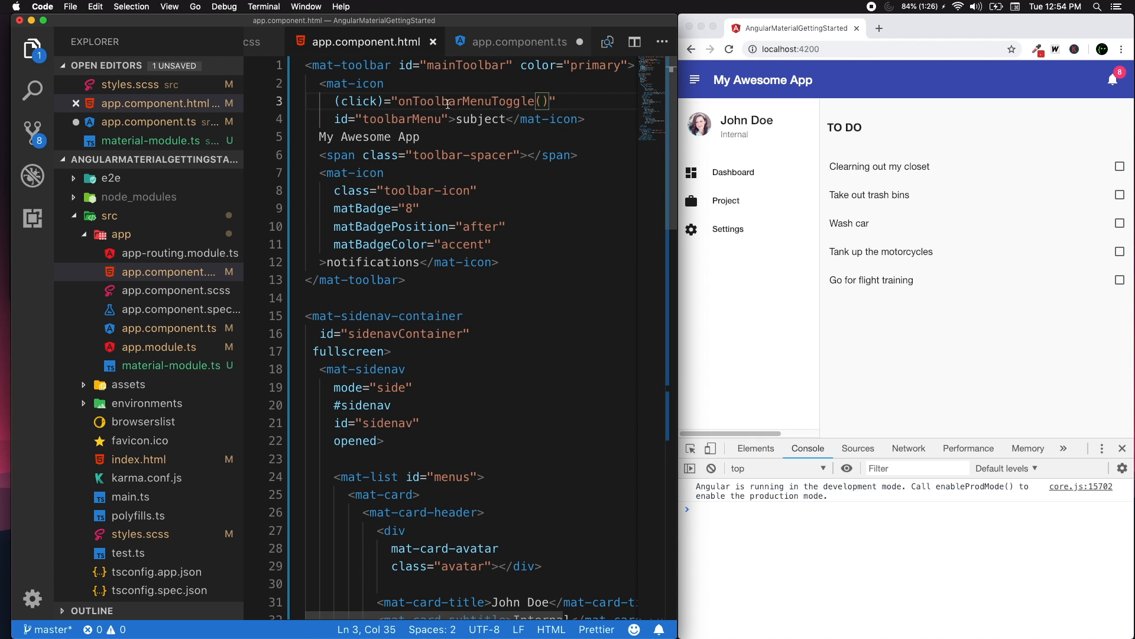
{"action": "left_click", "coordinate": [518, 41]}
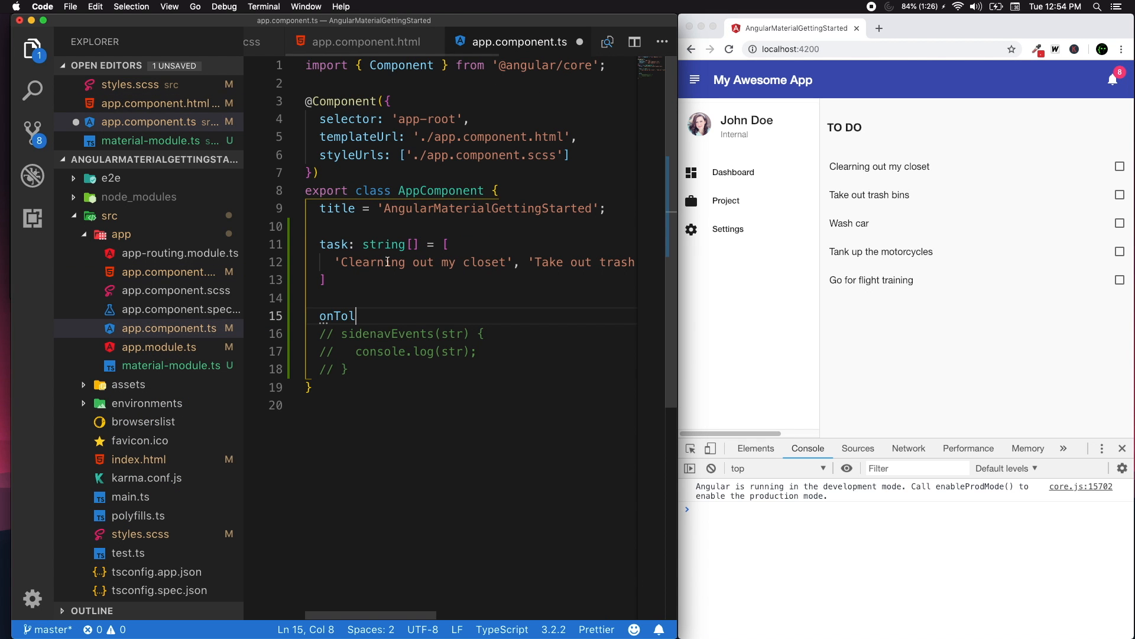
{"action": "type", "text": "olbarMenuToggle"}
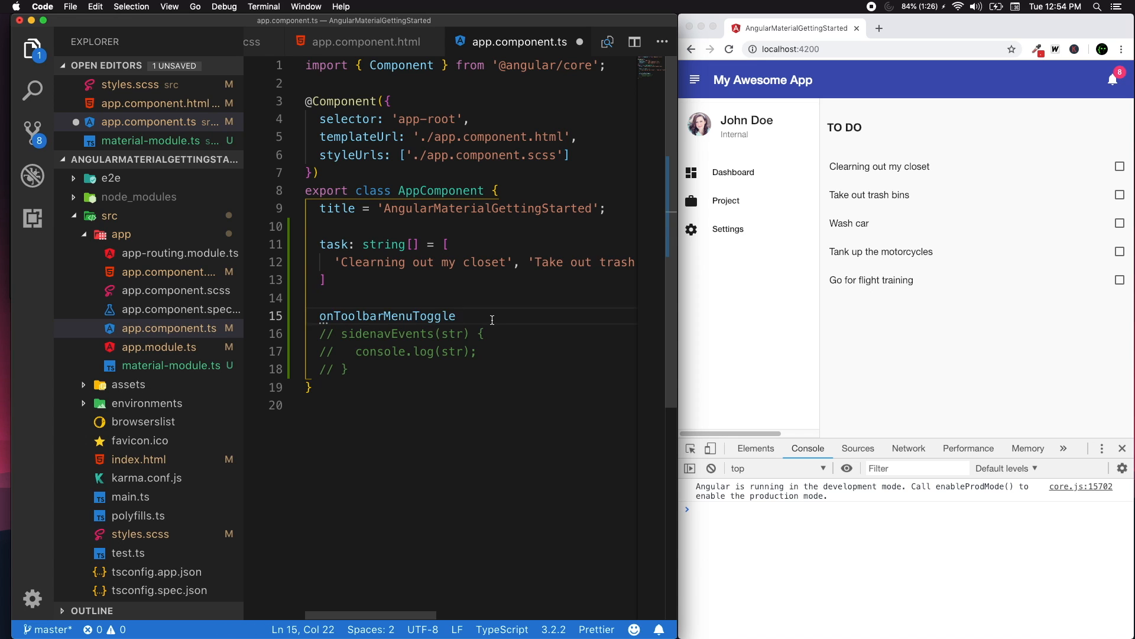
{"action": "type", "text": "() {"}
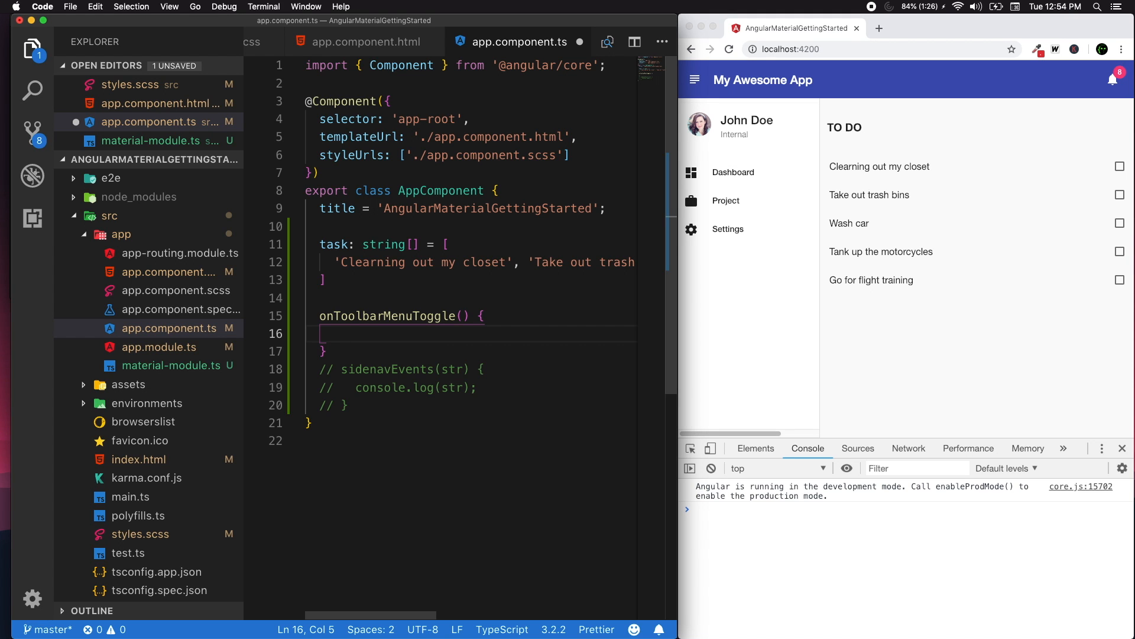
{"action": "type", "text": "console.log()"}
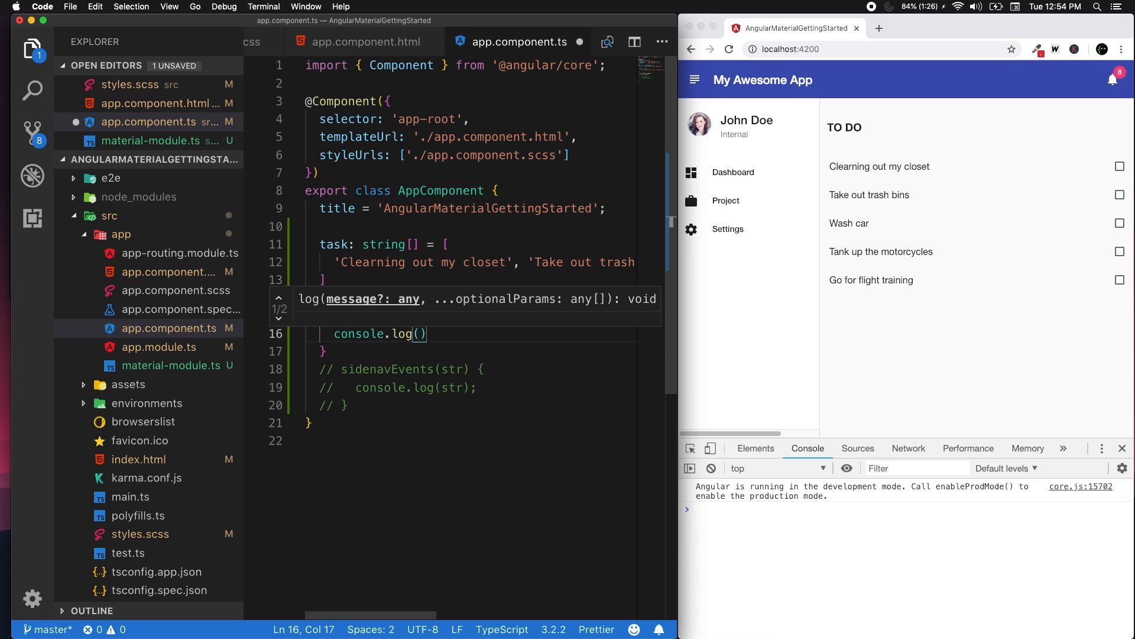
{"action": "type", "text": "'ON '"}
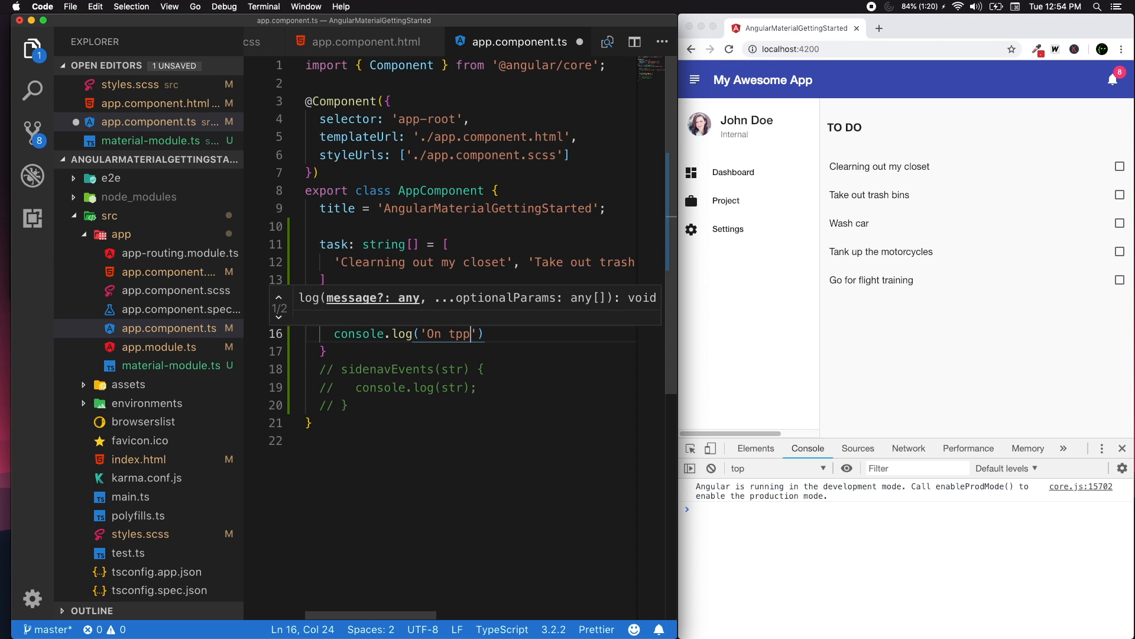
{"action": "type", "text": "oolbar"}
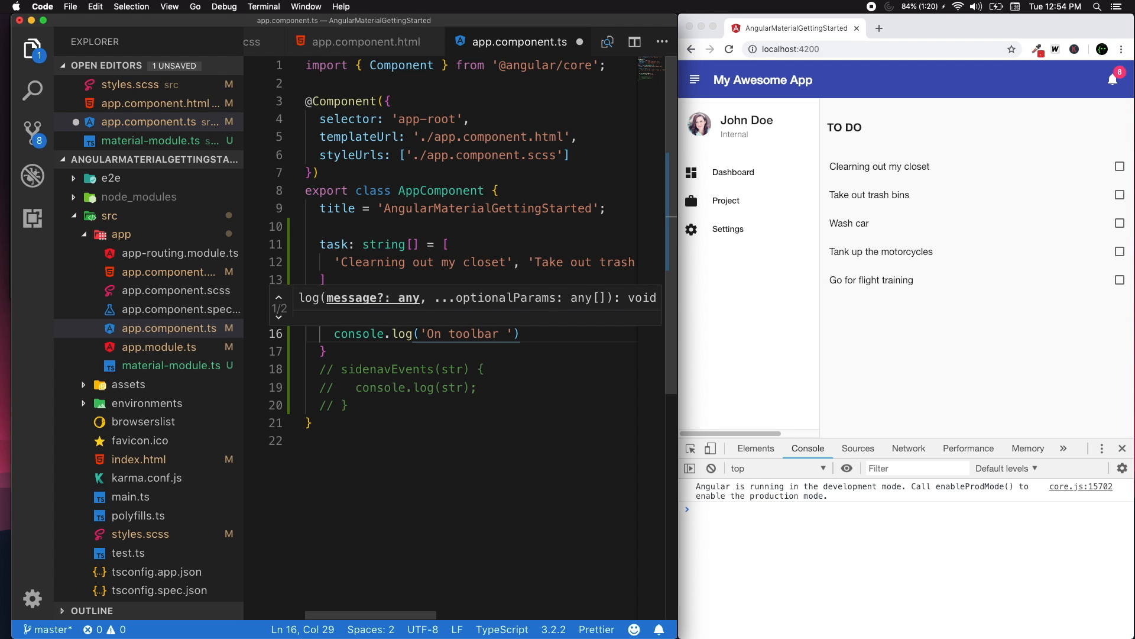
{"action": "type", "text": "toggled"}
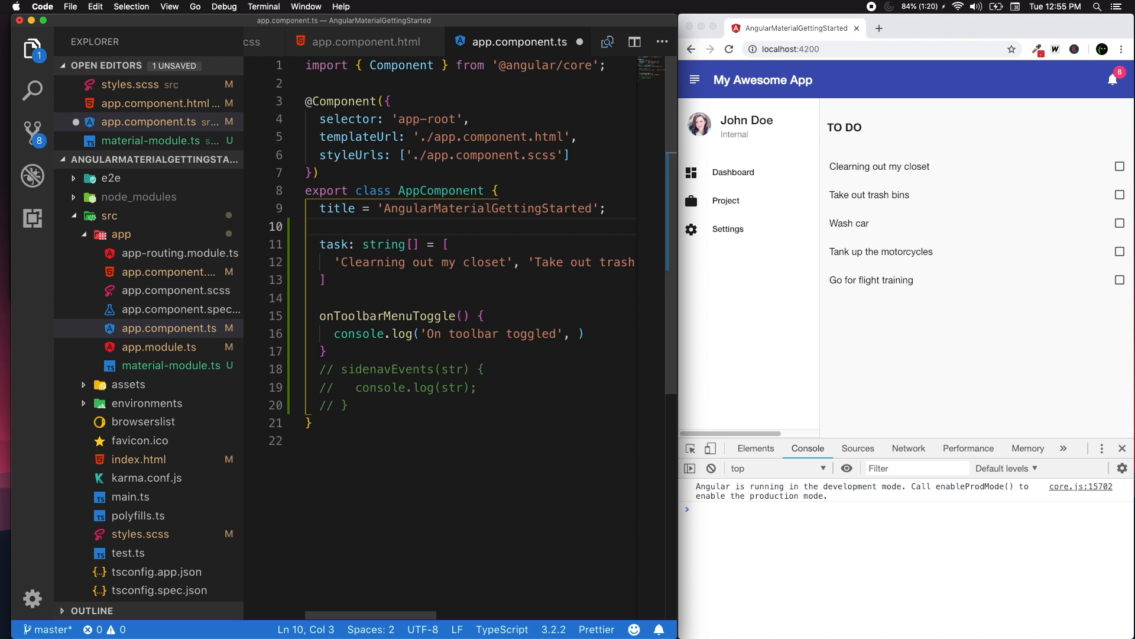
Step: Declare an isMenuOpen = true property under title
{"action": "key", "text": "Enter"}
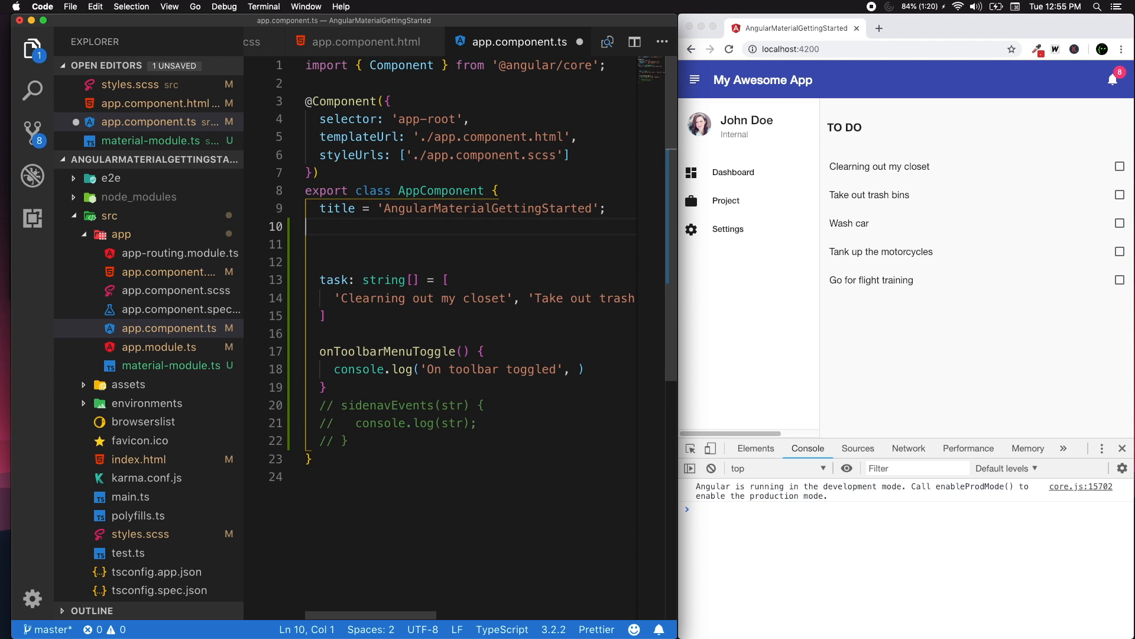
{"action": "type", "text": "isMe"}
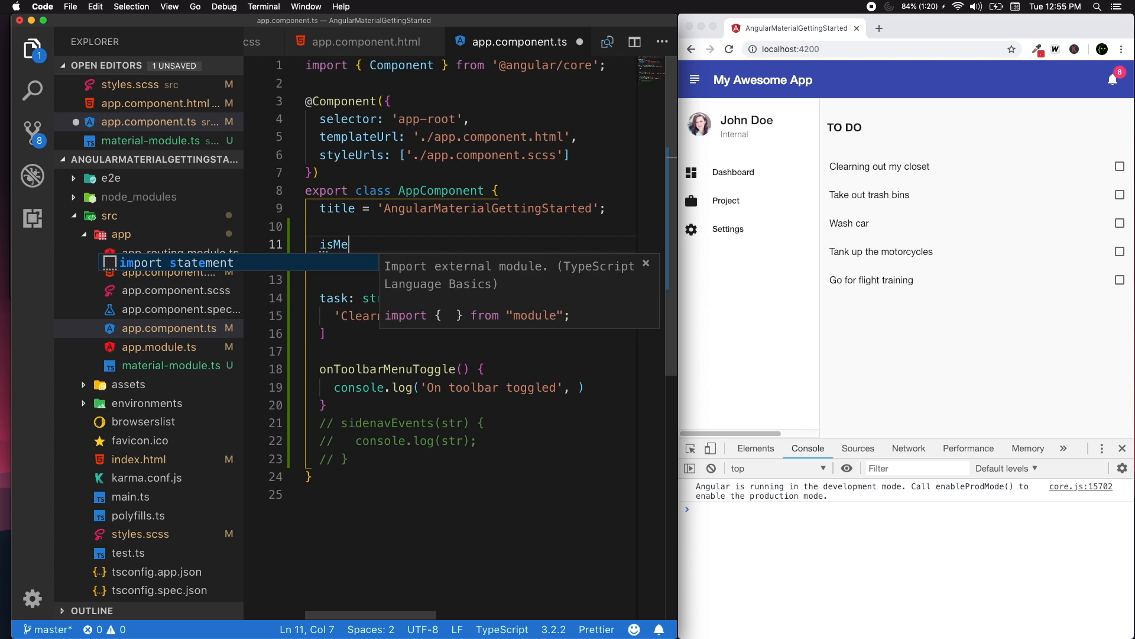
{"action": "type", "text": "nuOpen ="}
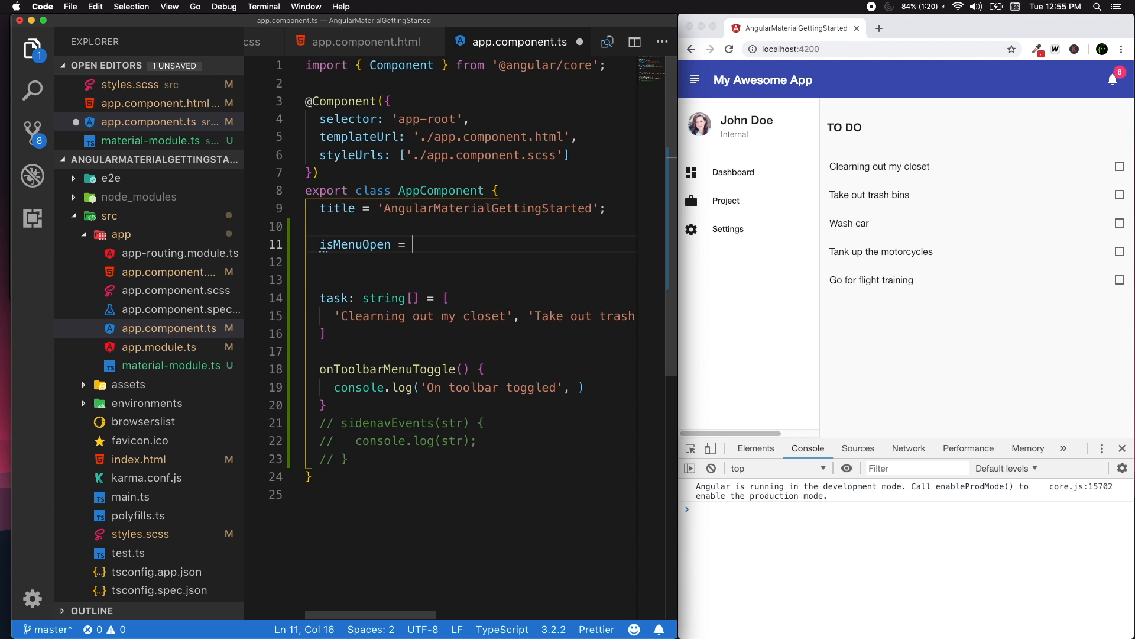
{"action": "type", "text": "tue"}
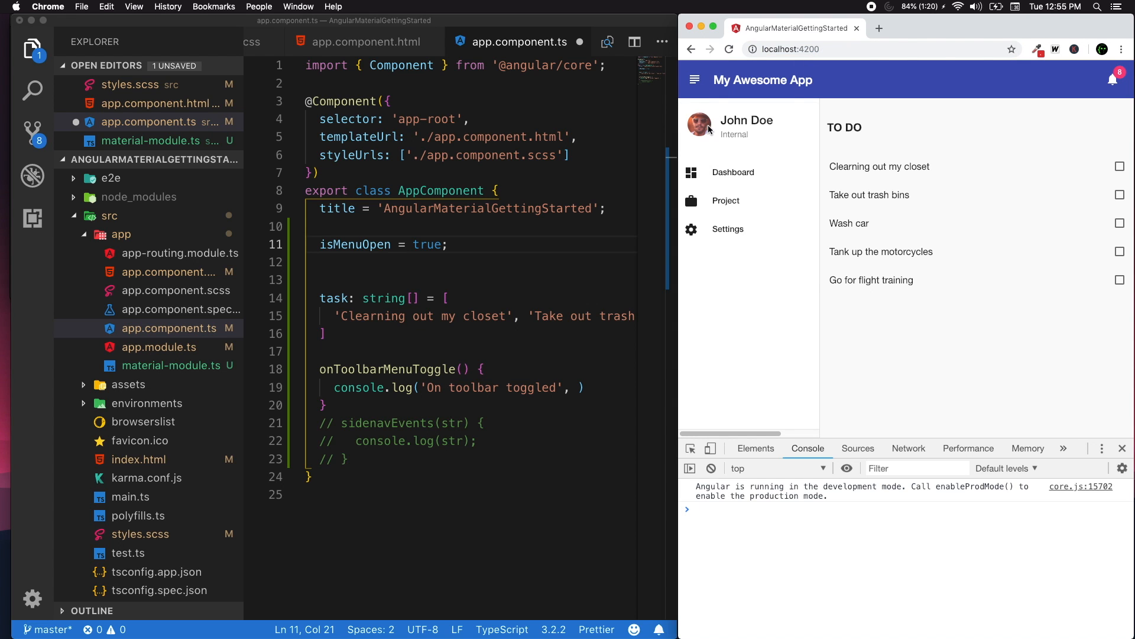
Step: Add this.isMenuOpen as a second console.log argument in onToolbarMenuToggle()
{"action": "left_click", "coordinate": [438, 370]}
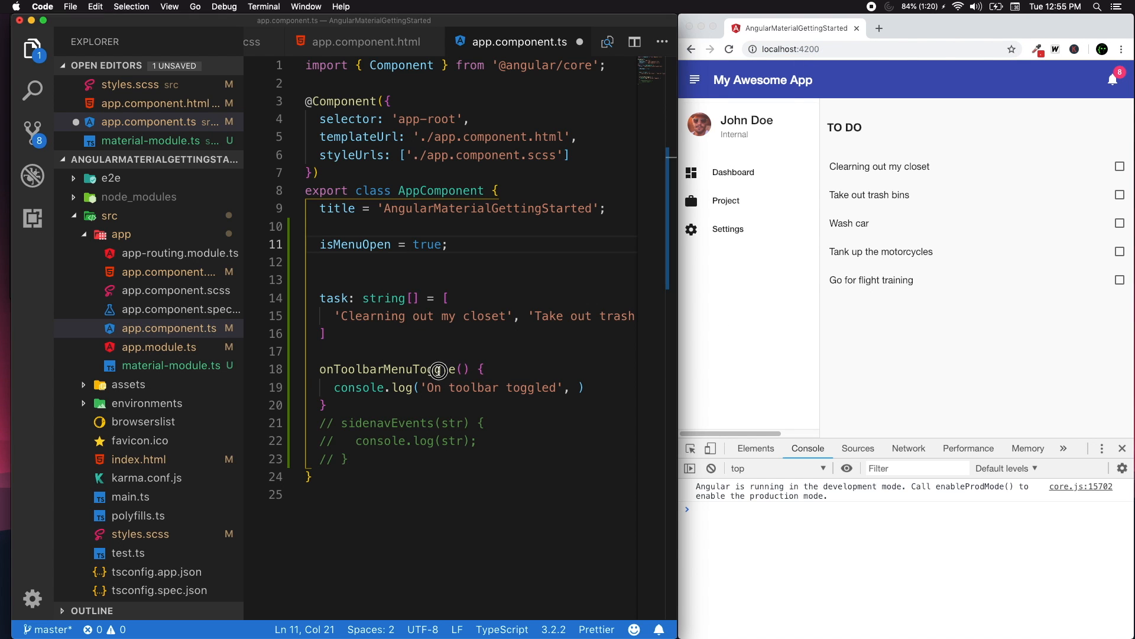
{"action": "left_click", "coordinate": [570, 388]}
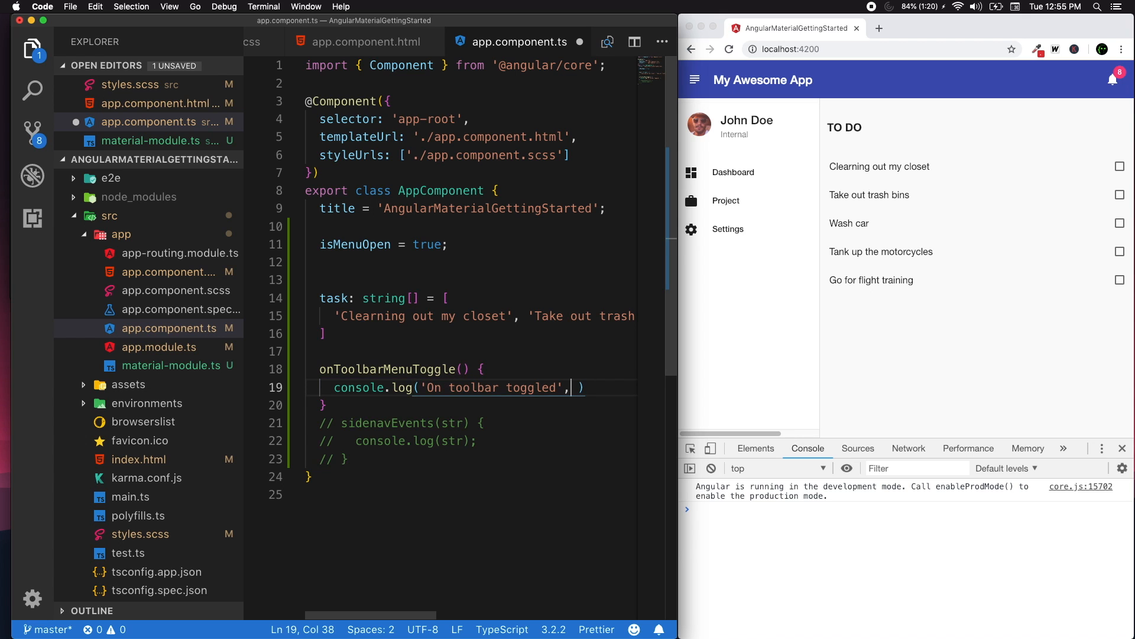
{"action": "type", "text": "this.isMenuOpen"}
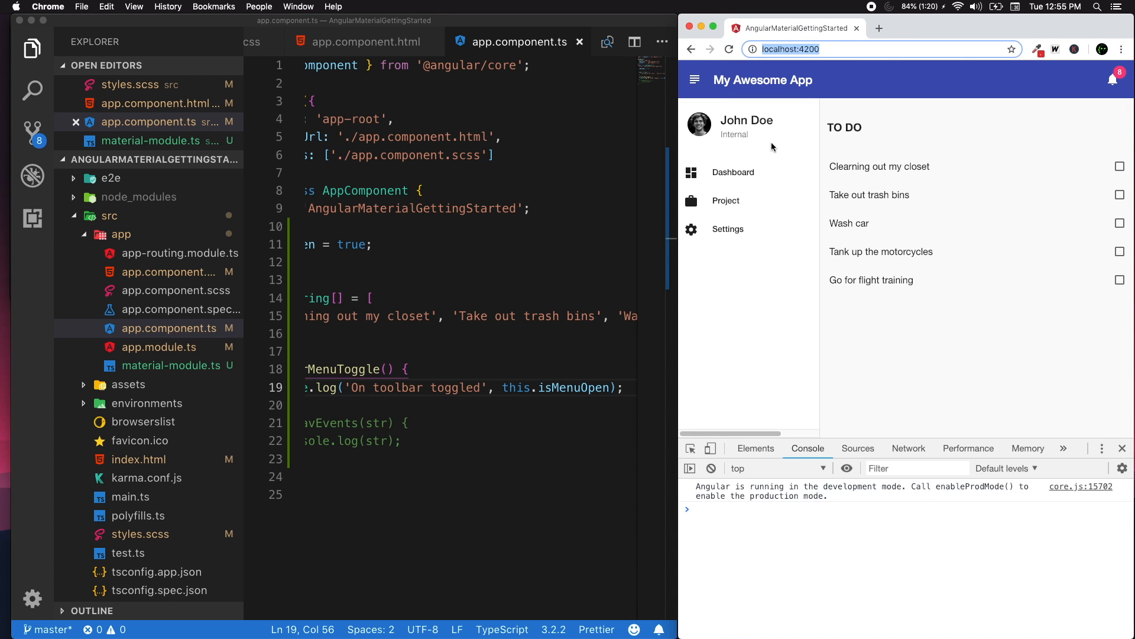
Step: Click the app's hamburger icon to see 'On toolbar toggled true', then start a this.isMenuOpen assignment
{"action": "left_click", "coordinate": [694, 80]}
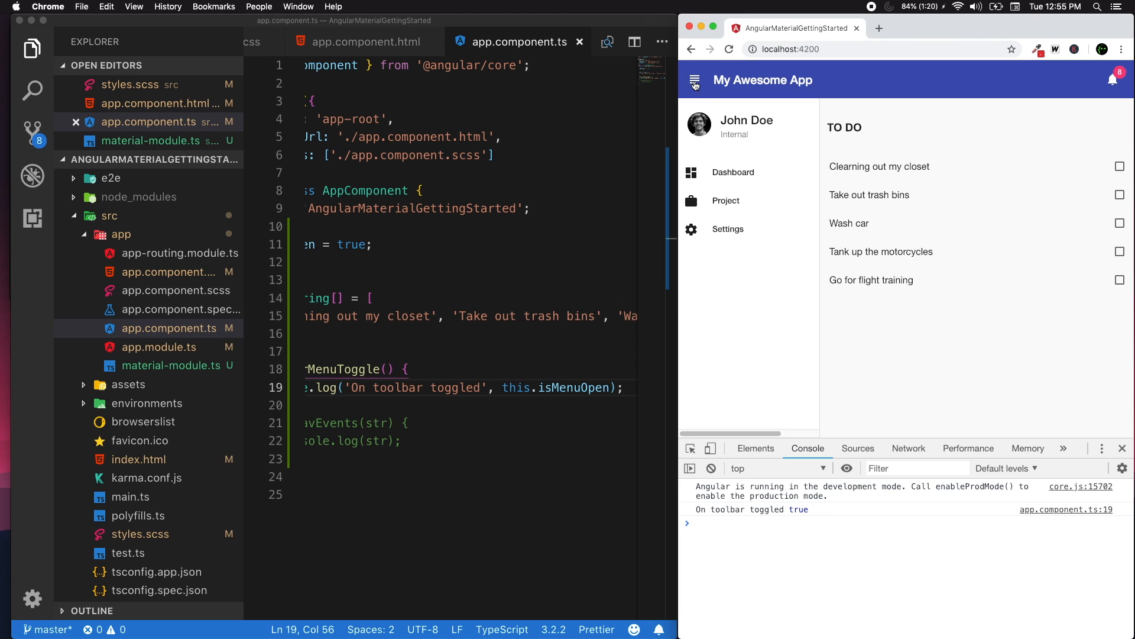
{"action": "mouse_move", "coordinate": [701, 87]}
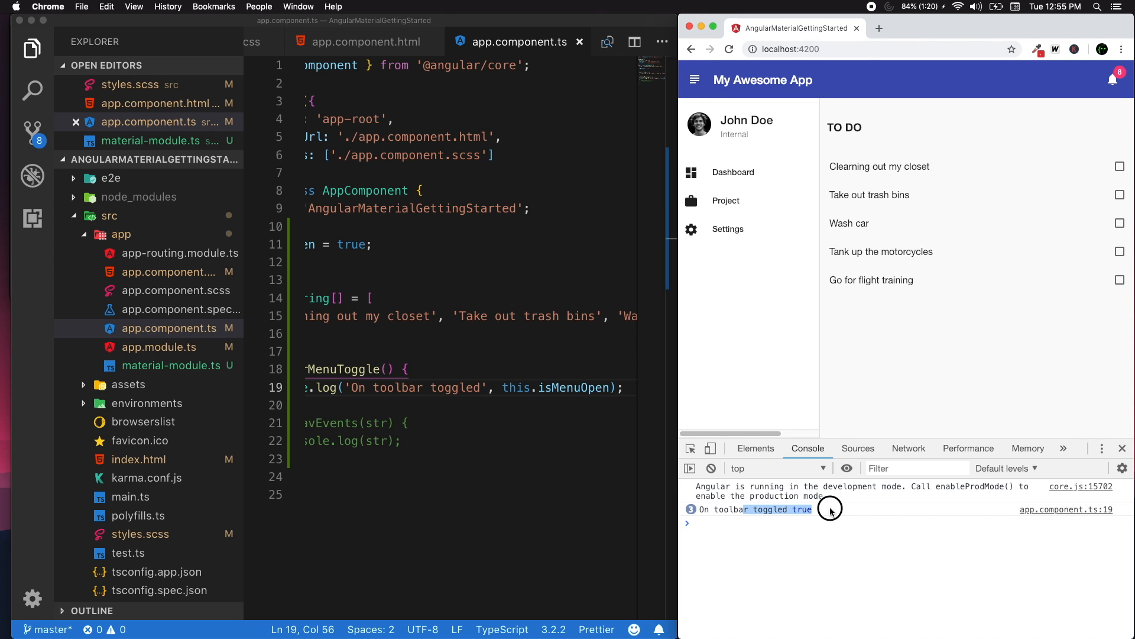
{"action": "left_click", "coordinate": [397, 391]}
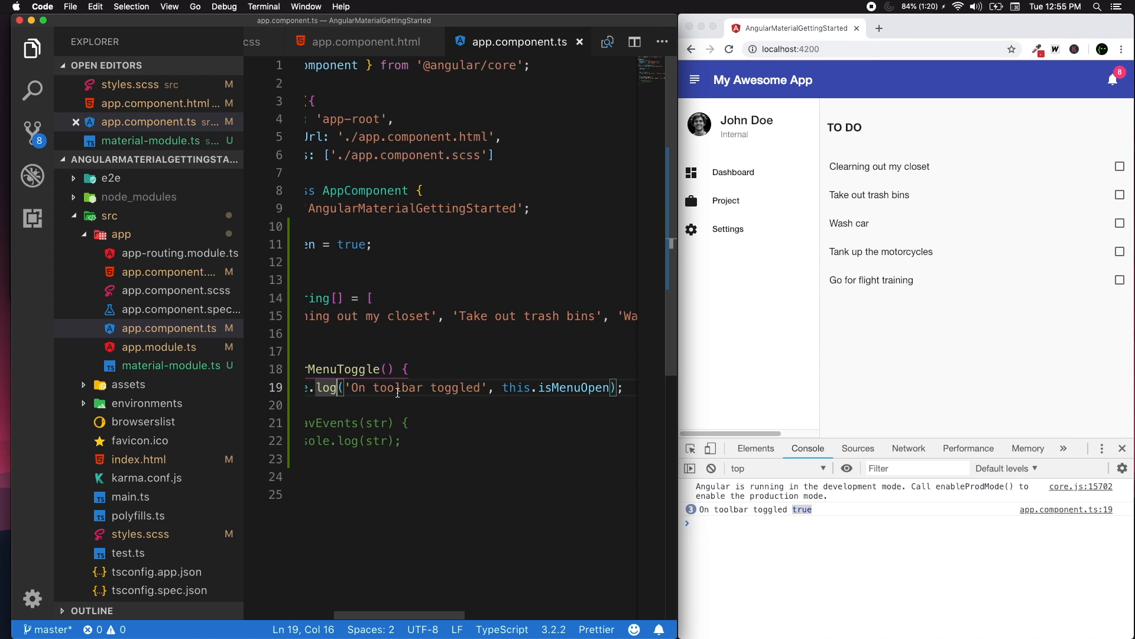
{"action": "type", "text": "this.isMenuOpen ="}
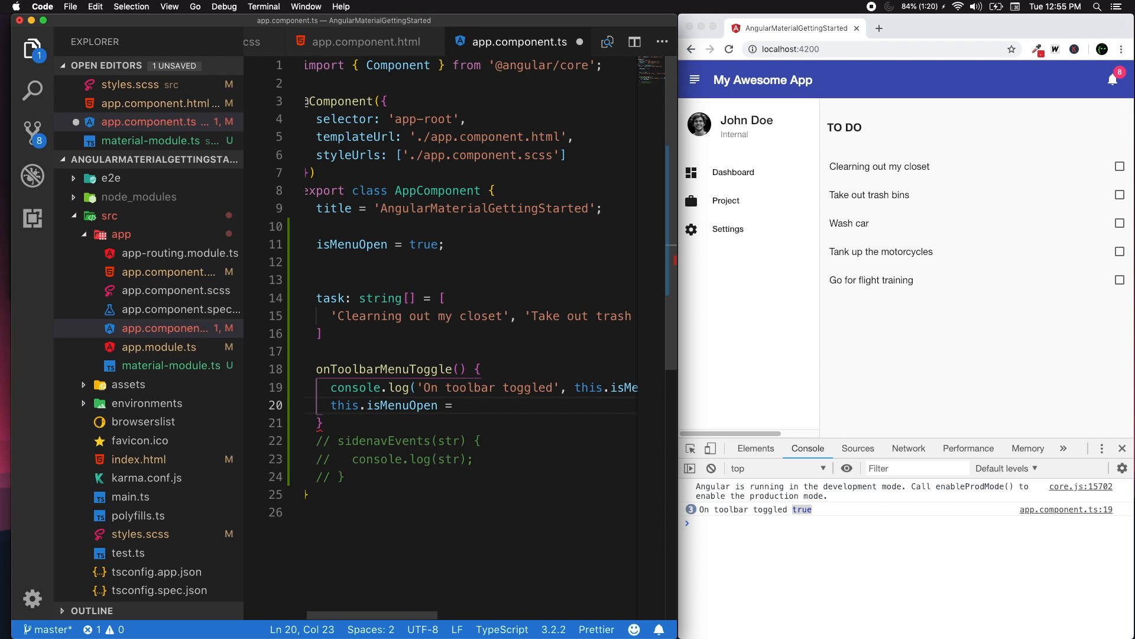
Step: Complete line 20 as this.isMenuOpen = !this.isMenuOpen; and save
{"action": "type", "text": "!this.isMenuOpen."}
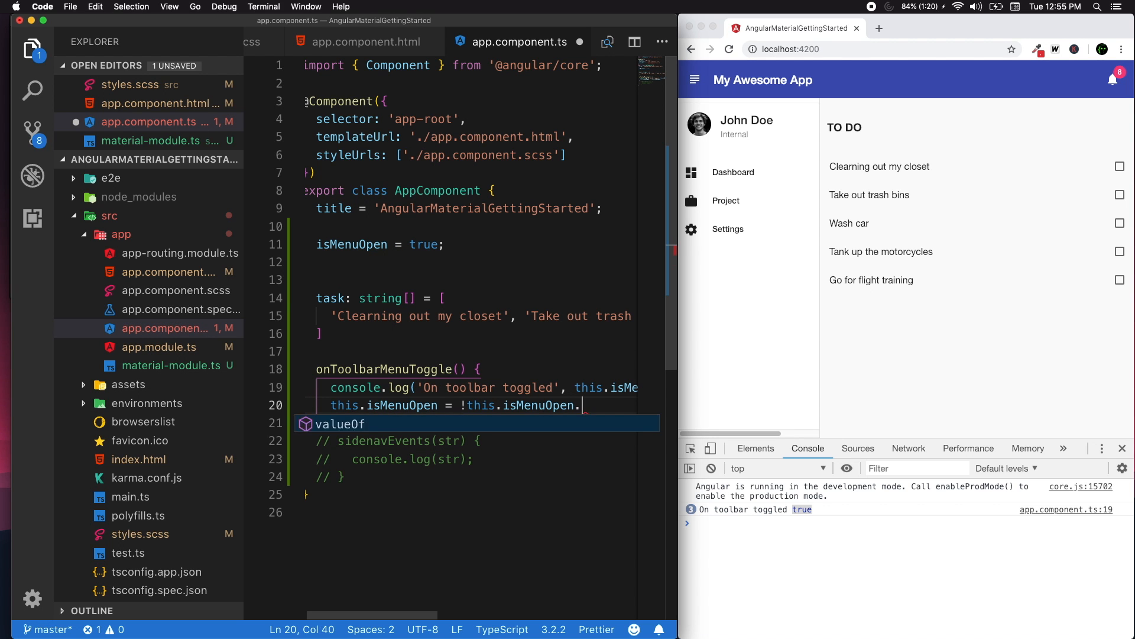
{"action": "type", "text": ";"}
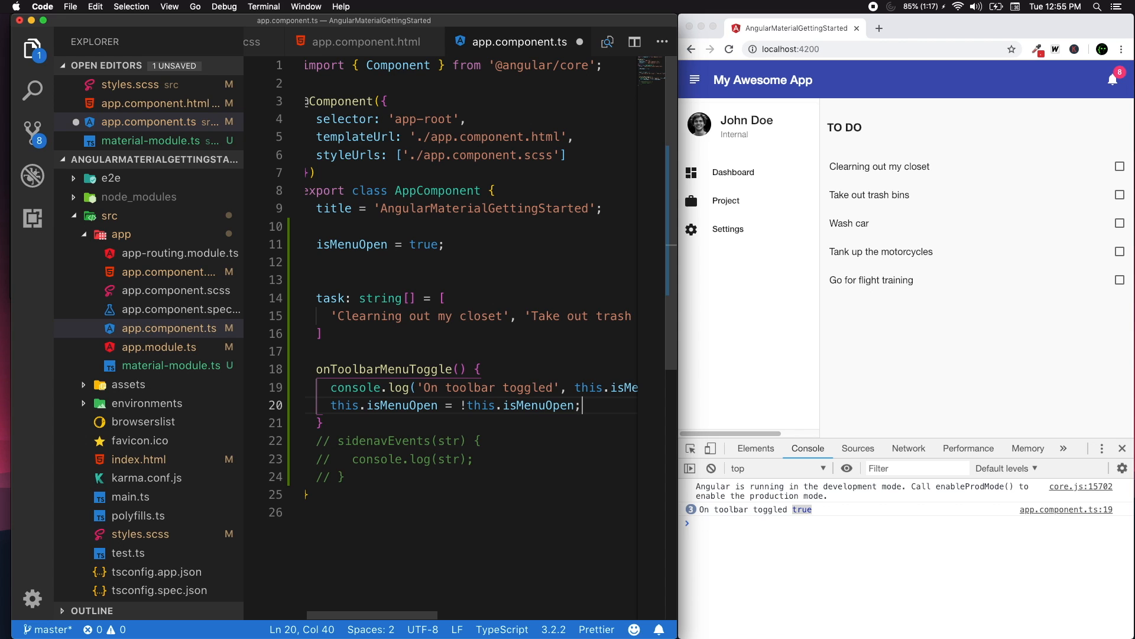
{"action": "left_click", "coordinate": [729, 49]}
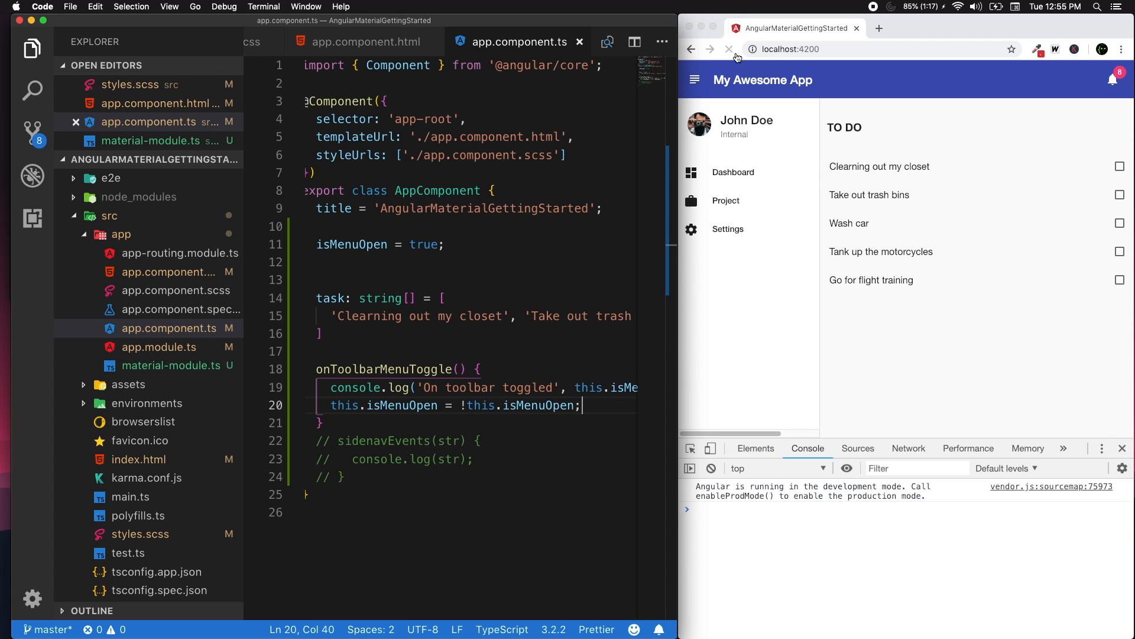
Step: Click the app menu repeatedly in Chrome to confirm the console alternates true and false
{"action": "left_click", "coordinate": [694, 80]}
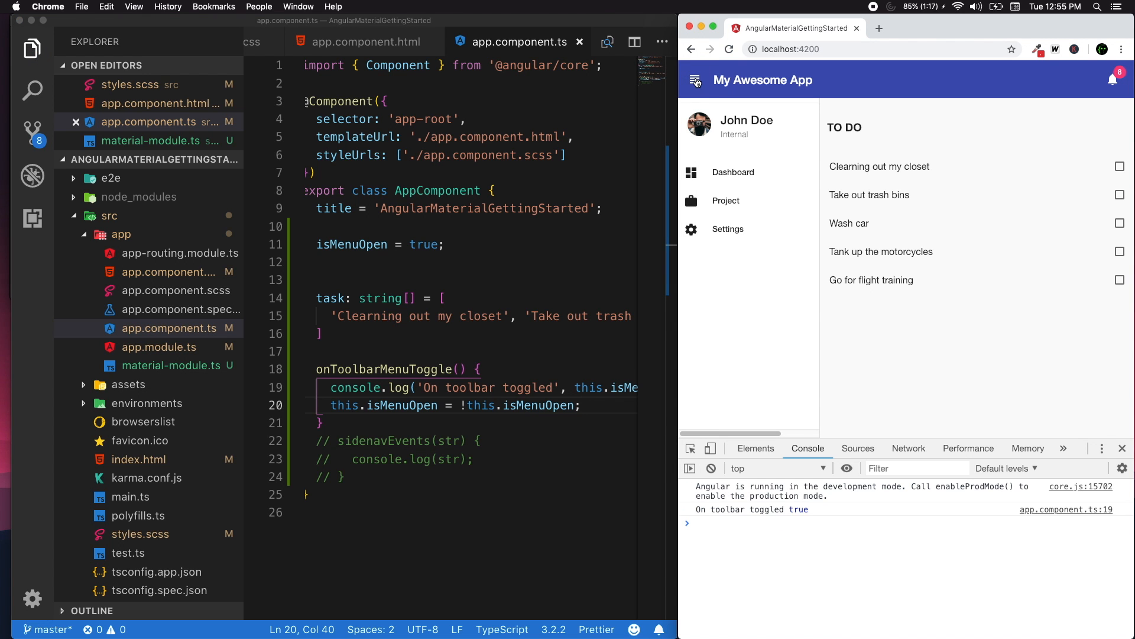
{"action": "left_click", "coordinate": [696, 80]}
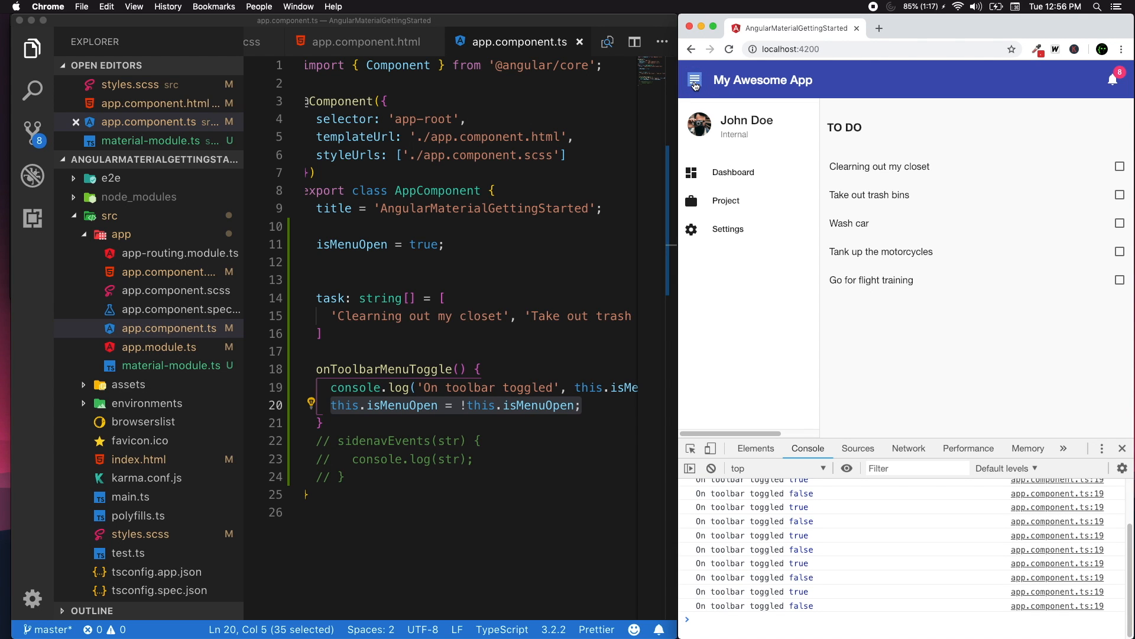
{"action": "left_click", "coordinate": [693, 80]}
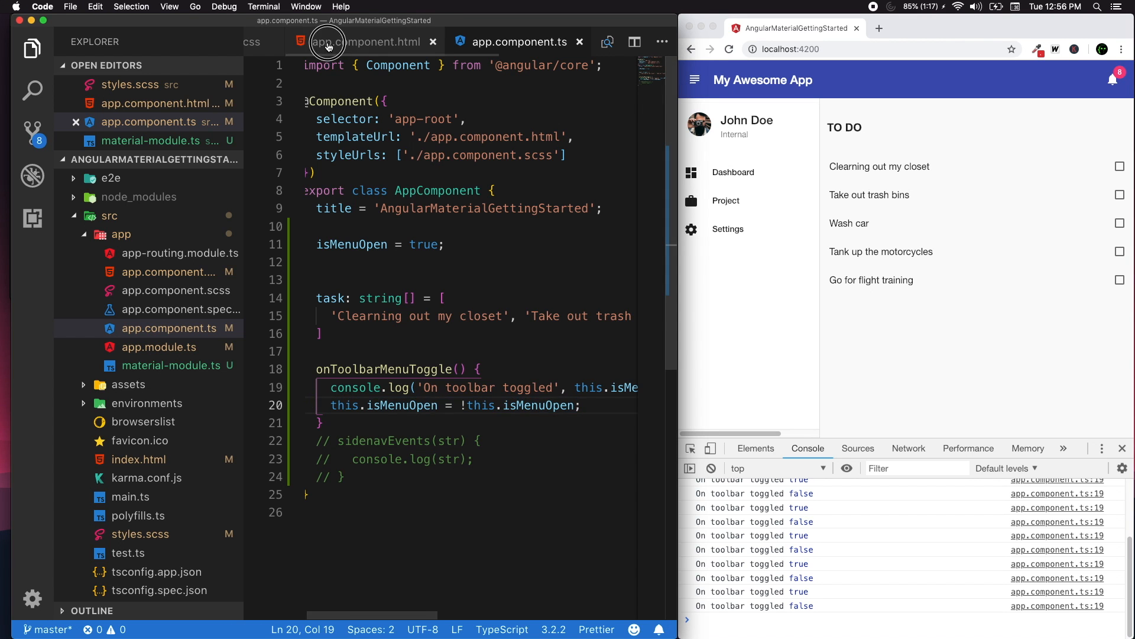
{"action": "left_click", "coordinate": [365, 41]}
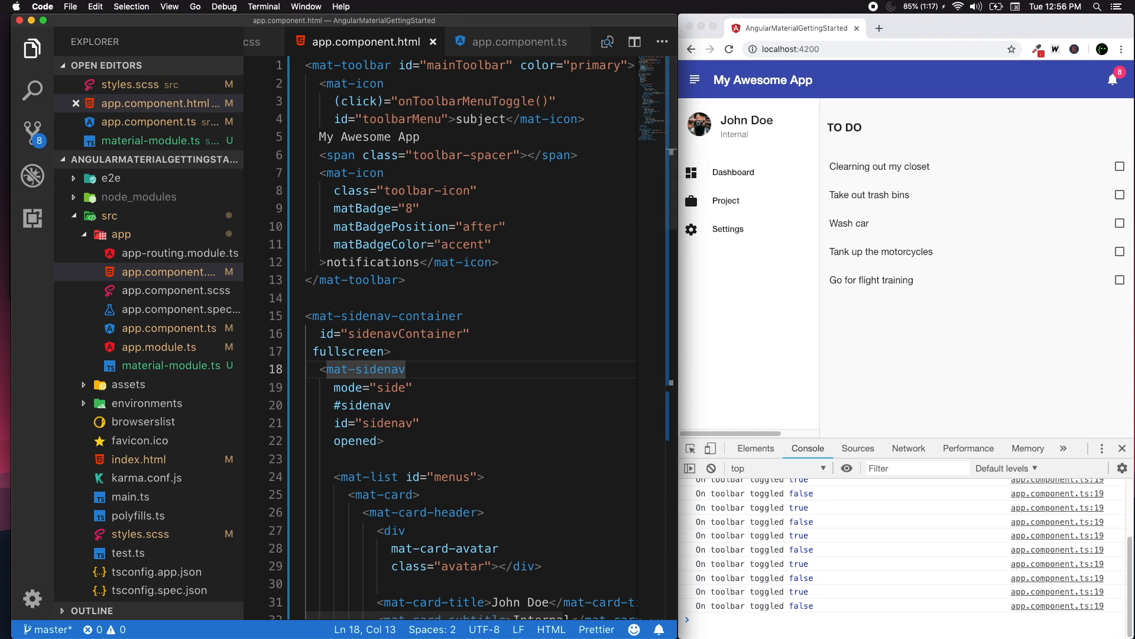
{"action": "mouse_move", "coordinate": [416, 312]}
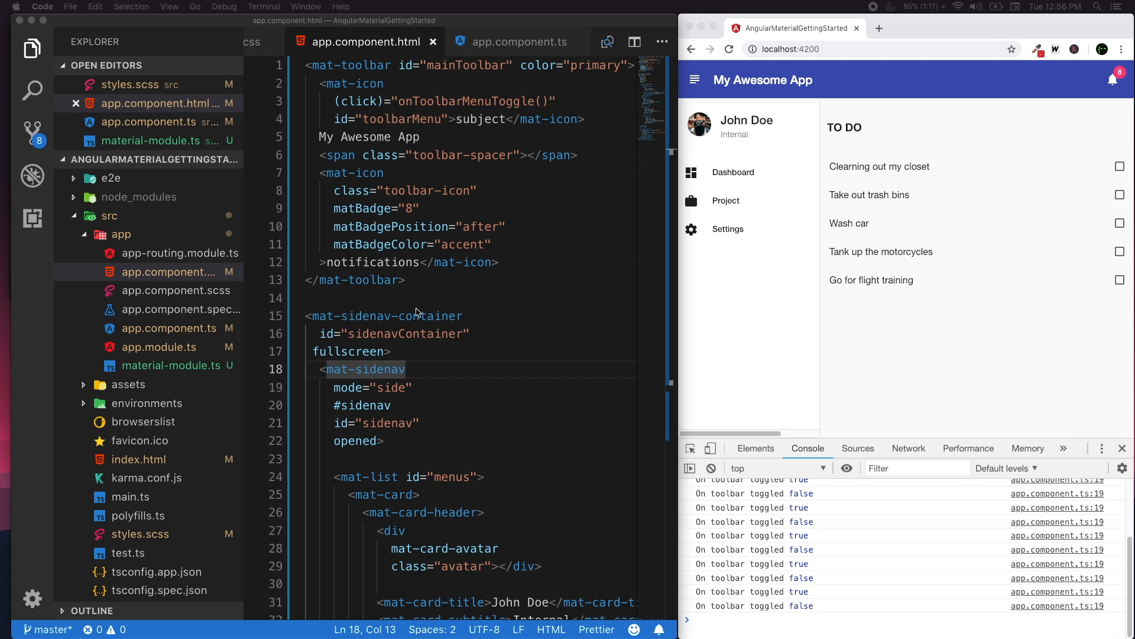
Step: Insert a blank line before the opened attribute on mat-sidenav
{"action": "left_click", "coordinate": [445, 351]}
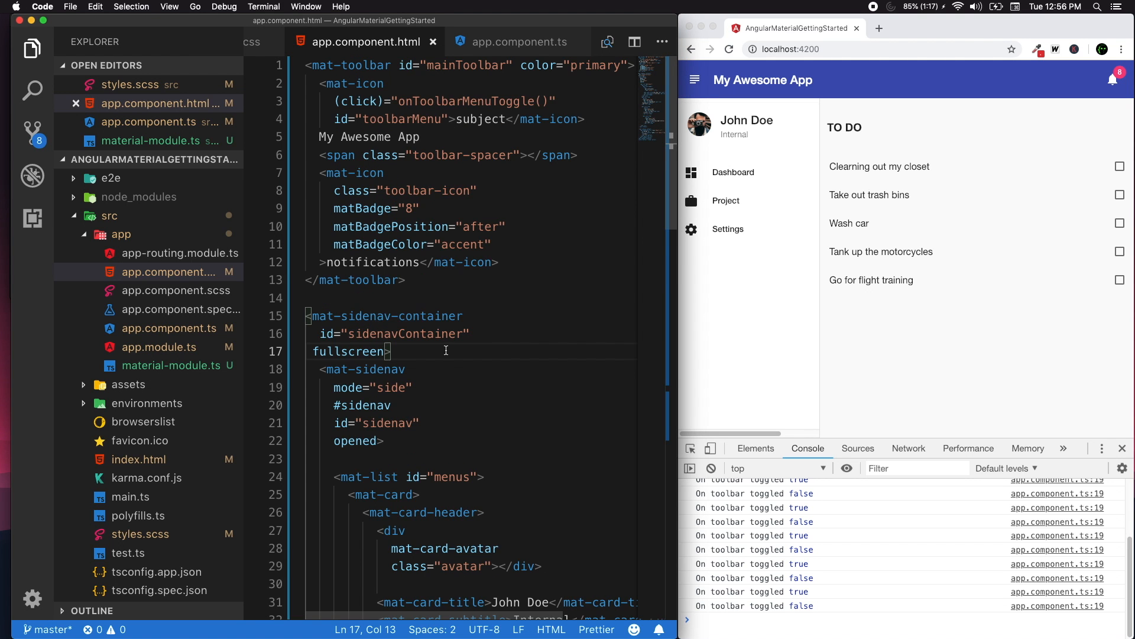
{"action": "scroll", "scroll_direction": "down", "scroll_amount": 3}
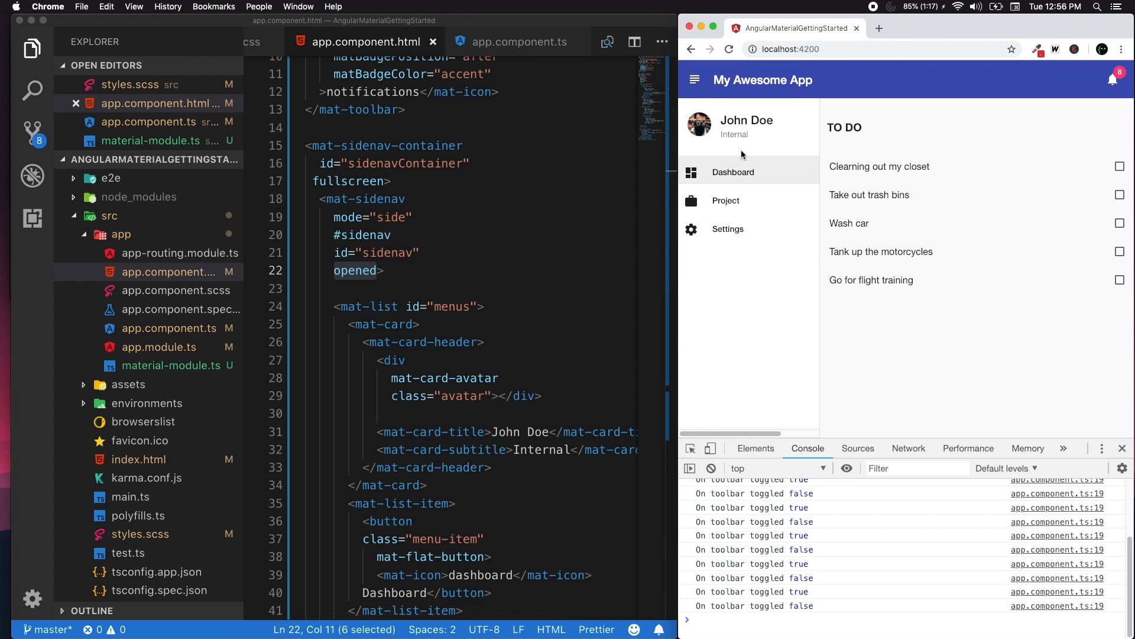
{"action": "mouse_move", "coordinate": [680, 152]}
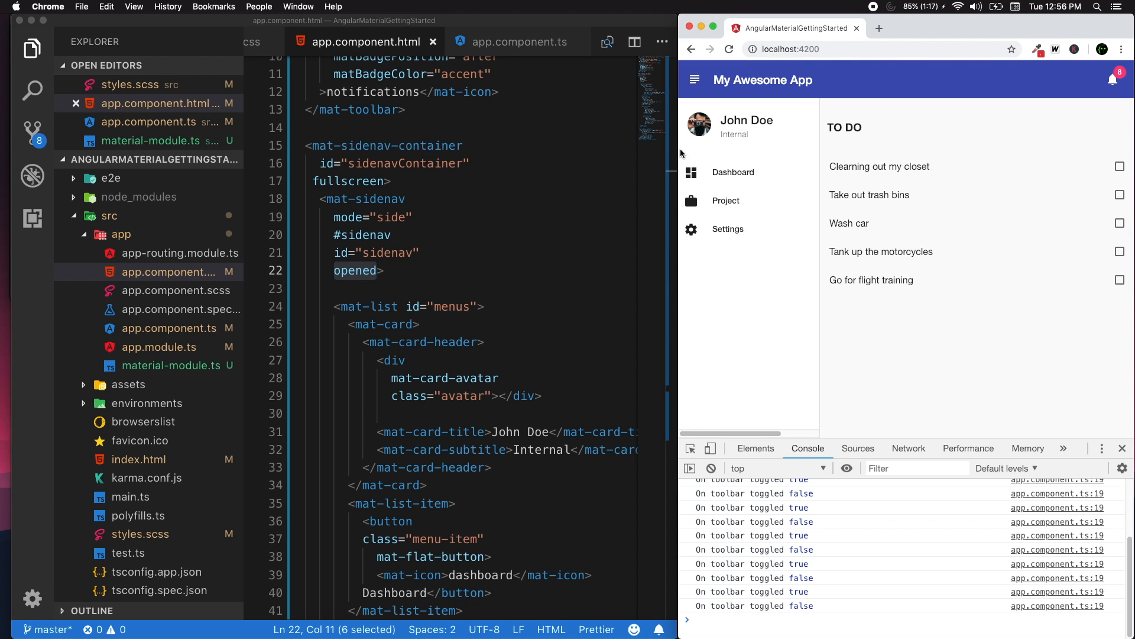
{"action": "mouse_move", "coordinate": [356, 271]}
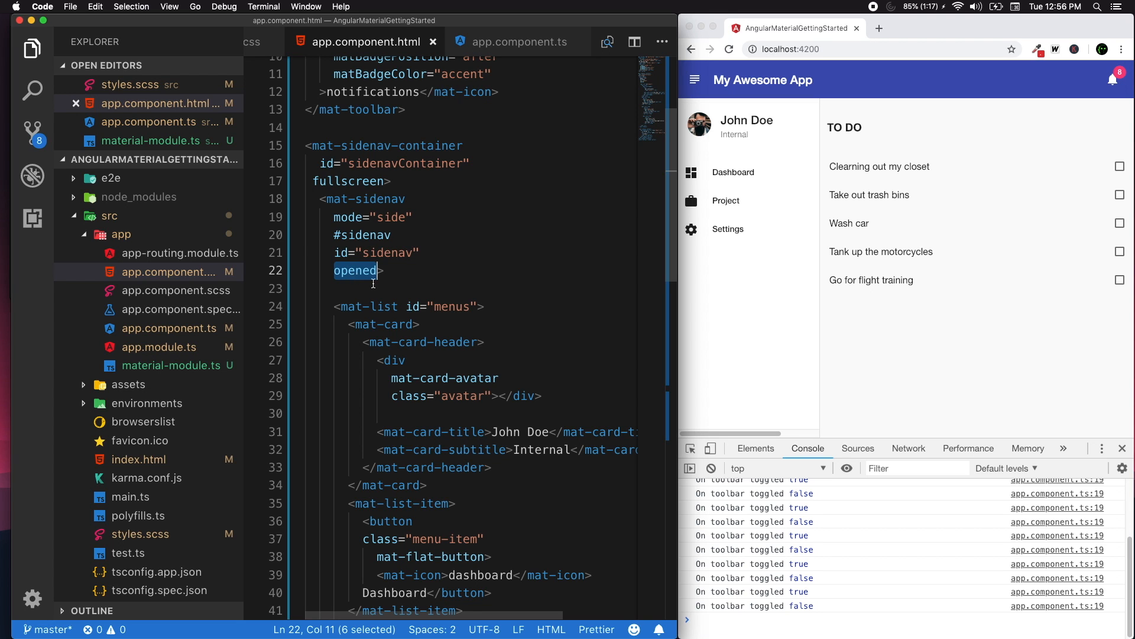
{"action": "key", "text": "Return"}
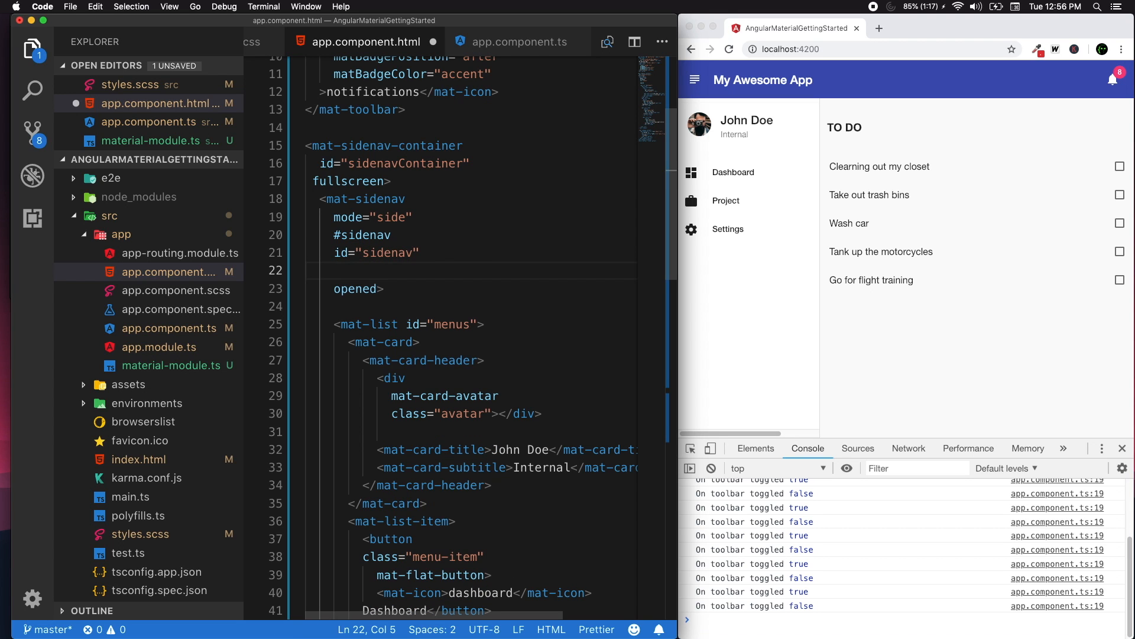
Step: Look up the isMenuOpen property in app.component.ts and return to the template
{"action": "left_click", "coordinate": [518, 42]}
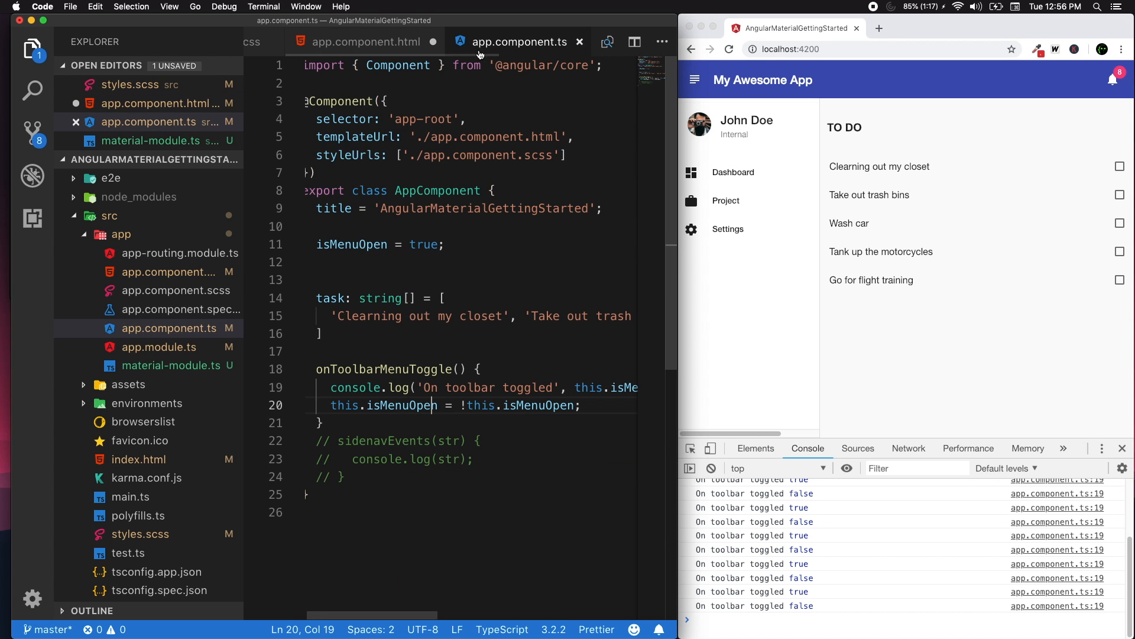
{"action": "left_click", "coordinate": [358, 244]}
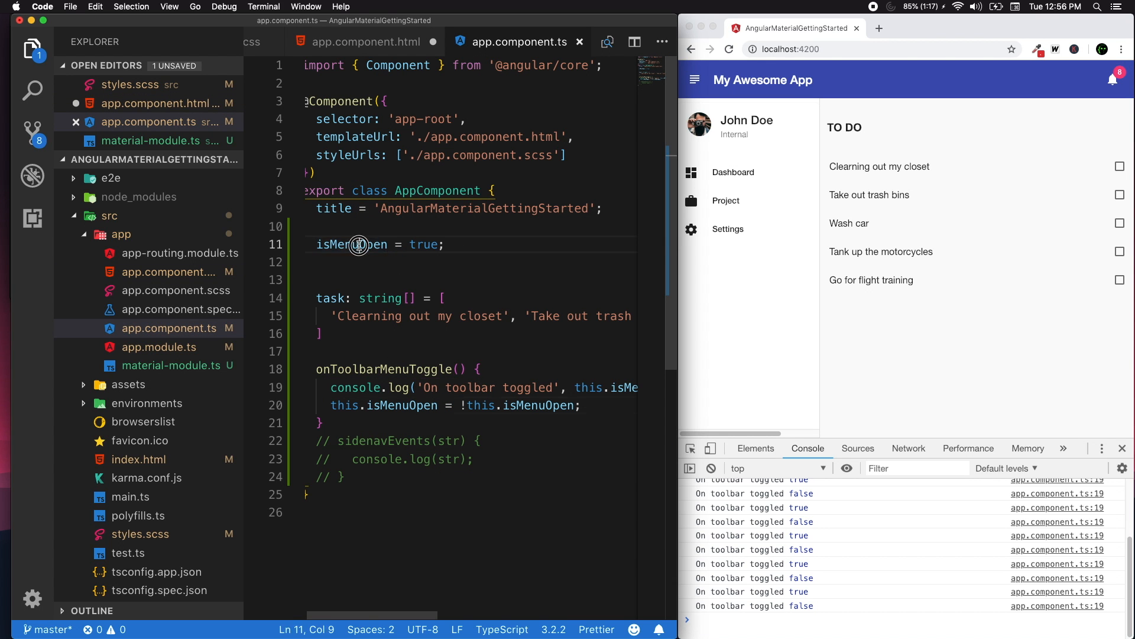
{"action": "double_click", "coordinate": [351, 244]}
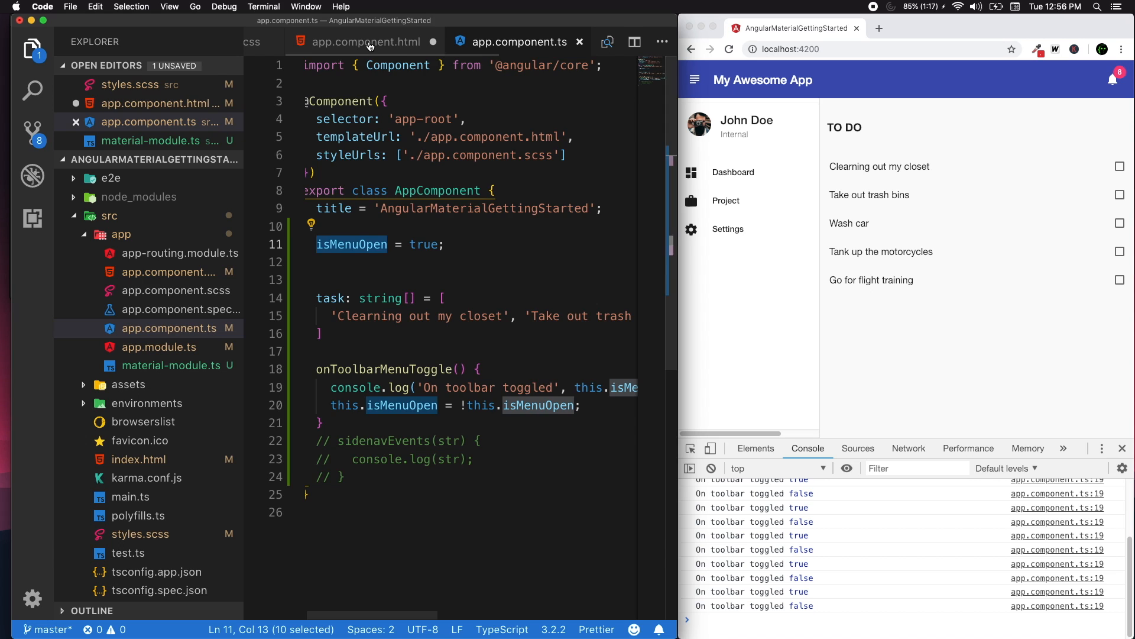
{"action": "left_click", "coordinate": [366, 42]}
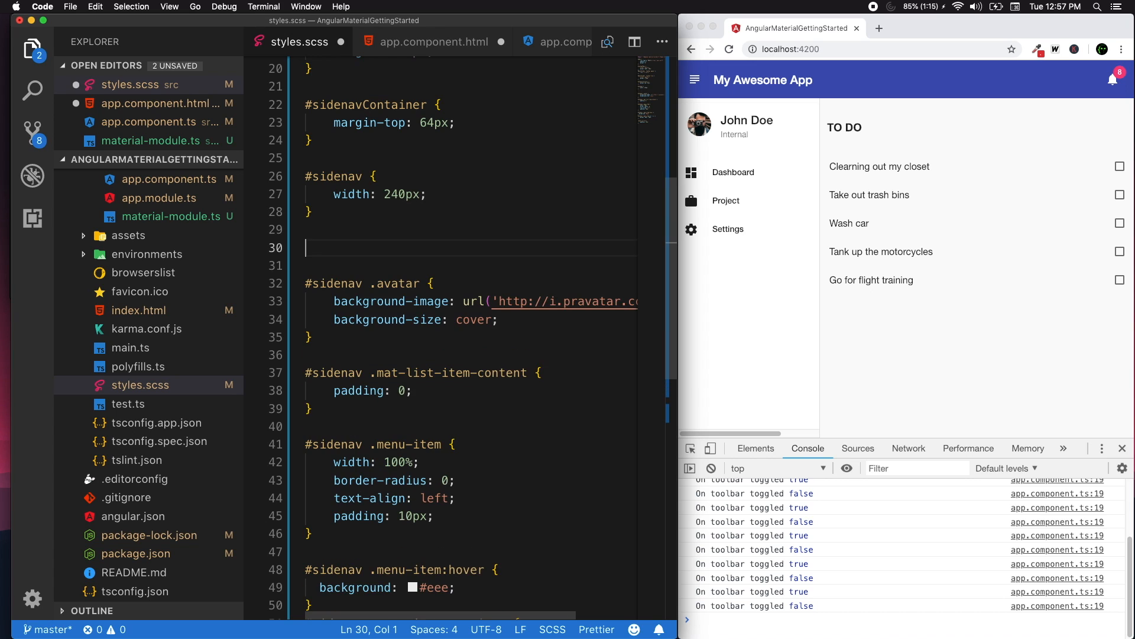
Step: Write a #sidenav.menu-close rule with width: 70px under #sidenav in styles.scss
{"action": "type", "text": "#sidenav."}
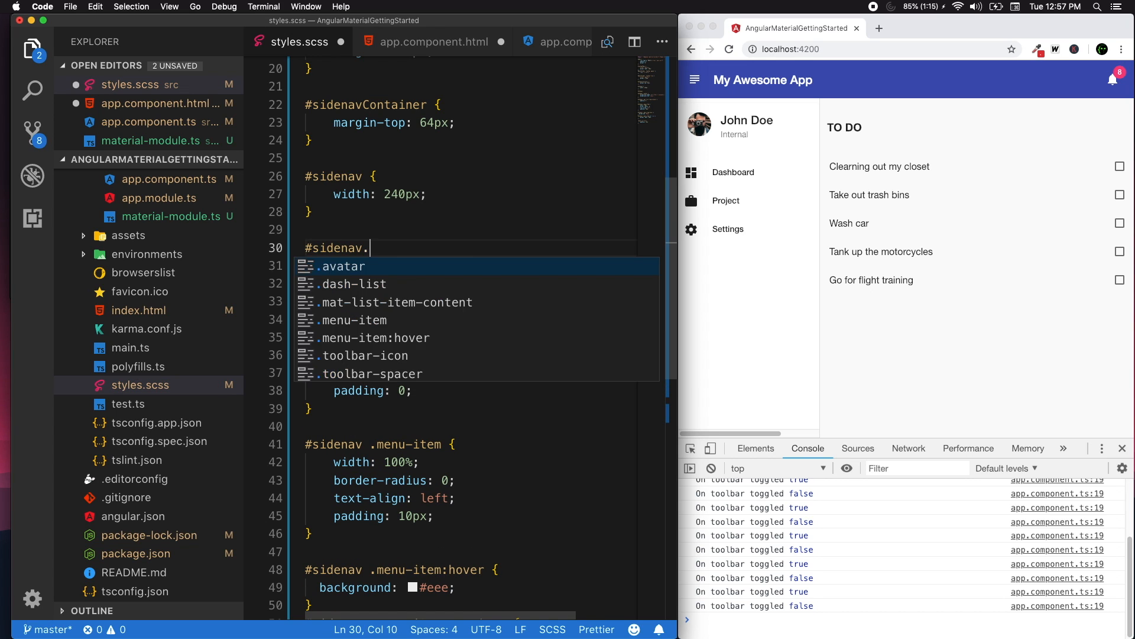
{"action": "type", "text": "menu"}
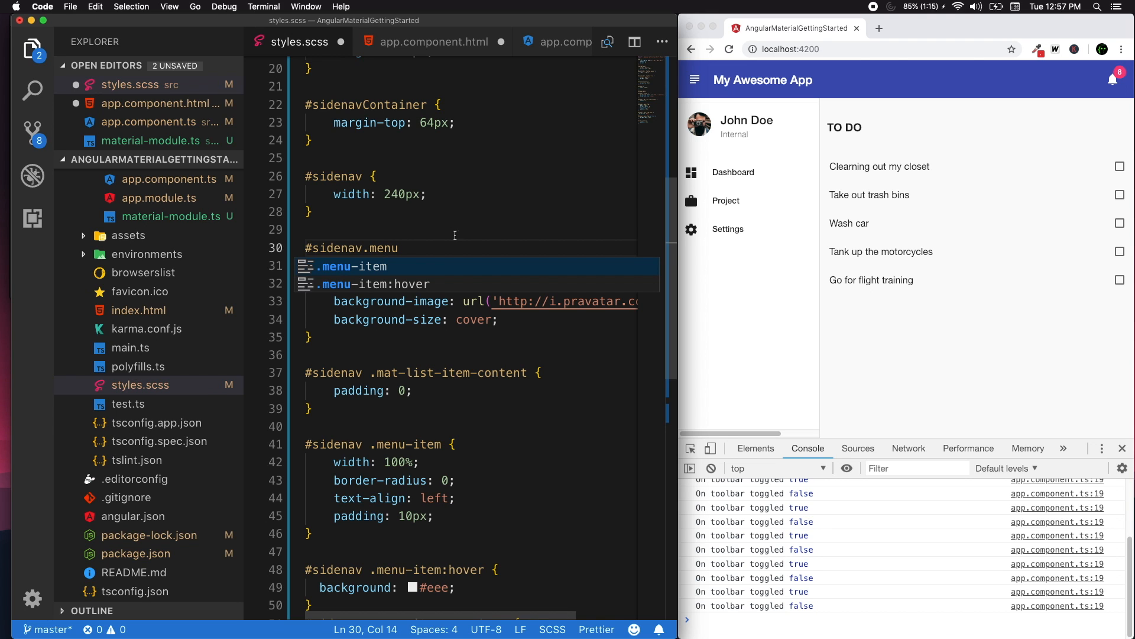
{"action": "mouse_move", "coordinate": [420, 238]}
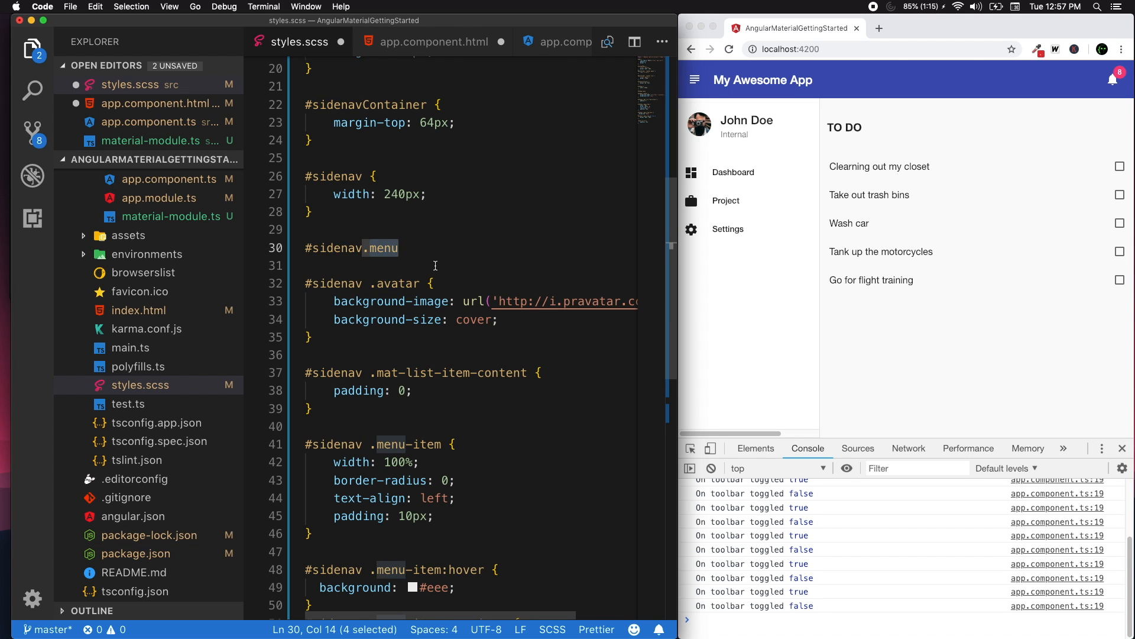
{"action": "left_click", "coordinate": [369, 248]}
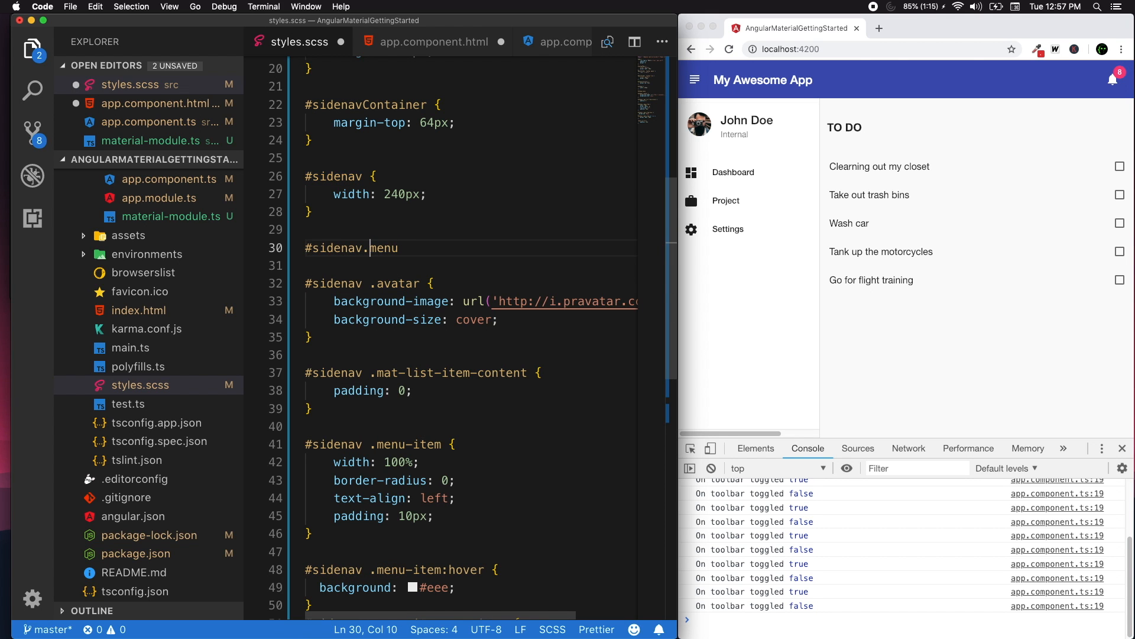
{"action": "type", "text": "-"}
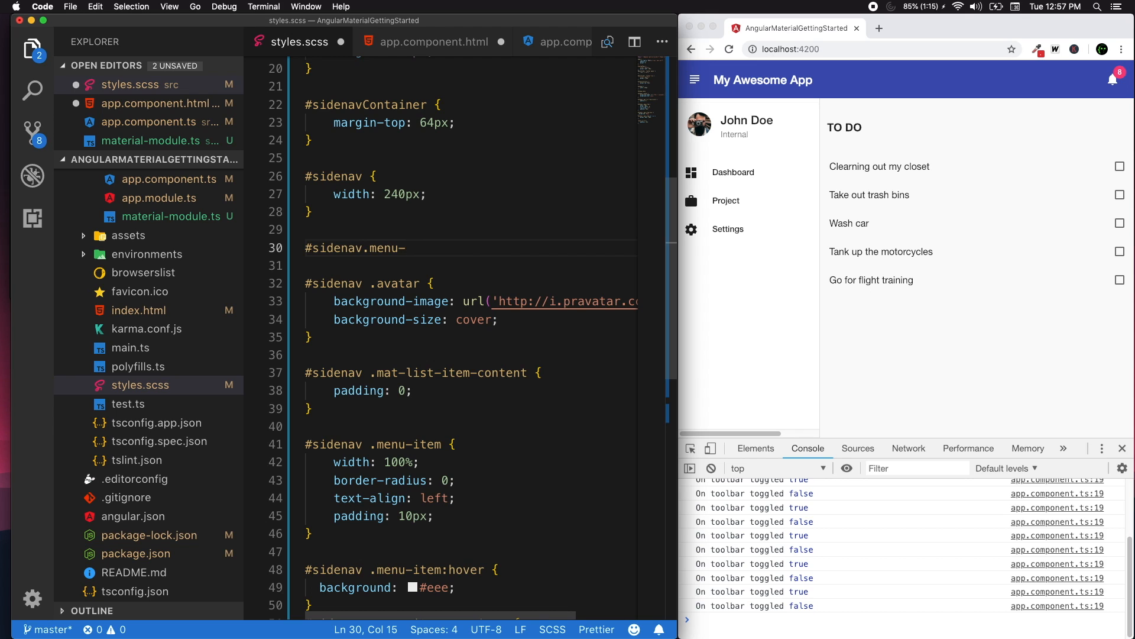
{"action": "type", "text": "close {"}
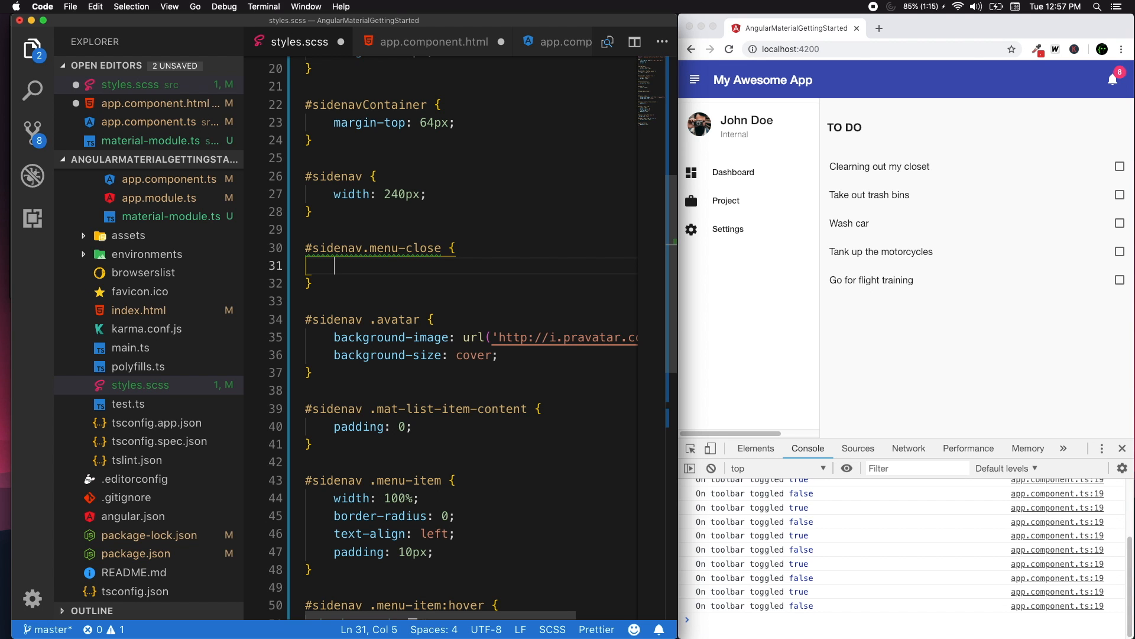
{"action": "type", "text": "width:"}
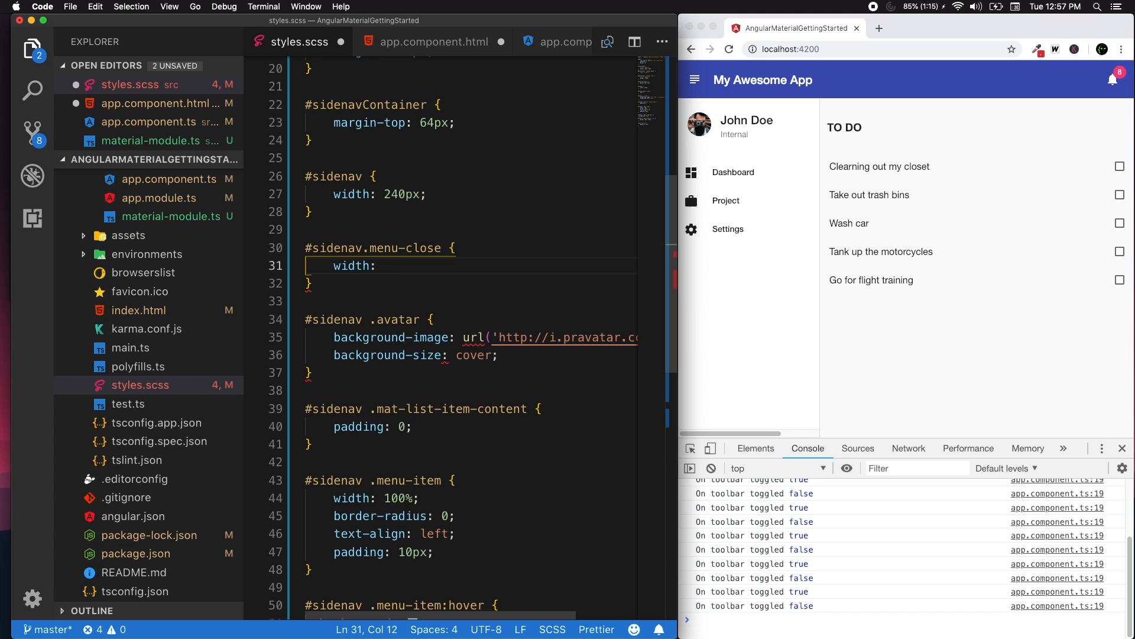
{"action": "type", "text": "70px"}
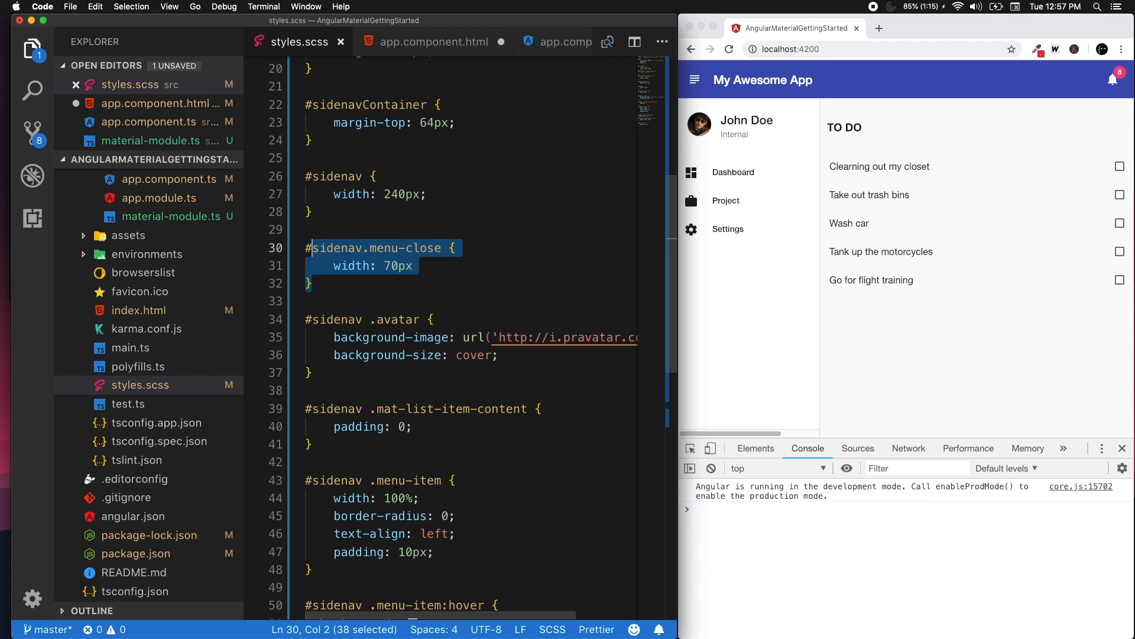
Step: Copy the rule into a #sidenav.menu-open rule with width 240px
{"action": "left_click", "coordinate": [413, 266]}
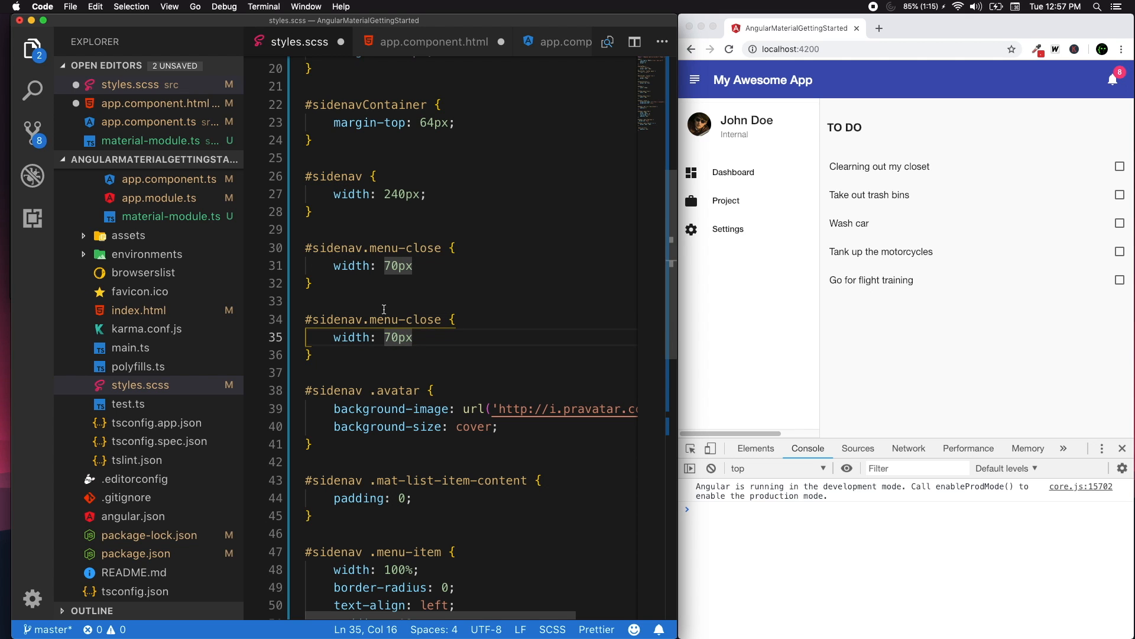
{"action": "double_click", "coordinate": [407, 320]}
{"action": "type", "text": "pen"}
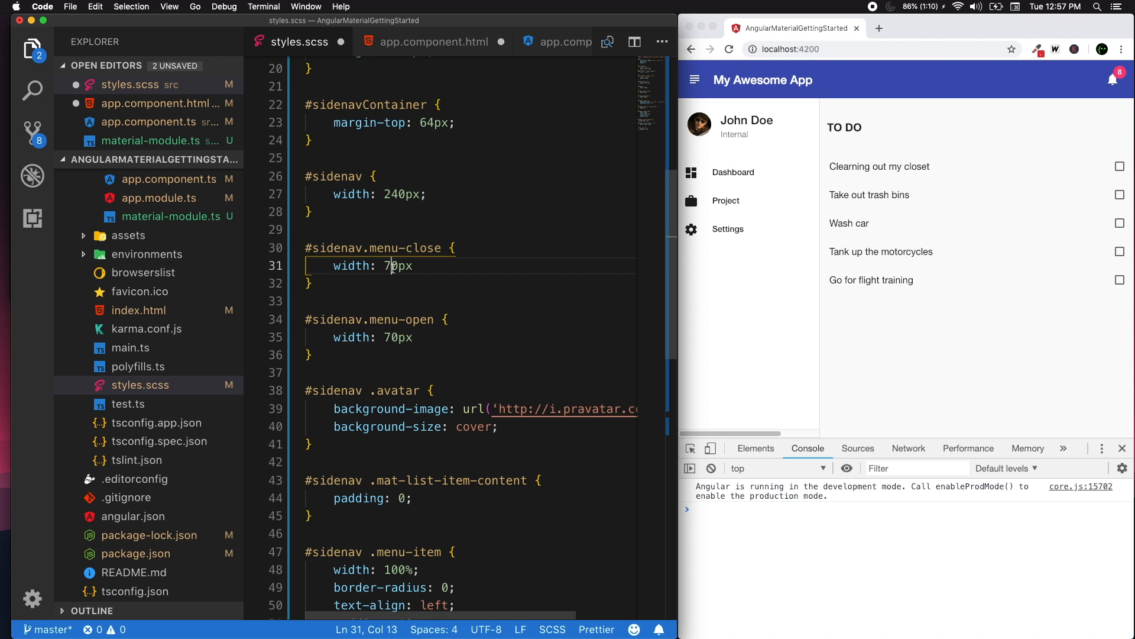
{"action": "mouse_move", "coordinate": [397, 377]}
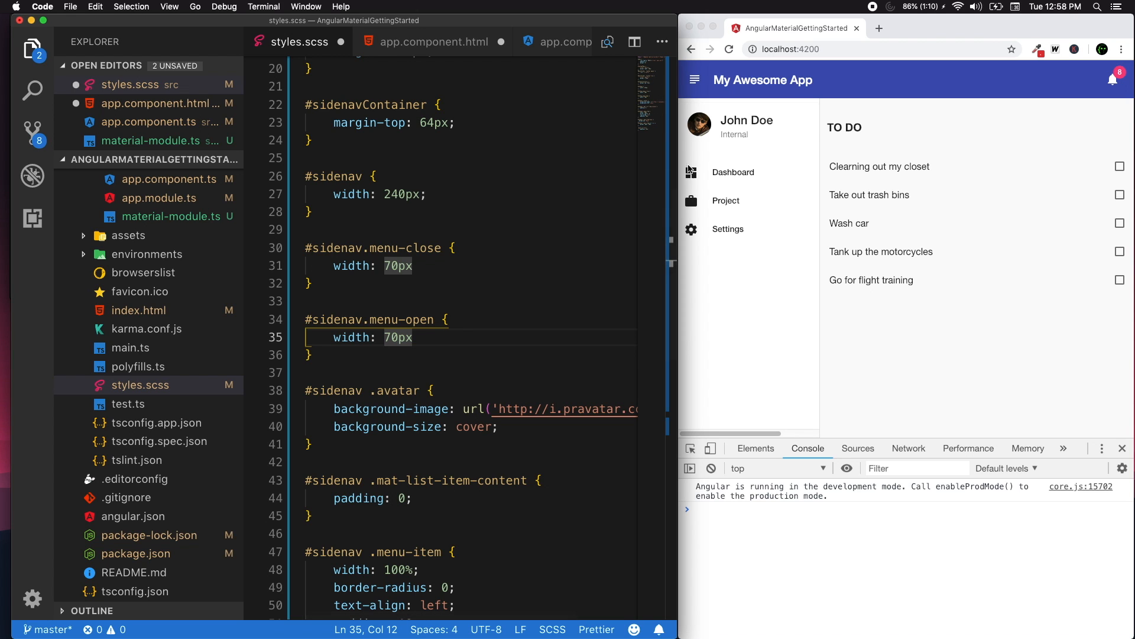
{"action": "mouse_move", "coordinate": [545, 262]}
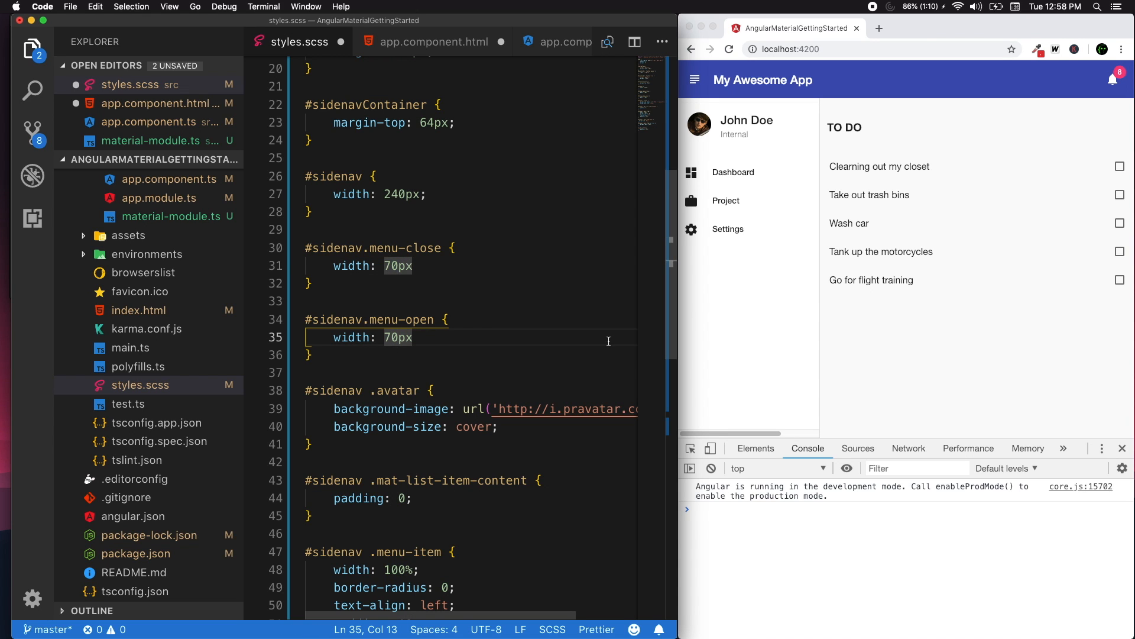
{"action": "key", "text": "Backspace"}
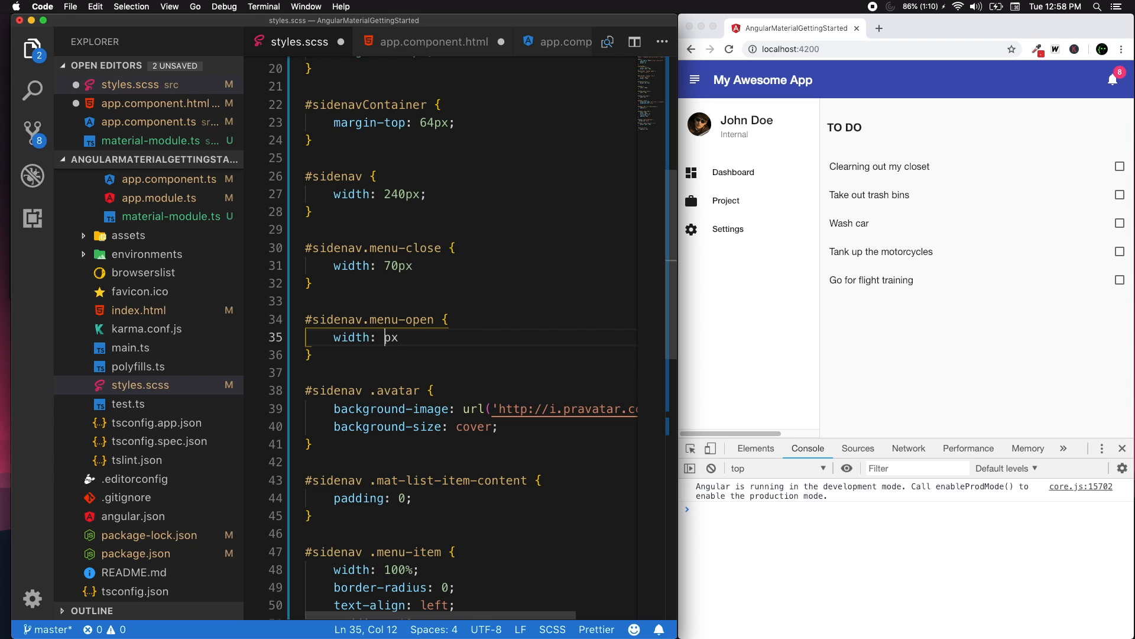
{"action": "type", "text": "240"}
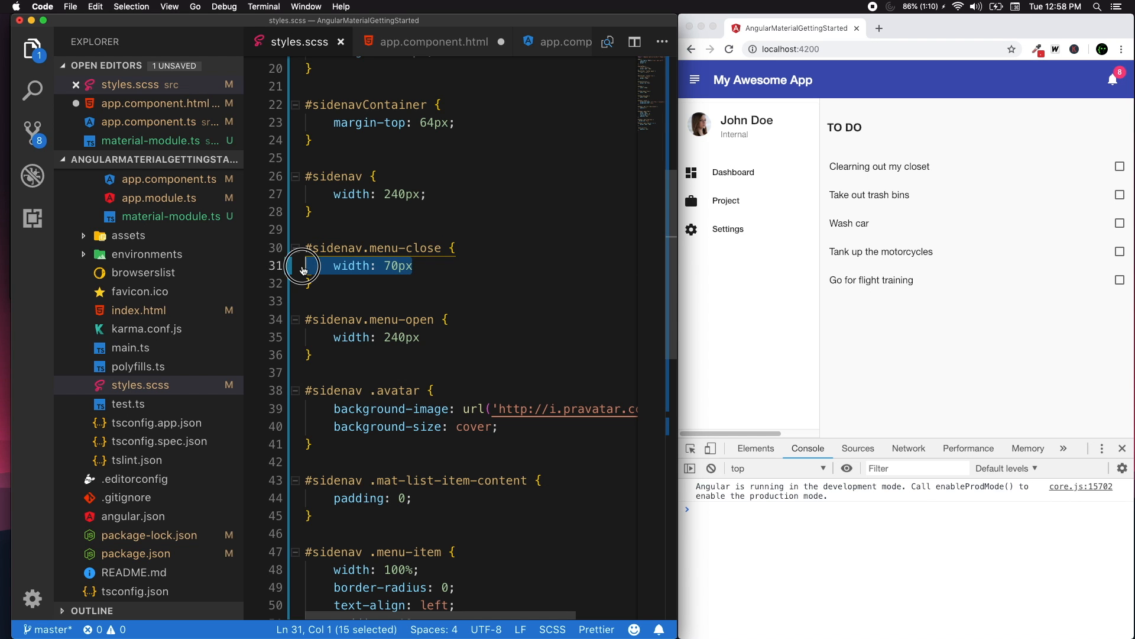
{"action": "left_click", "coordinate": [307, 354]}
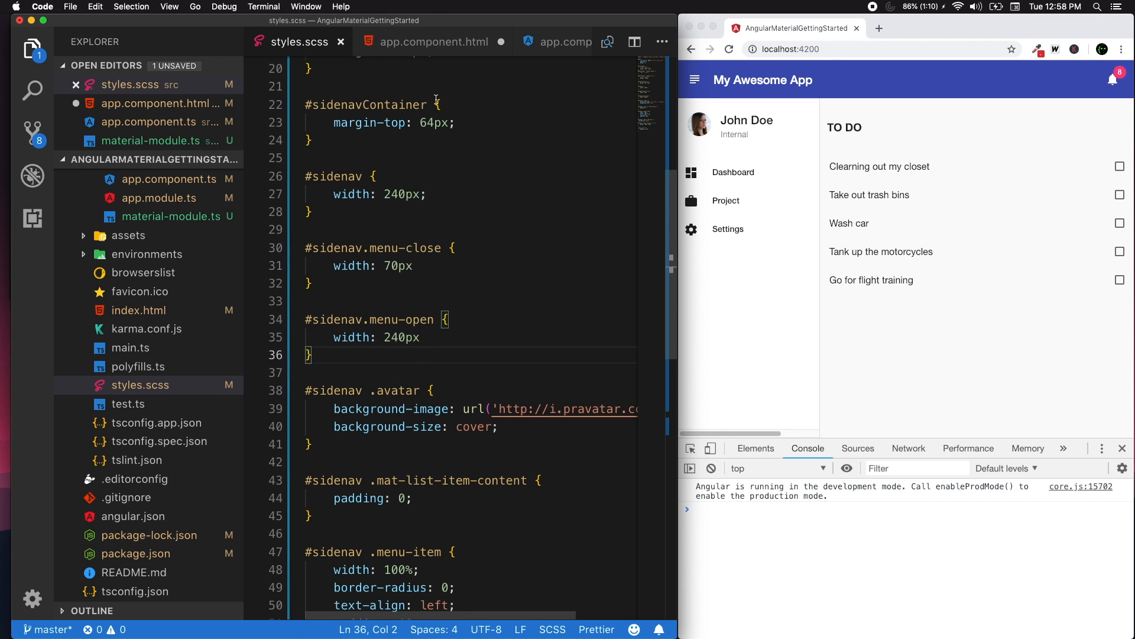
{"action": "left_click", "coordinate": [433, 42]}
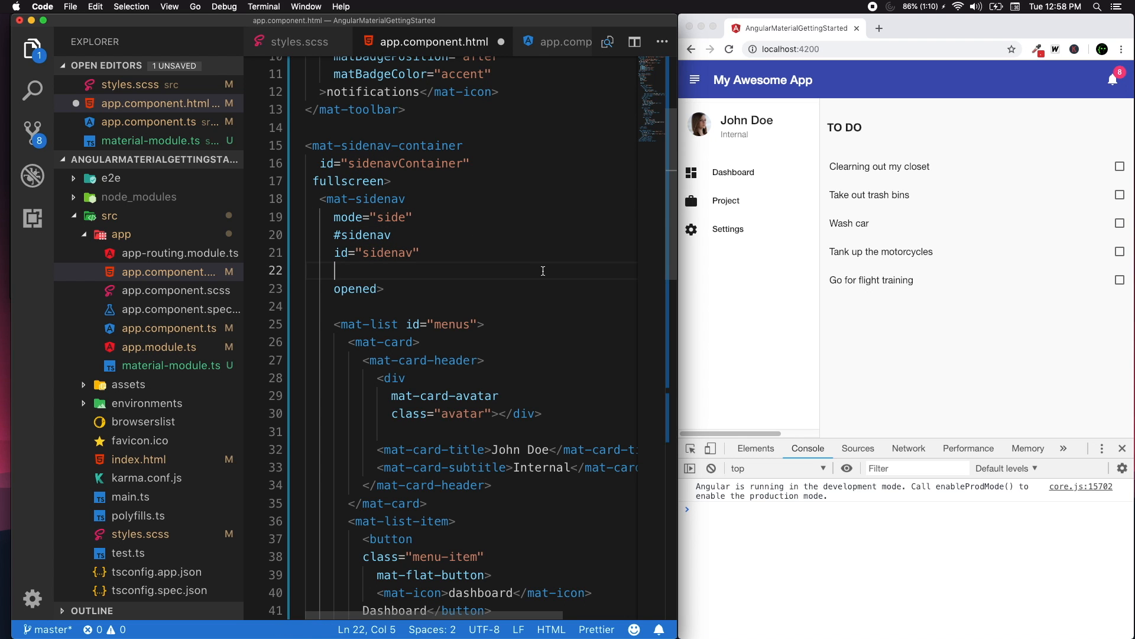
Step: Add [class.menu-open]="isMenuOpen" and [class.menu-close]="!isMenuOpen" to mat-sidenav
{"action": "type", "text": "["}
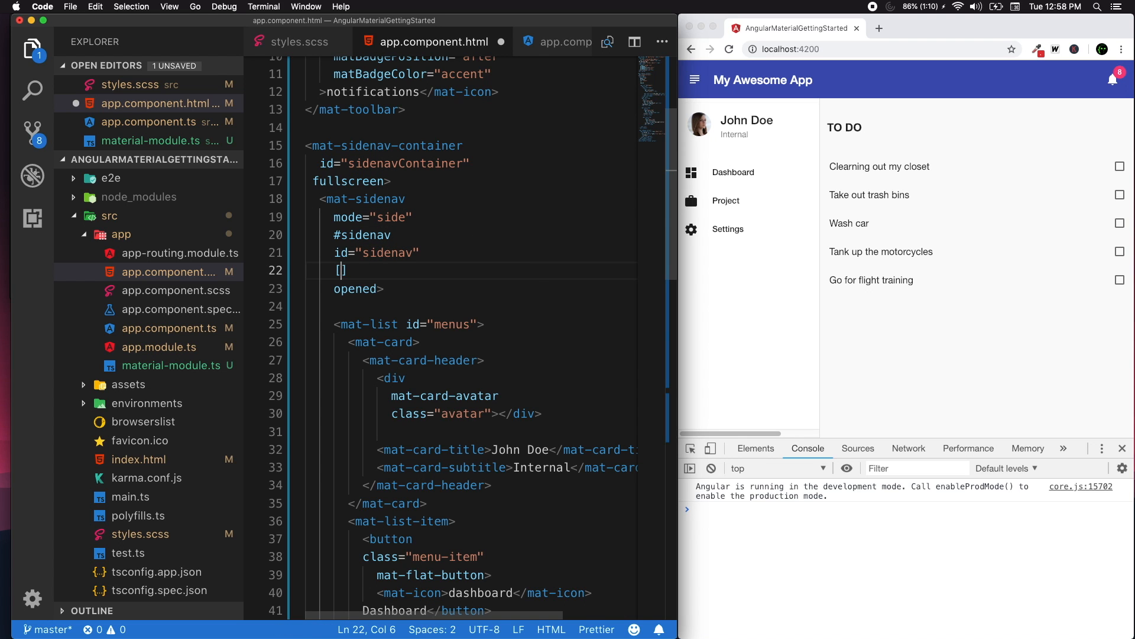
{"action": "type", "text": "class.menu"}
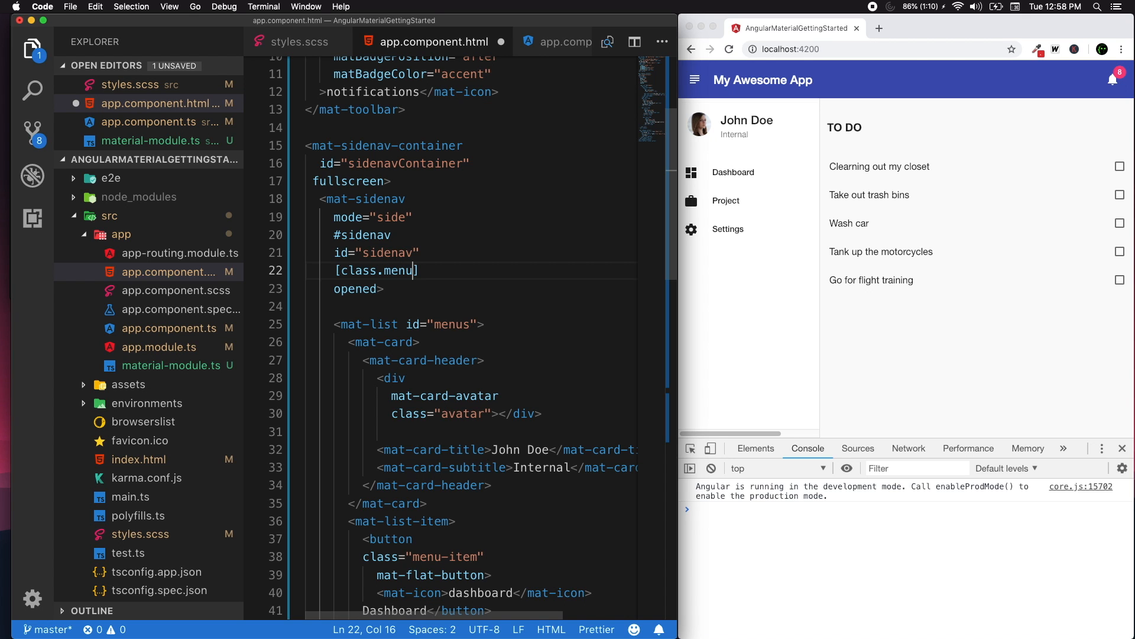
{"action": "type", "text": "-e"}
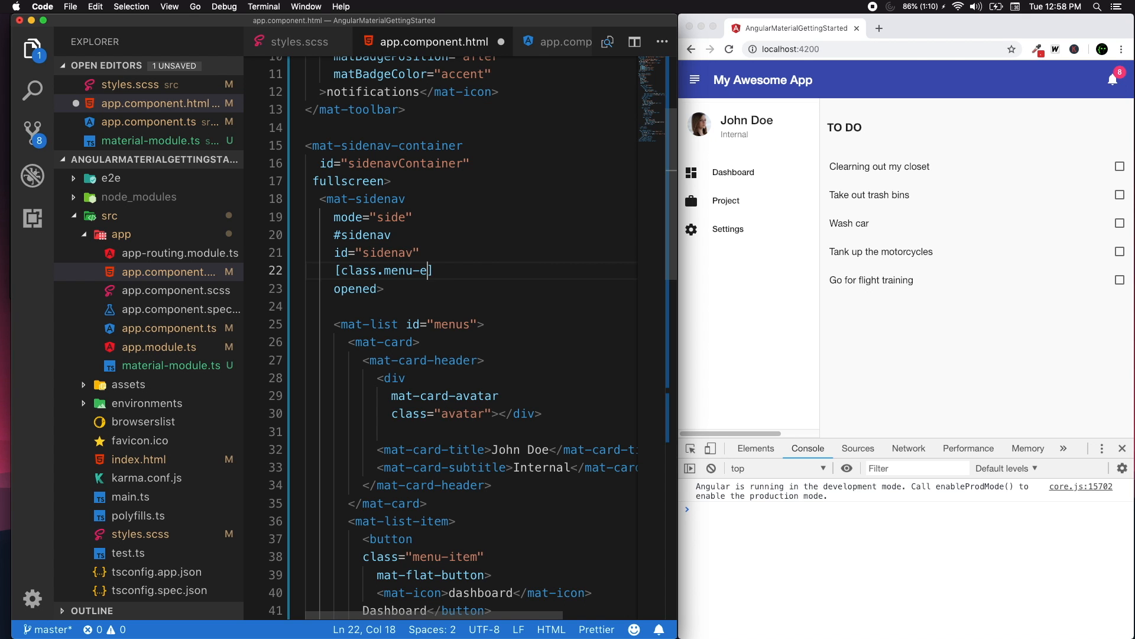
{"action": "type", "text": "opn"}
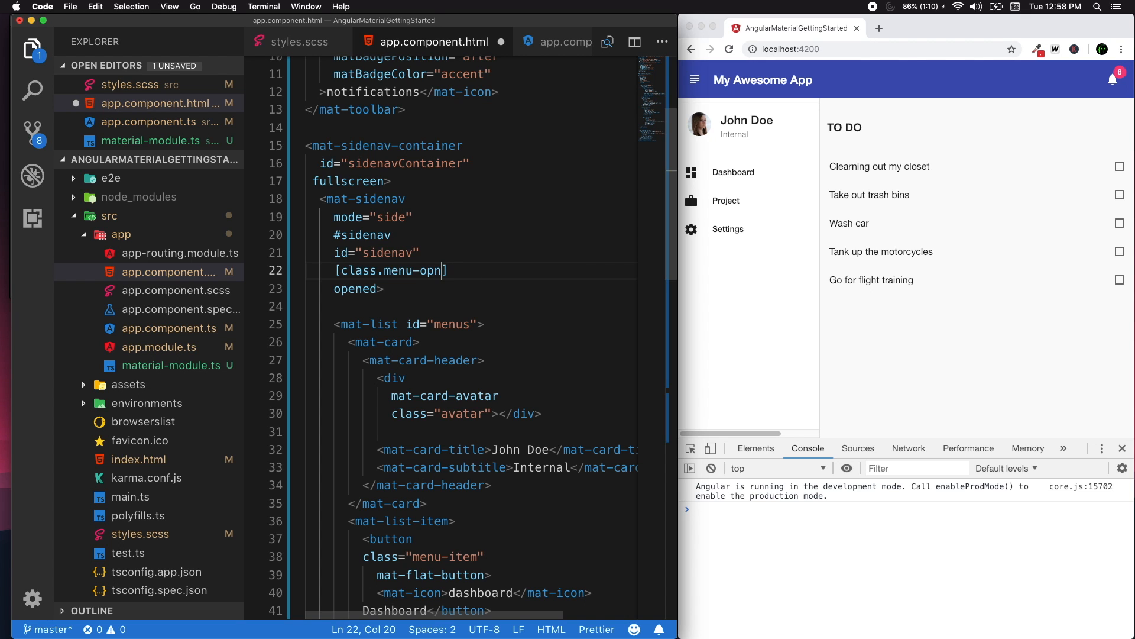
{"action": "type", "text": "e"}
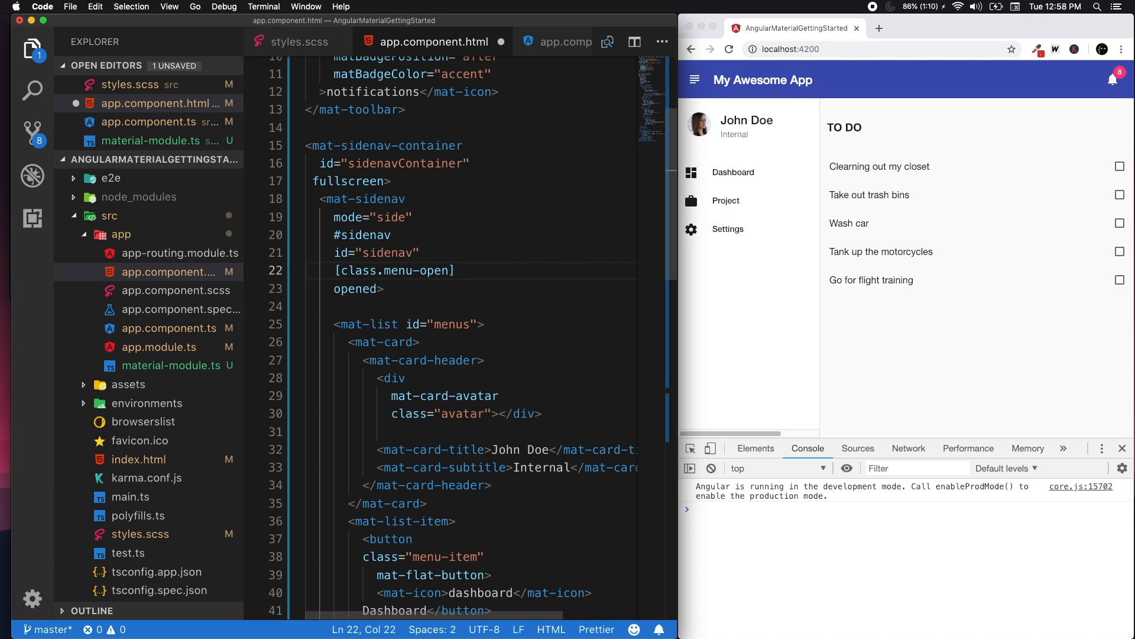
{"action": "type", "text": "=\"!\""}
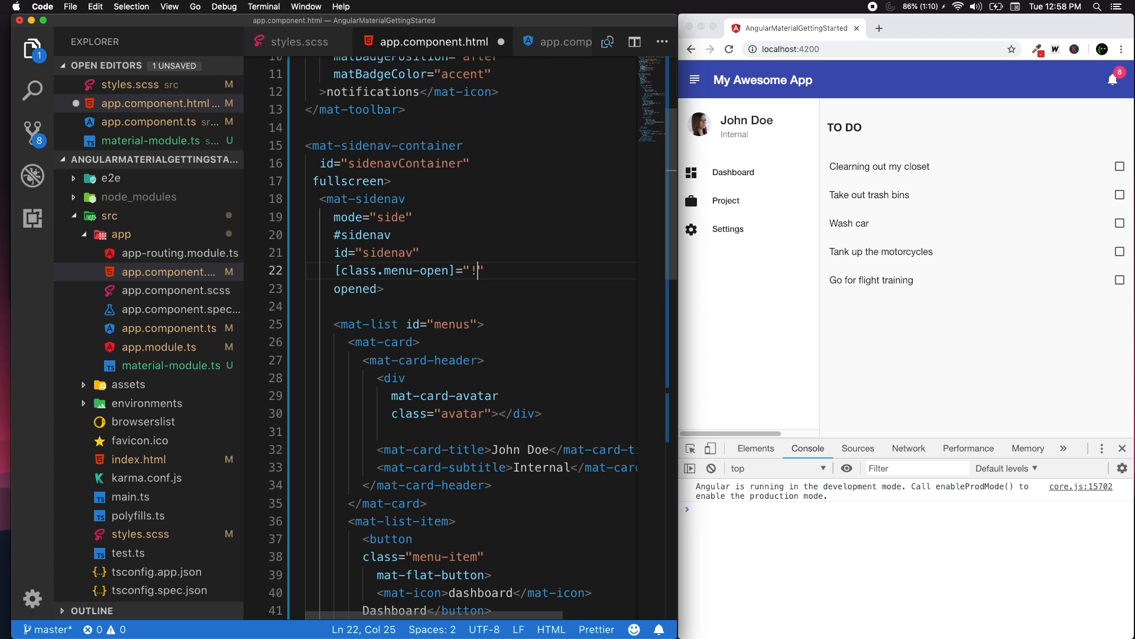
{"action": "type", "text": "isMenu"}
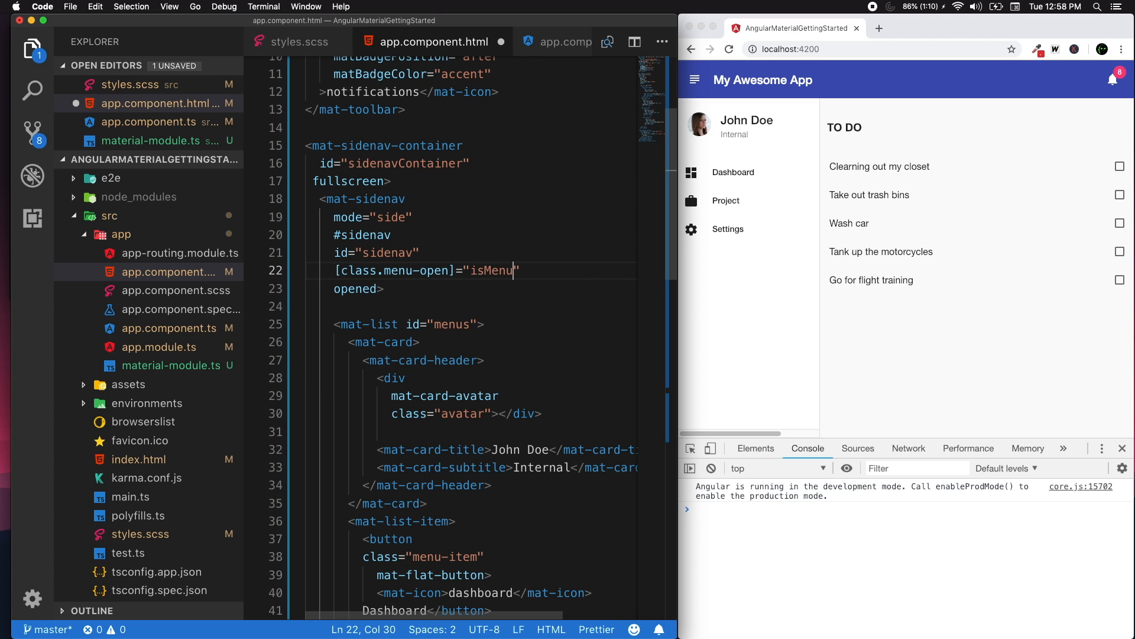
{"action": "type", "text": "Open"}
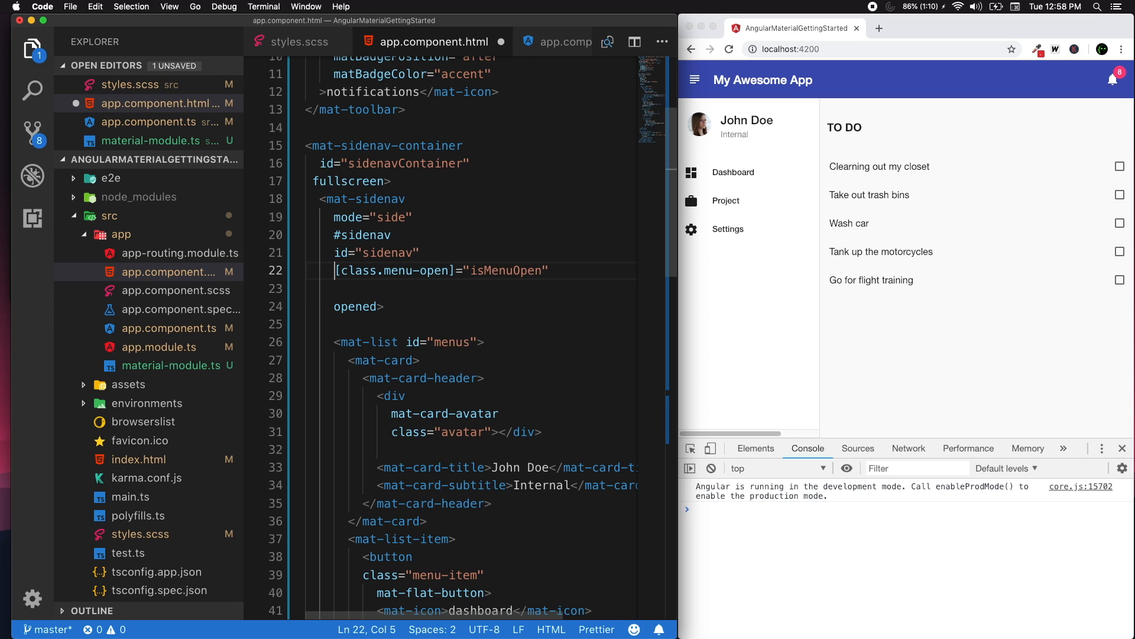
{"action": "type", "text": "[class.menu-open]=\"isMenuOpen\""}
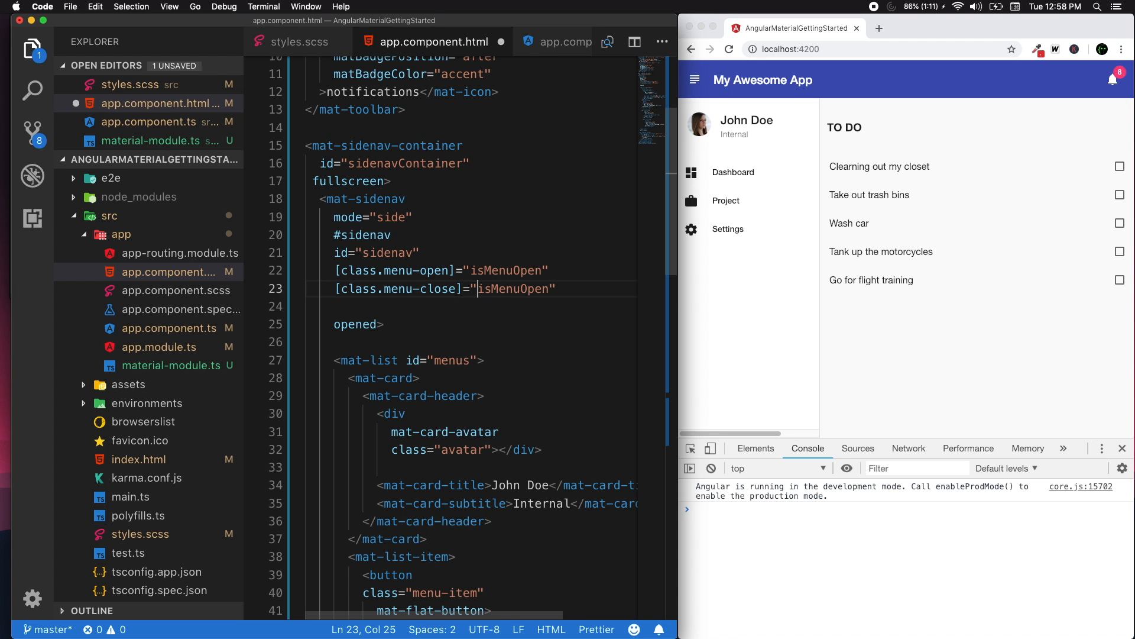
{"action": "type", "text": "!"}
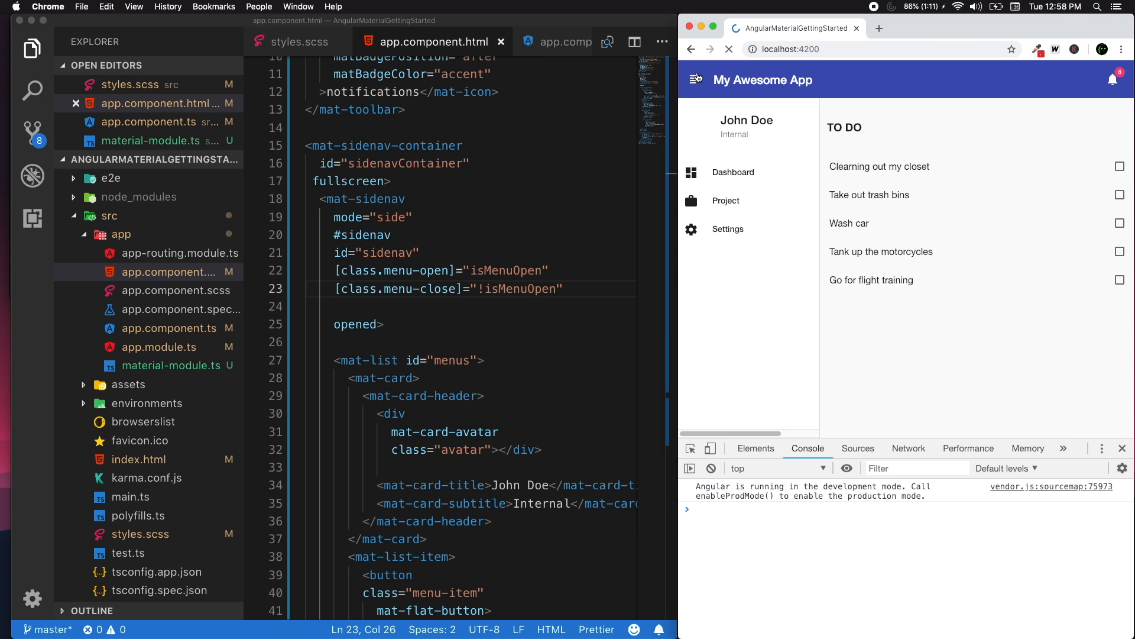
Step: Click the hamburger button repeatedly, ending with the sidenav collapsed to its narrow icon rail
{"action": "left_click", "coordinate": [696, 80]}
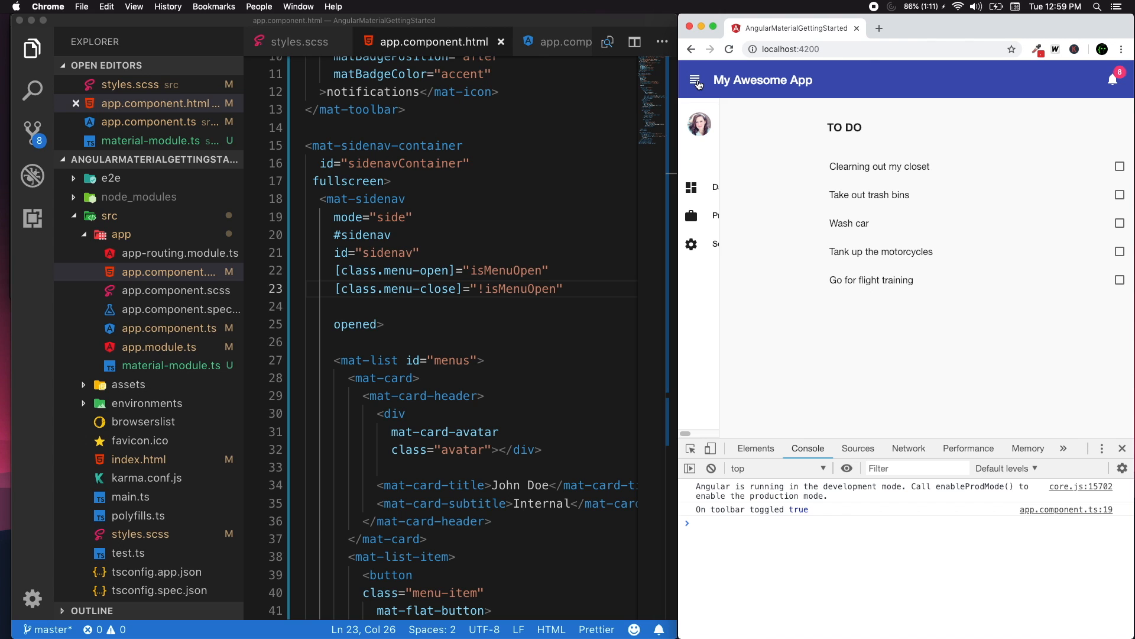
{"action": "left_click", "coordinate": [697, 80]}
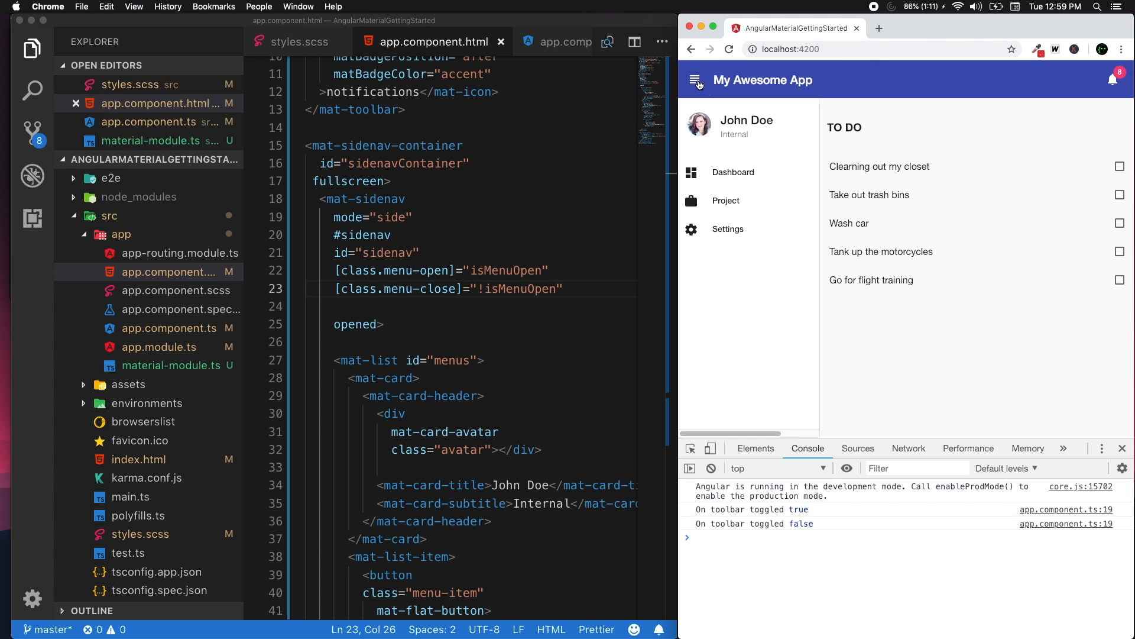
{"action": "left_click", "coordinate": [694, 80]}
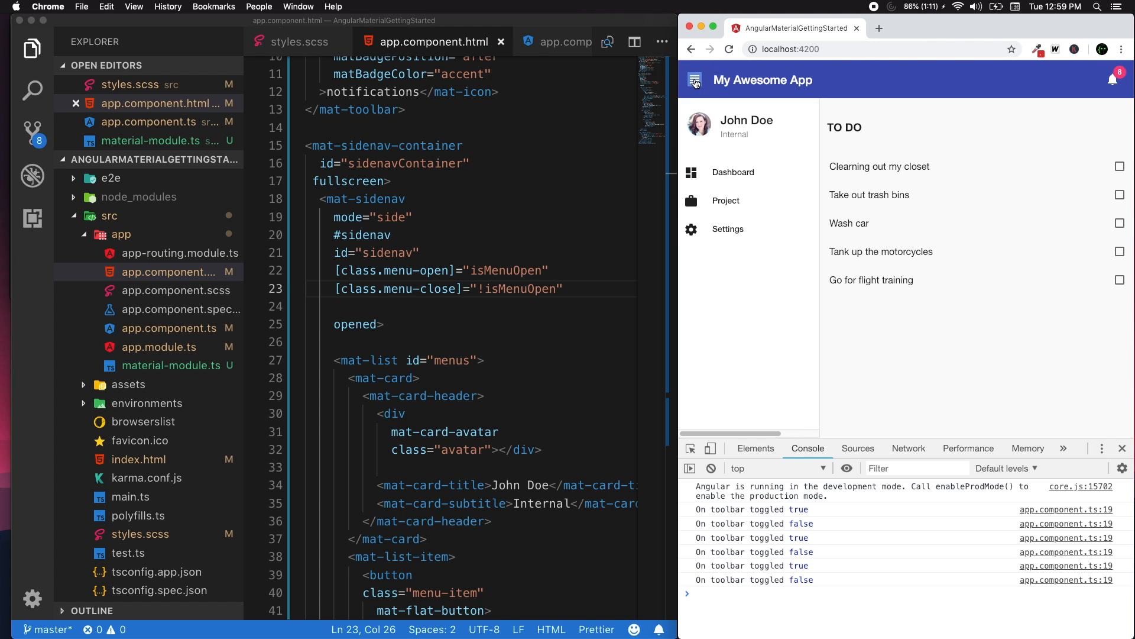
{"action": "left_click", "coordinate": [694, 80]}
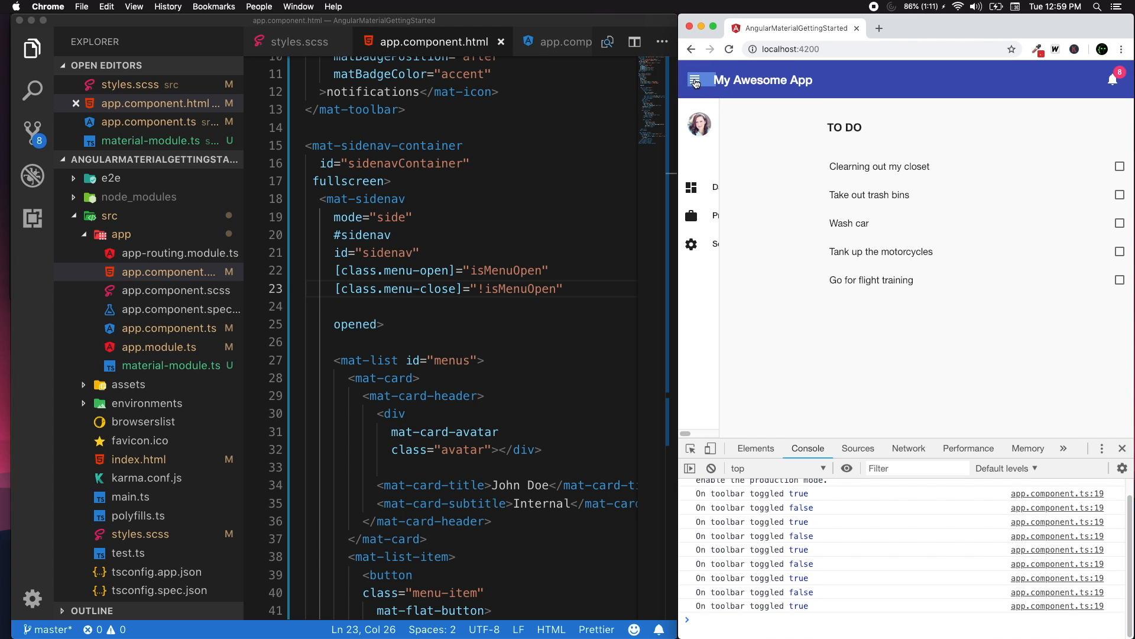
{"action": "left_click", "coordinate": [694, 80]}
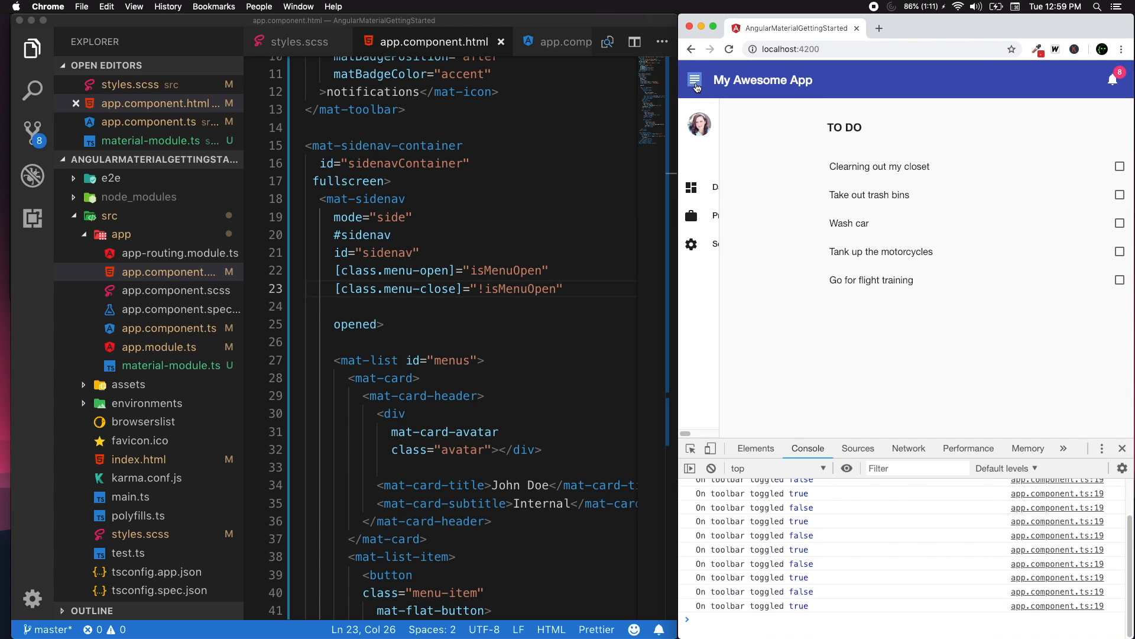
{"action": "left_click", "coordinate": [694, 80]}
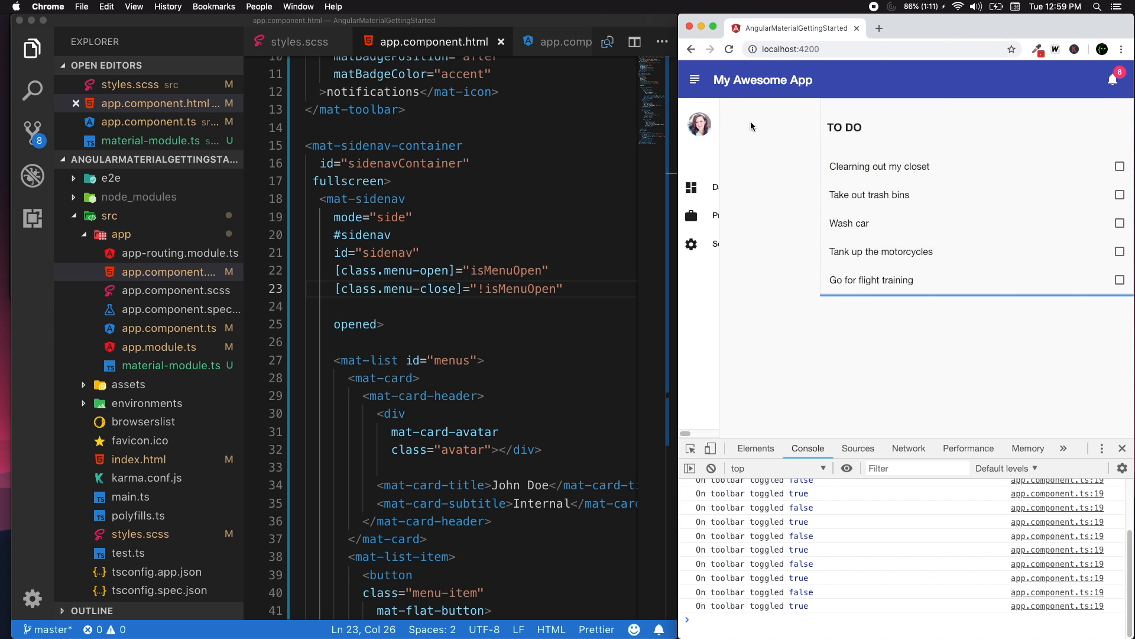
{"action": "mouse_move", "coordinate": [702, 293]}
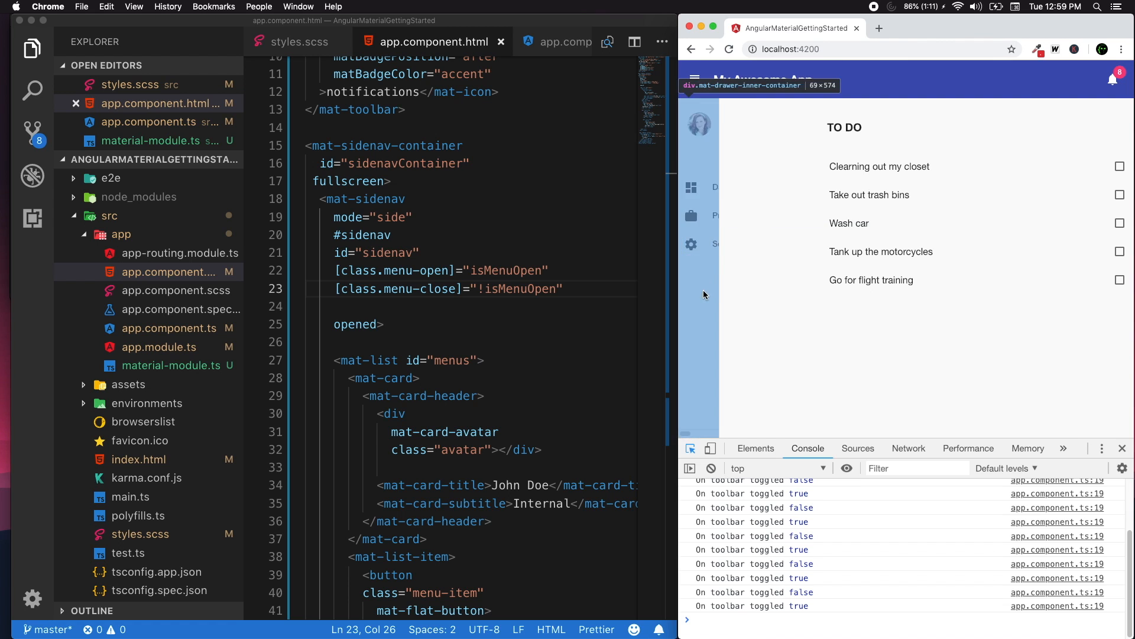
Step: Inspect mat-sidenav and toggle the menu to compare the 240px menu-open and 70px menu-close styles
{"action": "left_click", "coordinate": [755, 448]}
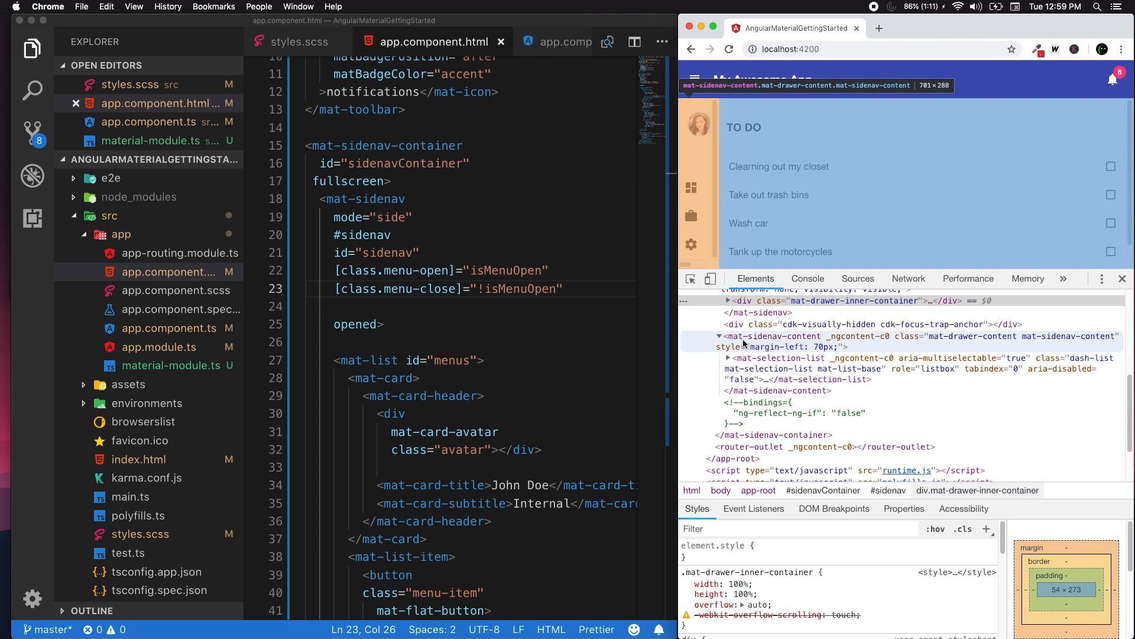
{"action": "left_click", "coordinate": [764, 312]}
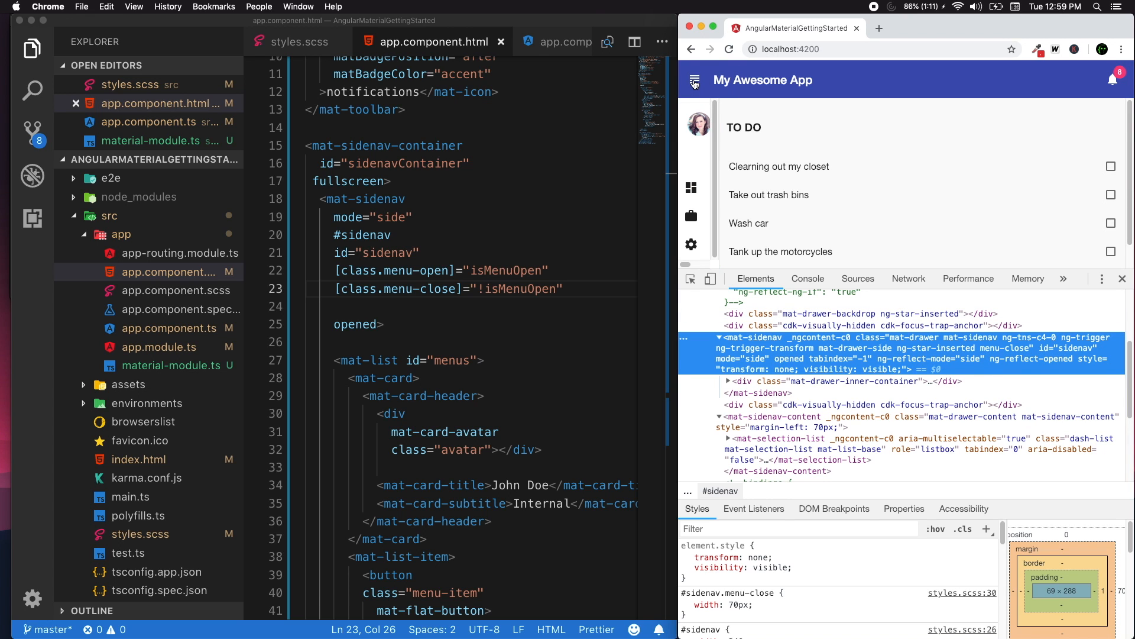
{"action": "left_click", "coordinate": [693, 80]}
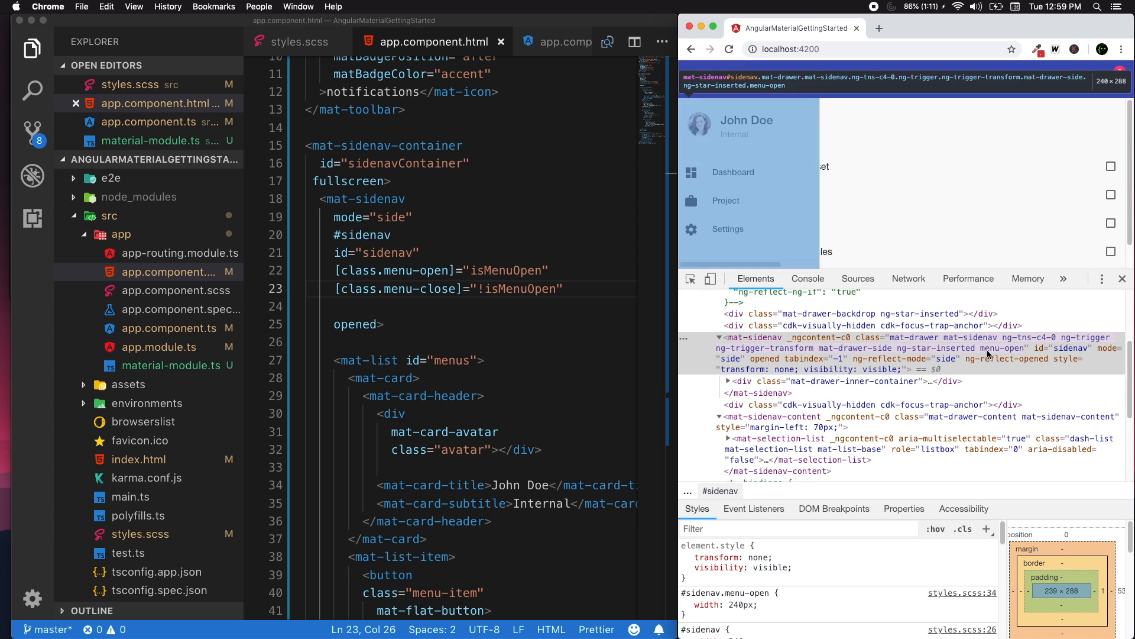
{"action": "left_click", "coordinate": [693, 80]}
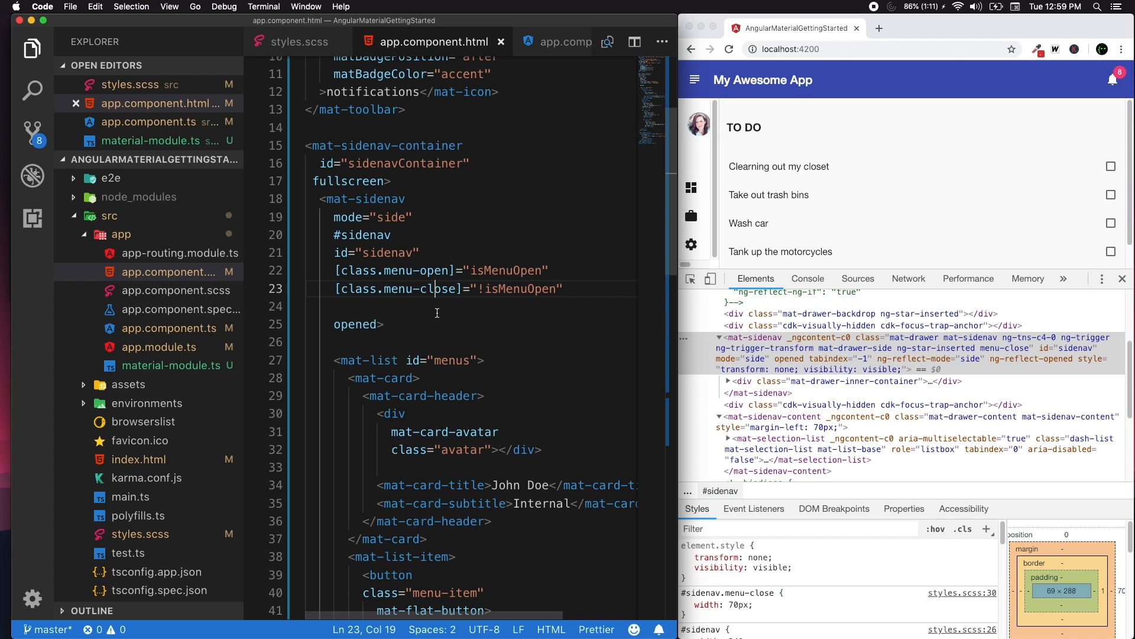
Step: Remove the empty line, collapse the app's sidenav to the icon rail, and close developer tools
{"action": "key", "text": "Backspace"}
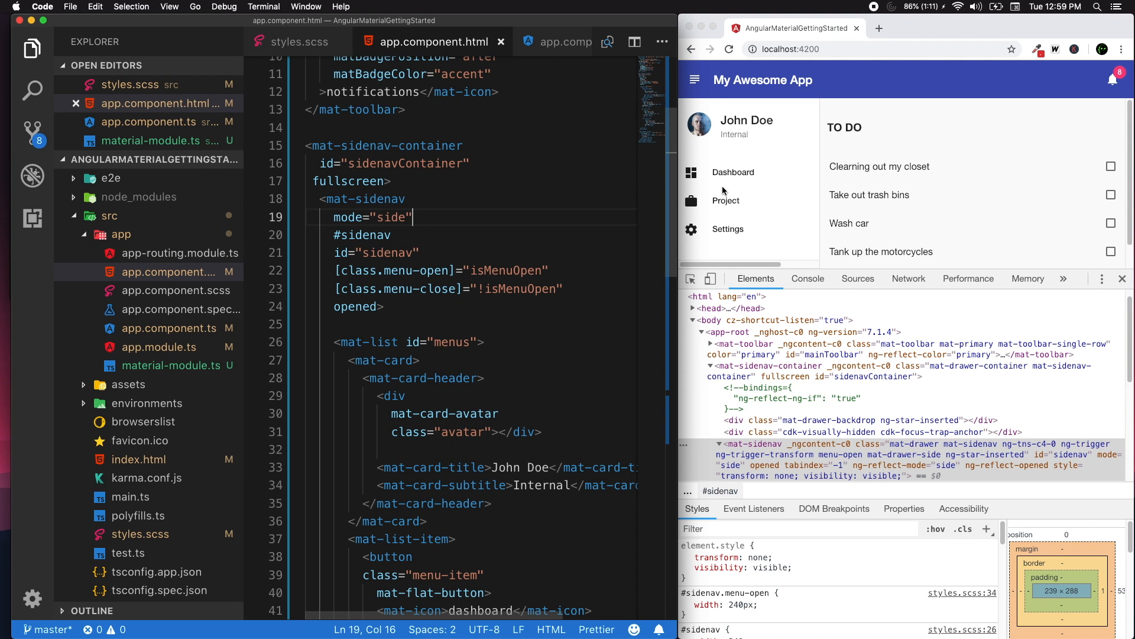
{"action": "left_click", "coordinate": [694, 80]}
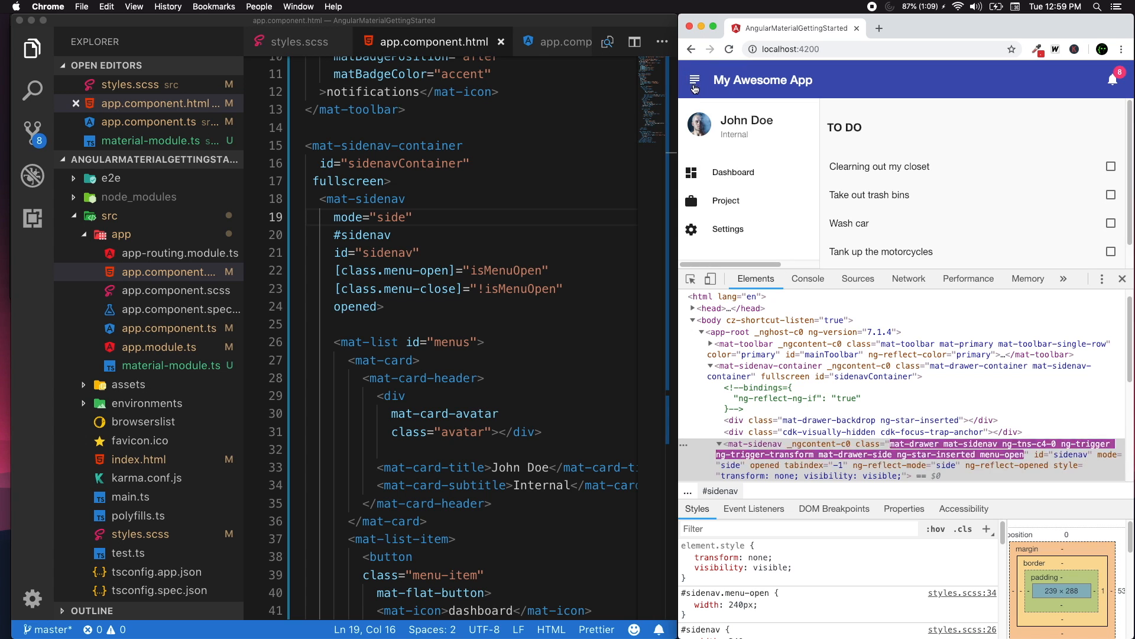
{"action": "left_click", "coordinate": [694, 80]}
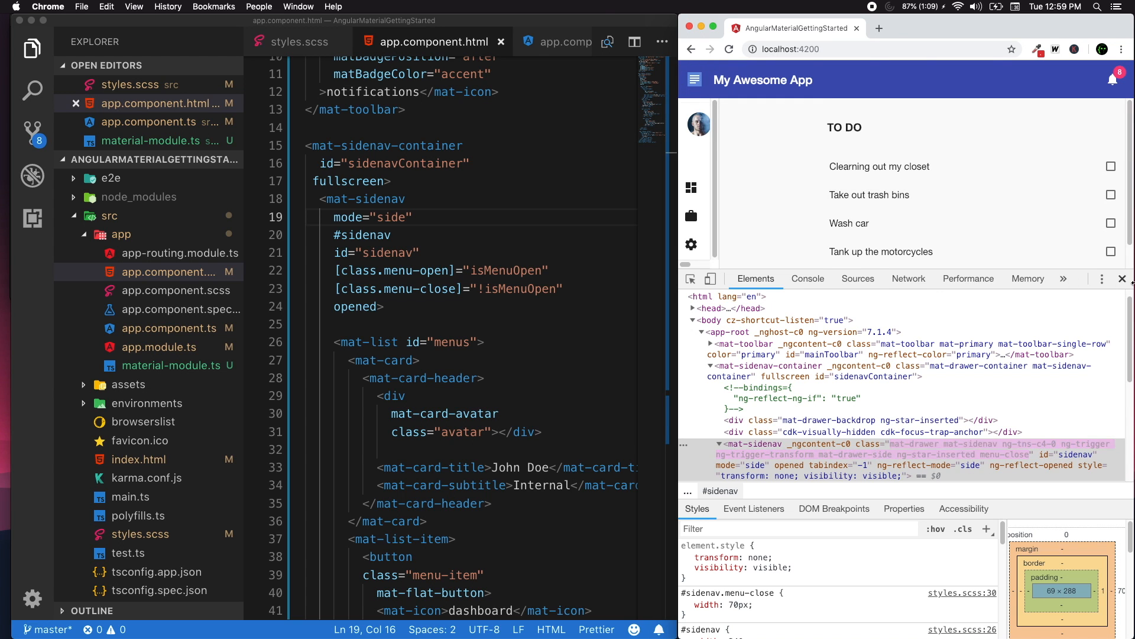
{"action": "left_click", "coordinate": [1123, 278]}
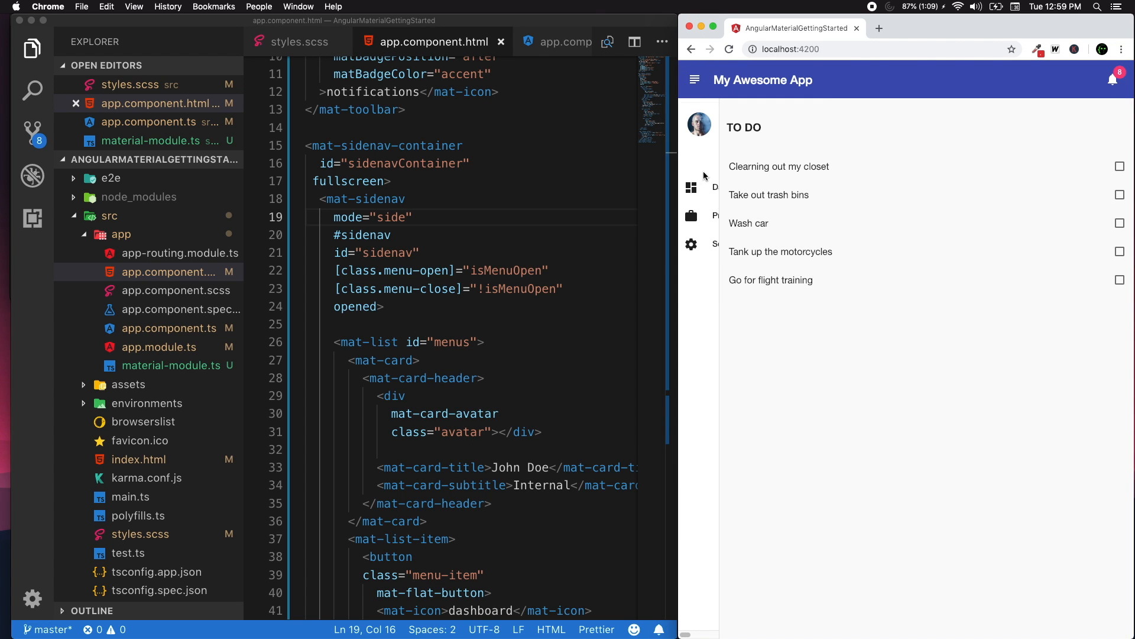
{"action": "mouse_move", "coordinate": [693, 213]}
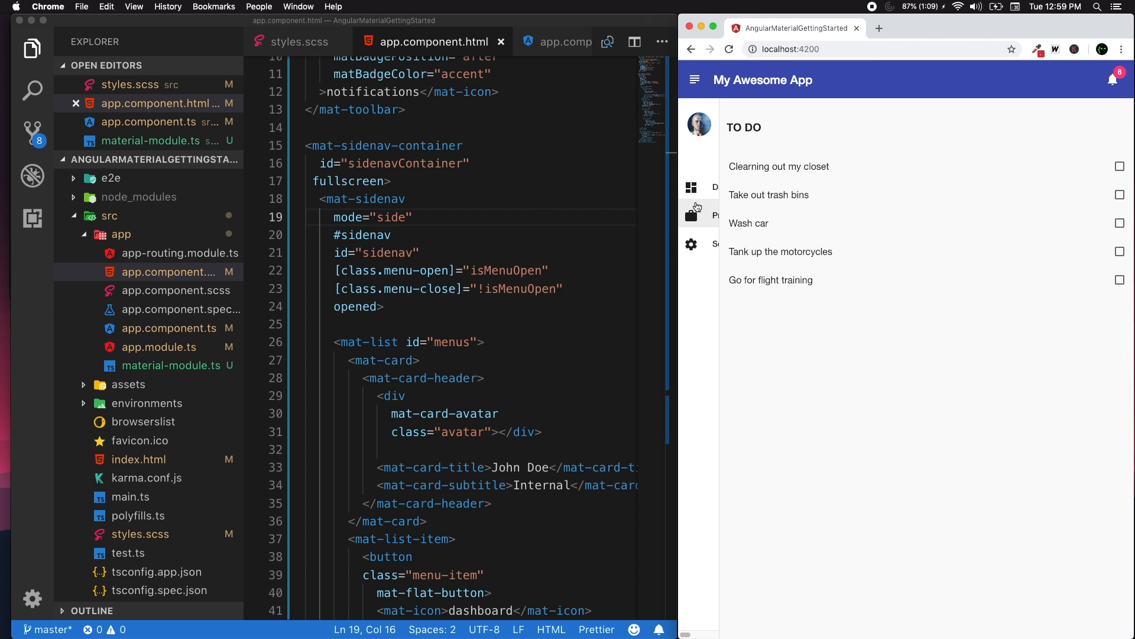
{"action": "mouse_move", "coordinate": [779, 155]}
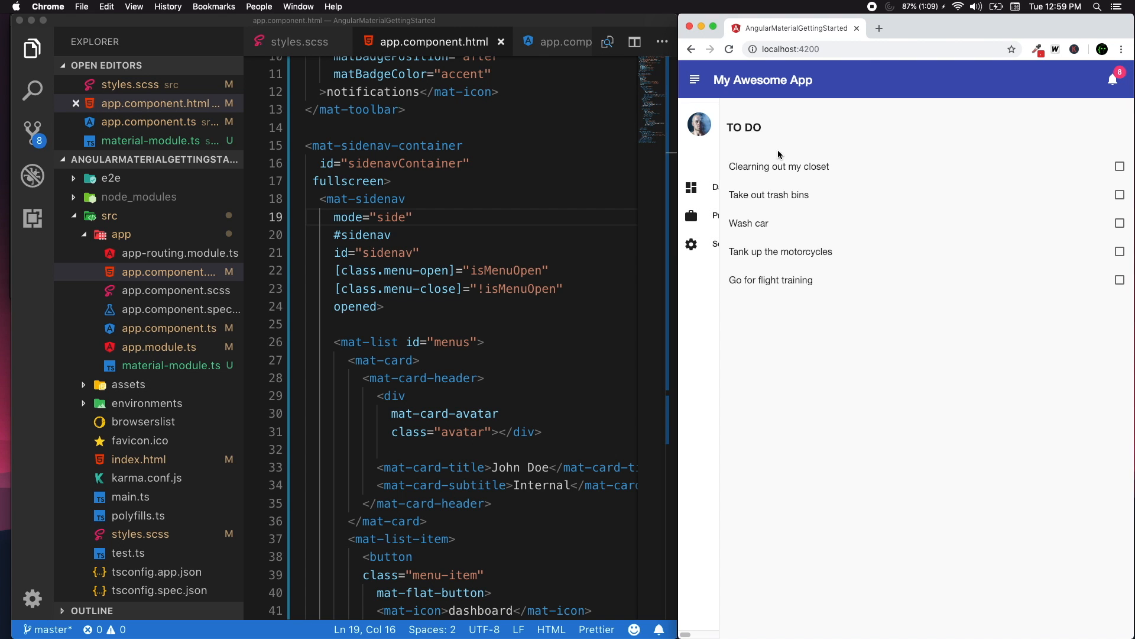
{"action": "mouse_move", "coordinate": [851, 332]}
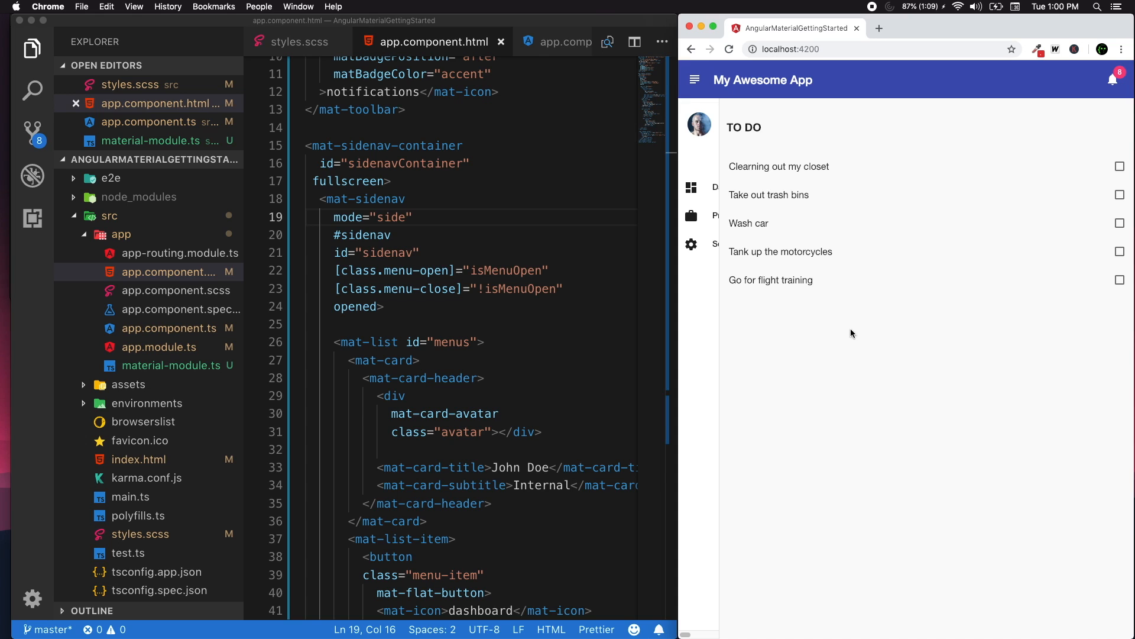
Step: Return to the sidenav template with the caret inside the isMenuOpen binding
{"action": "left_click", "coordinate": [394, 235]}
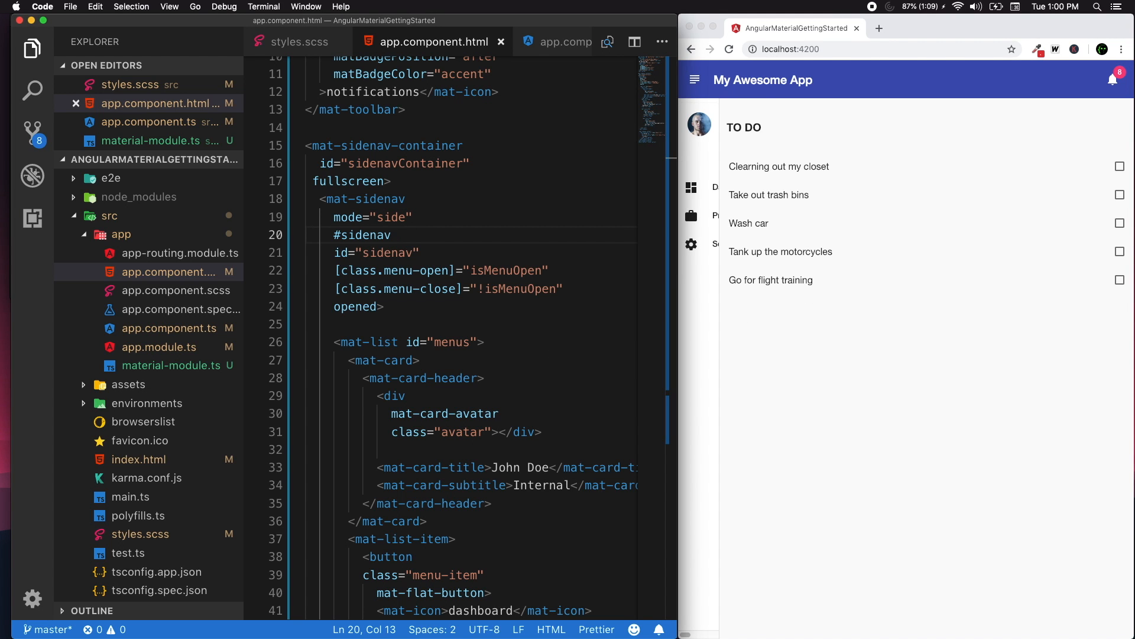
{"action": "left_click", "coordinate": [483, 270]}
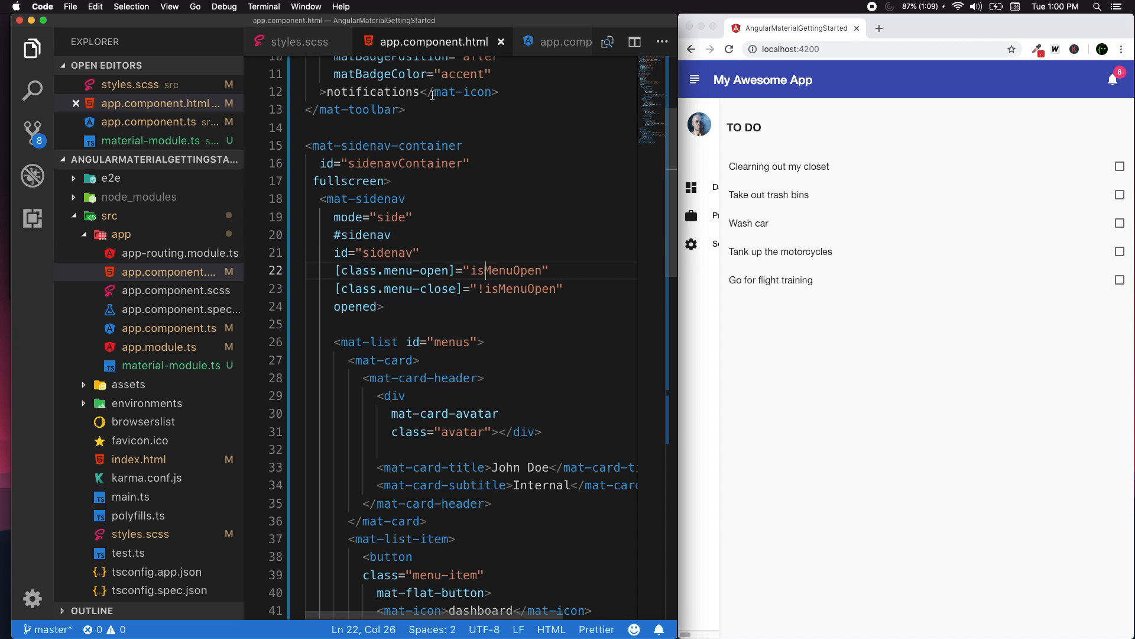
{"action": "scroll", "scroll_direction": "down", "scroll_amount": 3}
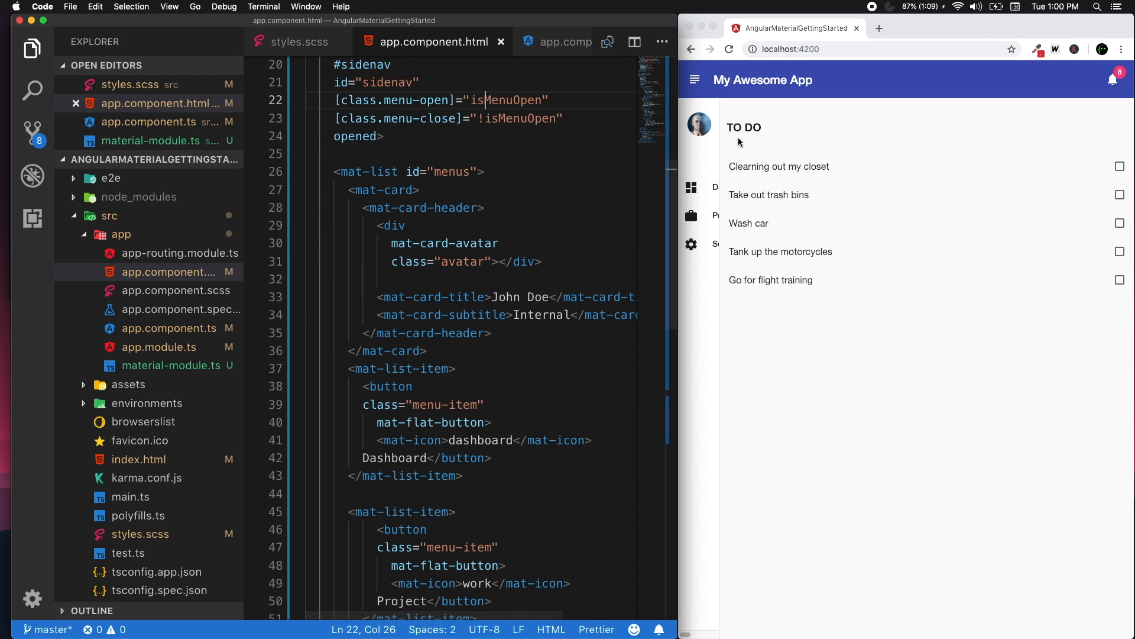
Step: Inspect the page and select mat-sidenav-content to view its margin-left: 70px style
{"action": "right_click", "coordinate": [744, 141]}
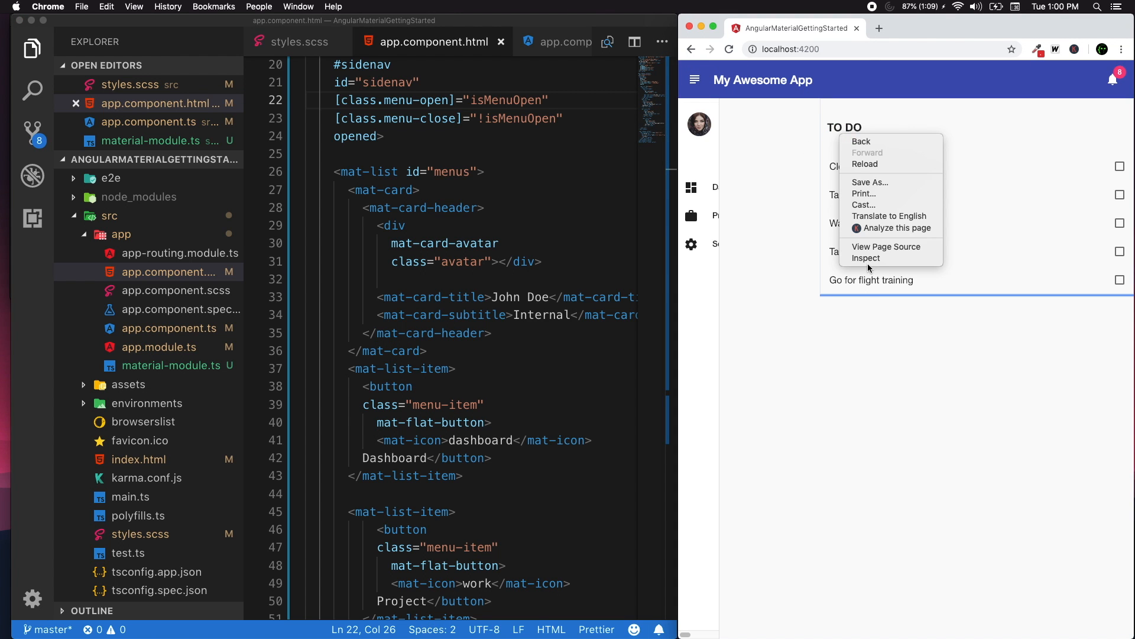
{"action": "left_click", "coordinate": [867, 258]}
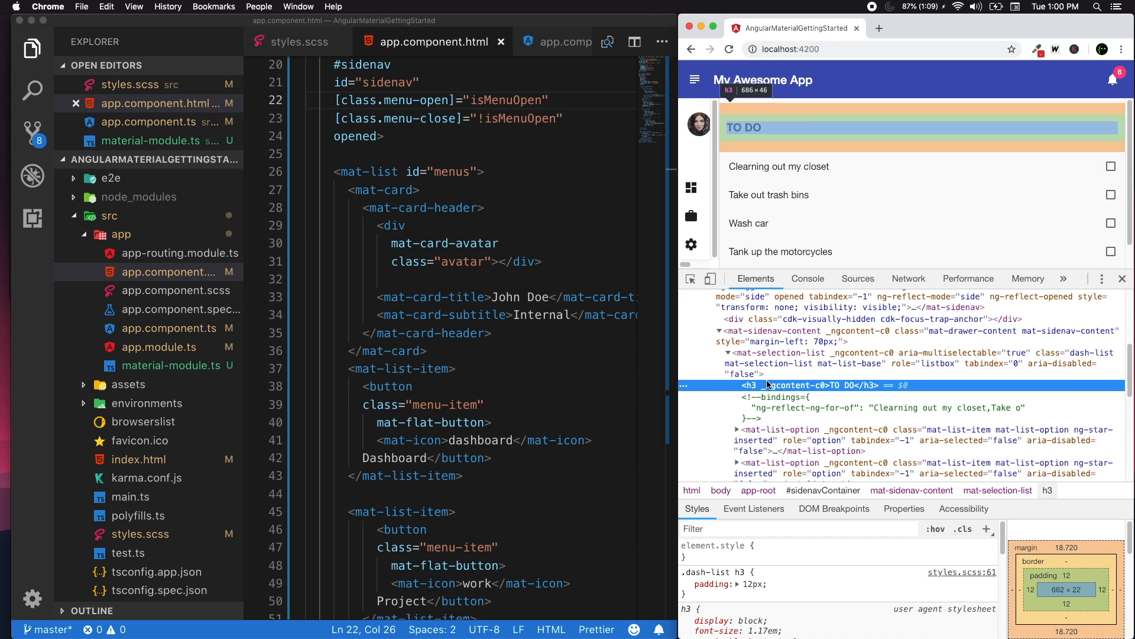
{"action": "mouse_move", "coordinate": [744, 331]}
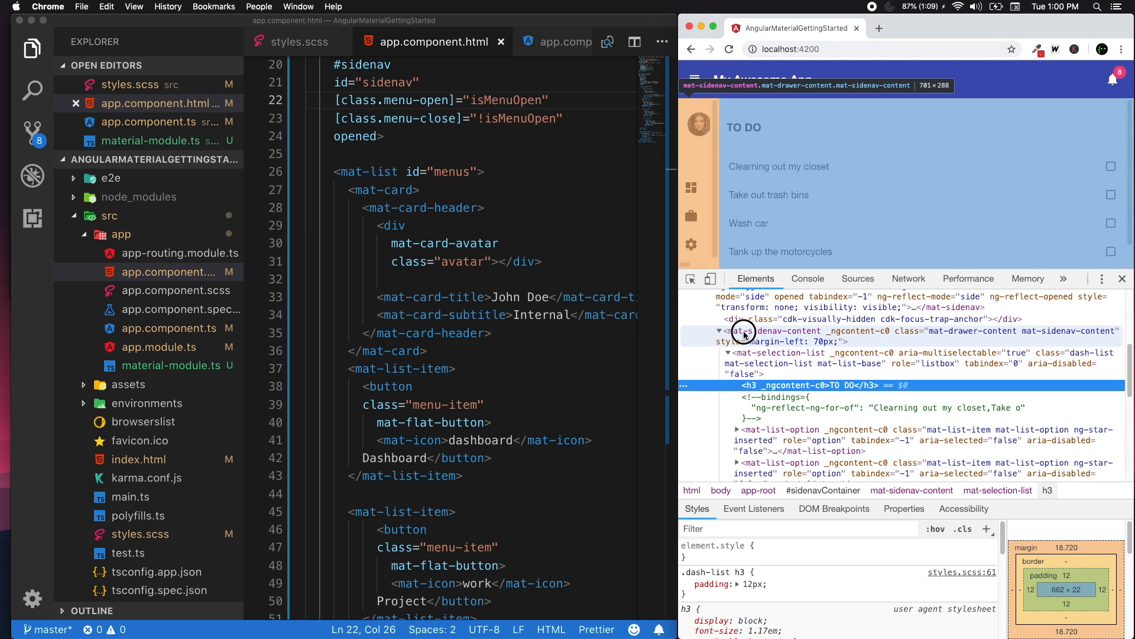
{"action": "left_click", "coordinate": [797, 331]}
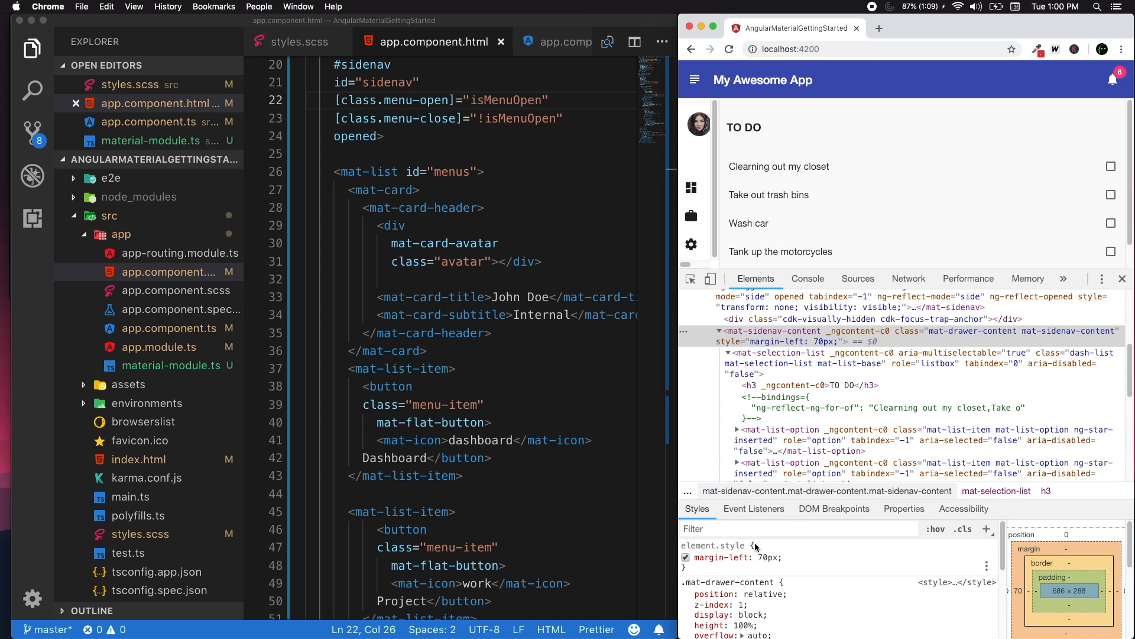
{"action": "mouse_move", "coordinate": [972, 272]}
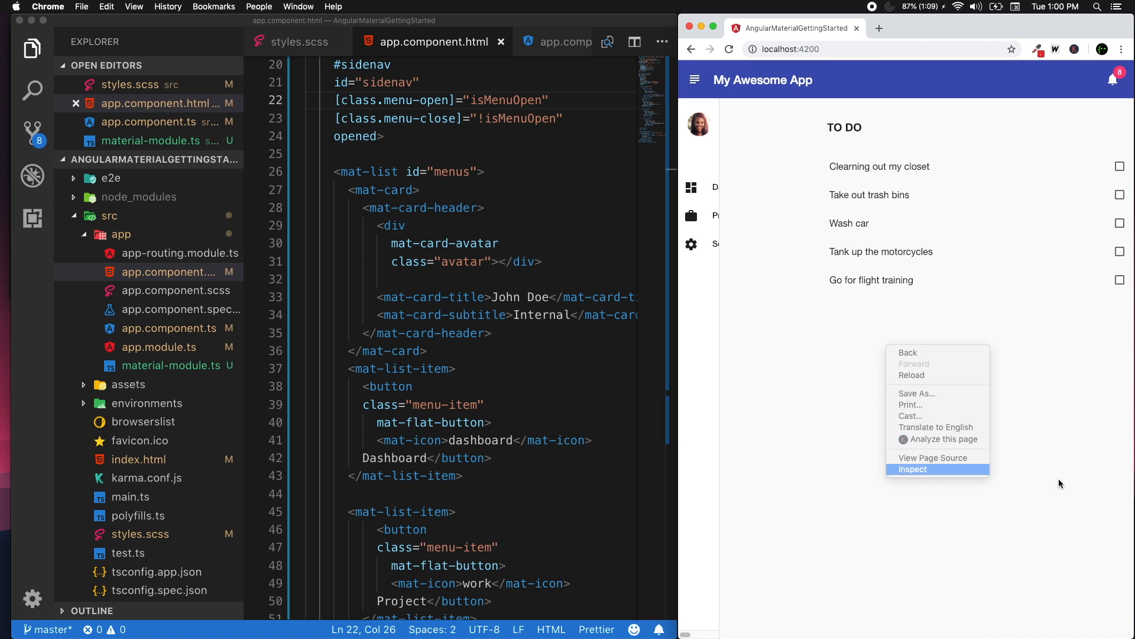
Step: Re-inspect the page content area, then go back to the template code in the editor
{"action": "left_click", "coordinate": [911, 468]}
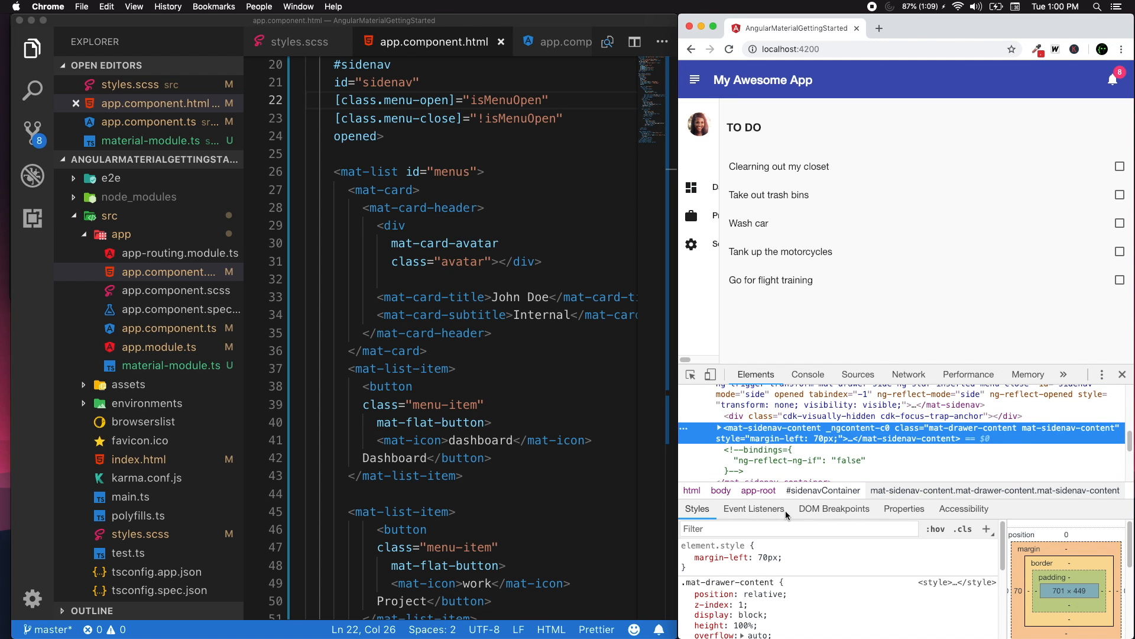
{"action": "left_click", "coordinate": [418, 261]}
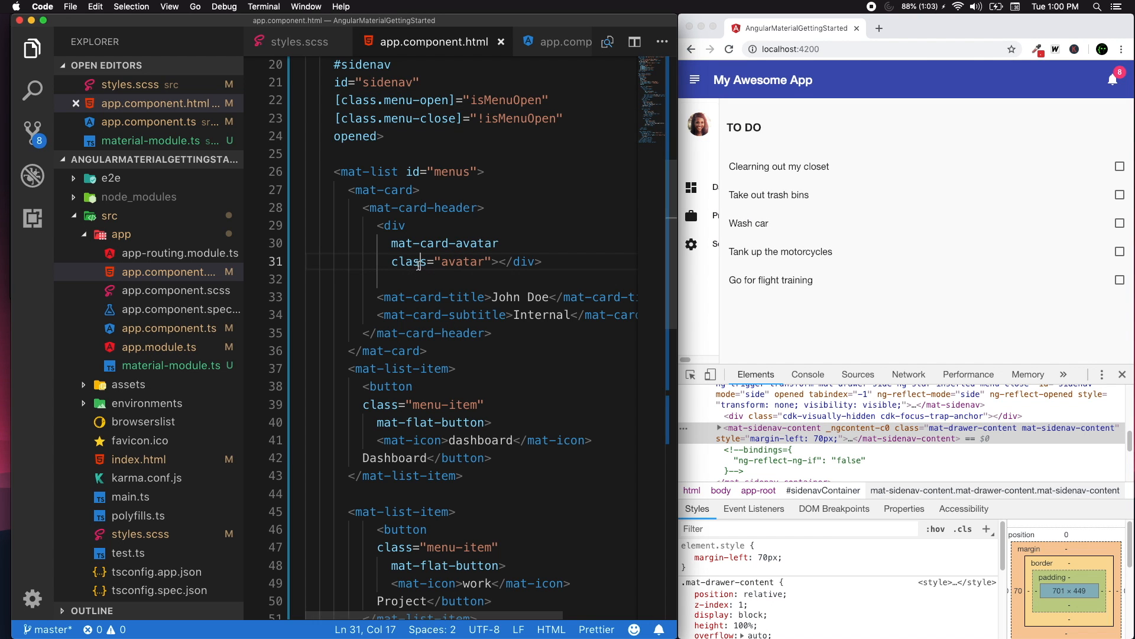
{"action": "scroll", "scroll_direction": "down", "scroll_amount": 3}
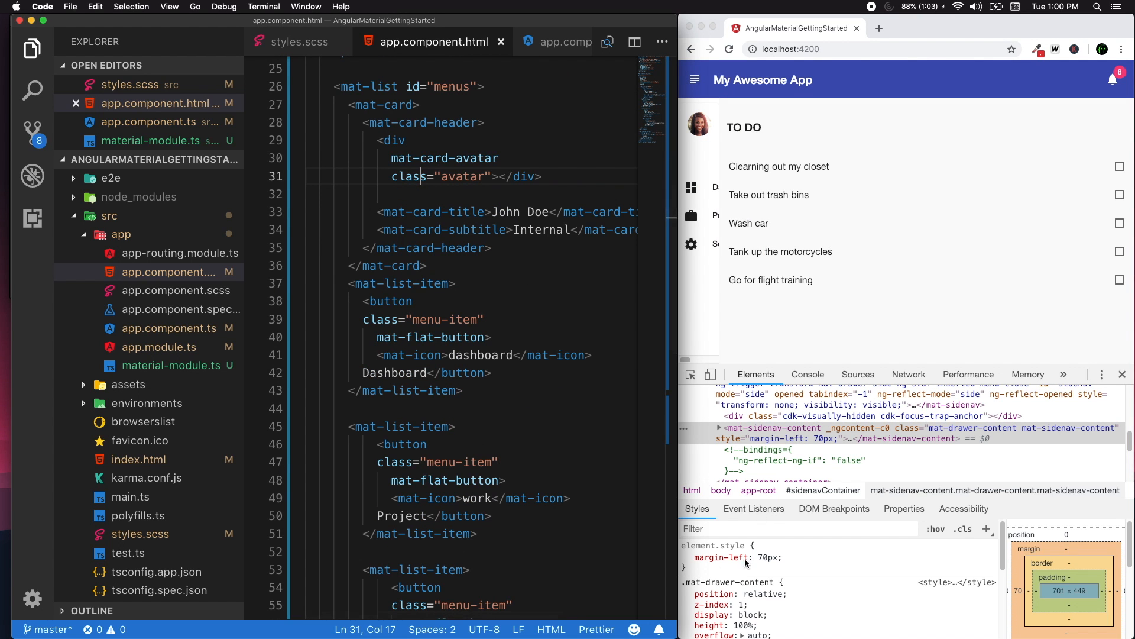
{"action": "mouse_move", "coordinate": [768, 565]}
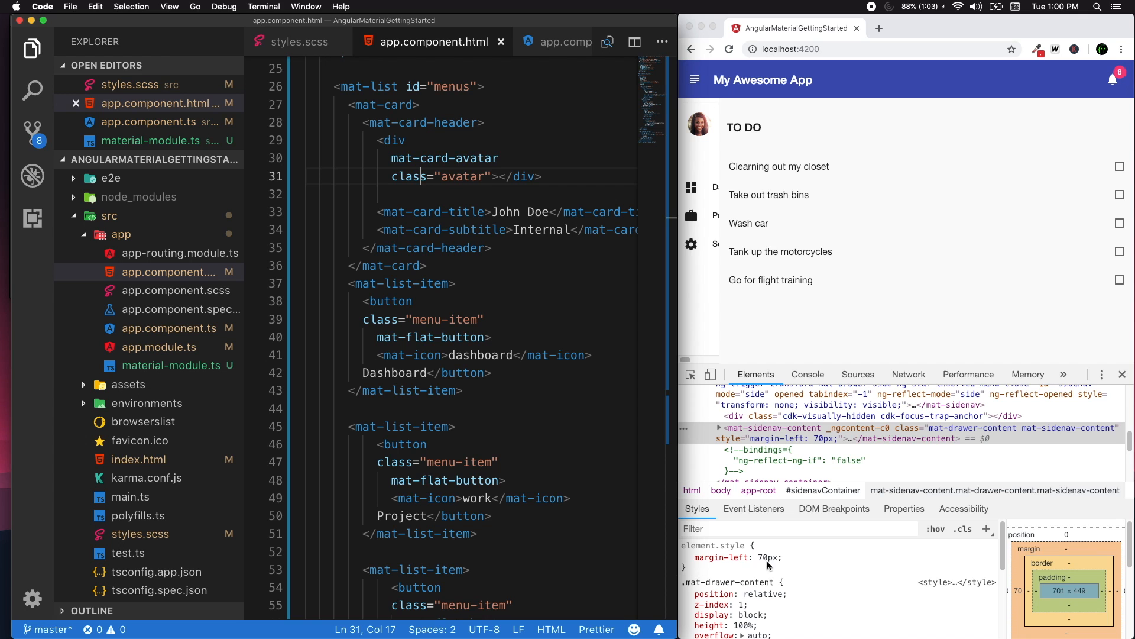
{"action": "mouse_move", "coordinate": [760, 326]}
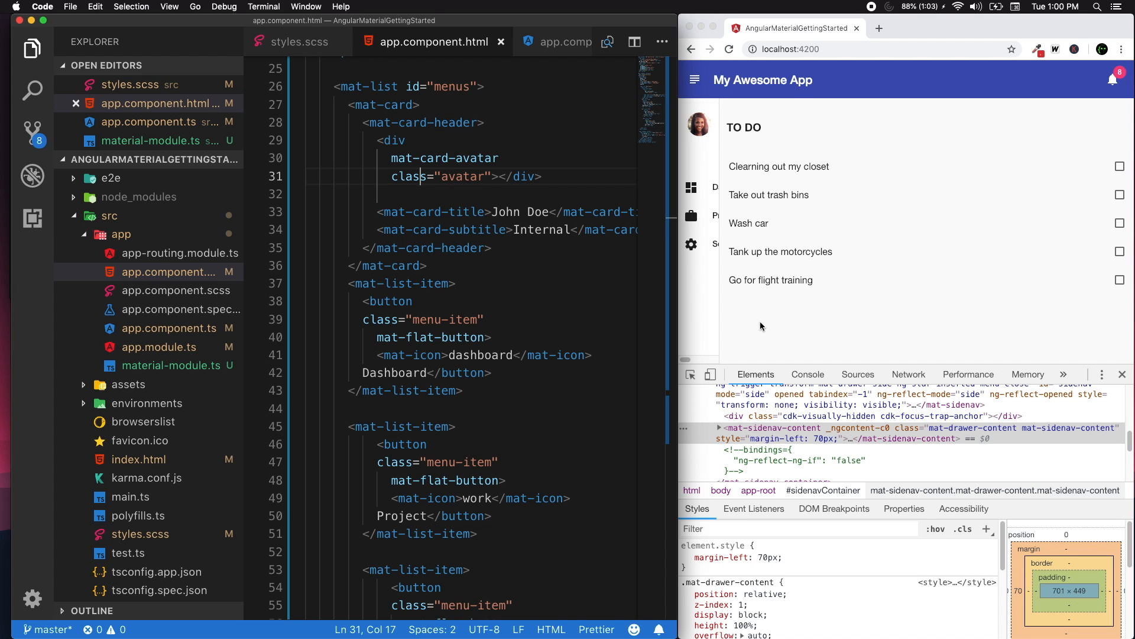
{"action": "mouse_move", "coordinate": [669, 269]}
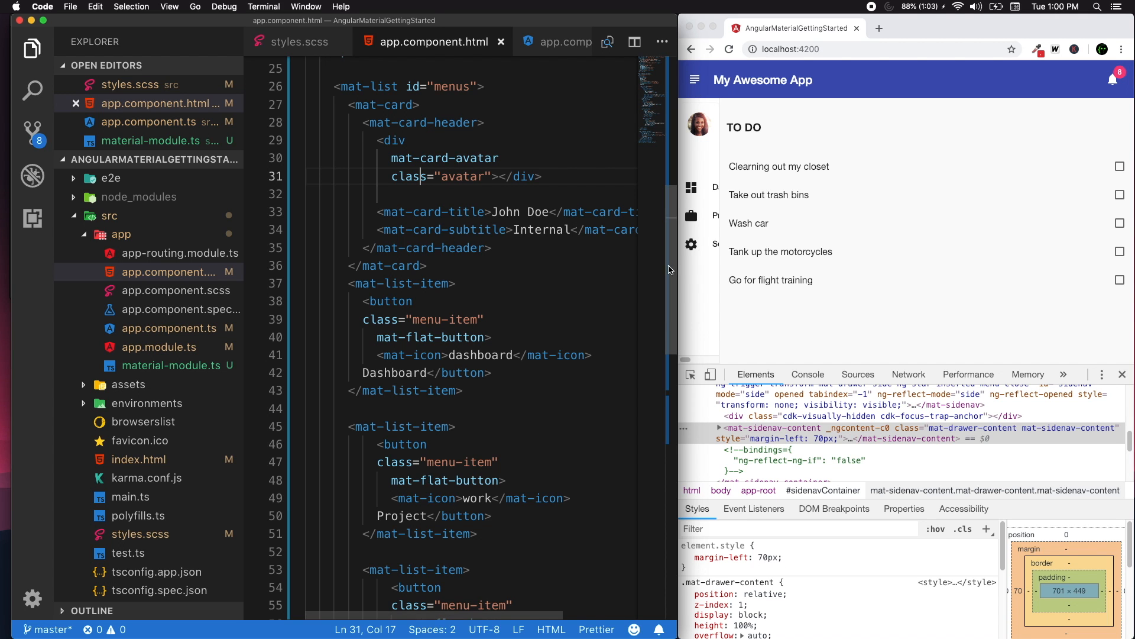
{"action": "scroll", "scroll_direction": "up", "scroll_amount": 3}
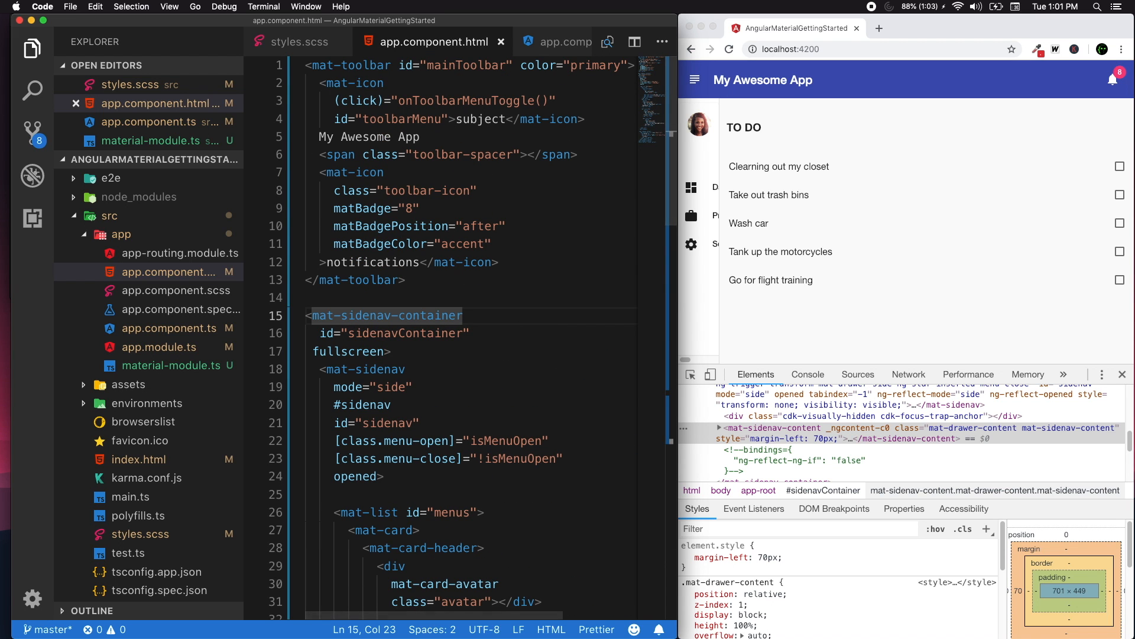
Step: Add [ngStyle]="{ 'margin-left.px': contentMargin }" to mat-sidenav-container and save
{"action": "key", "text": "Enter"}
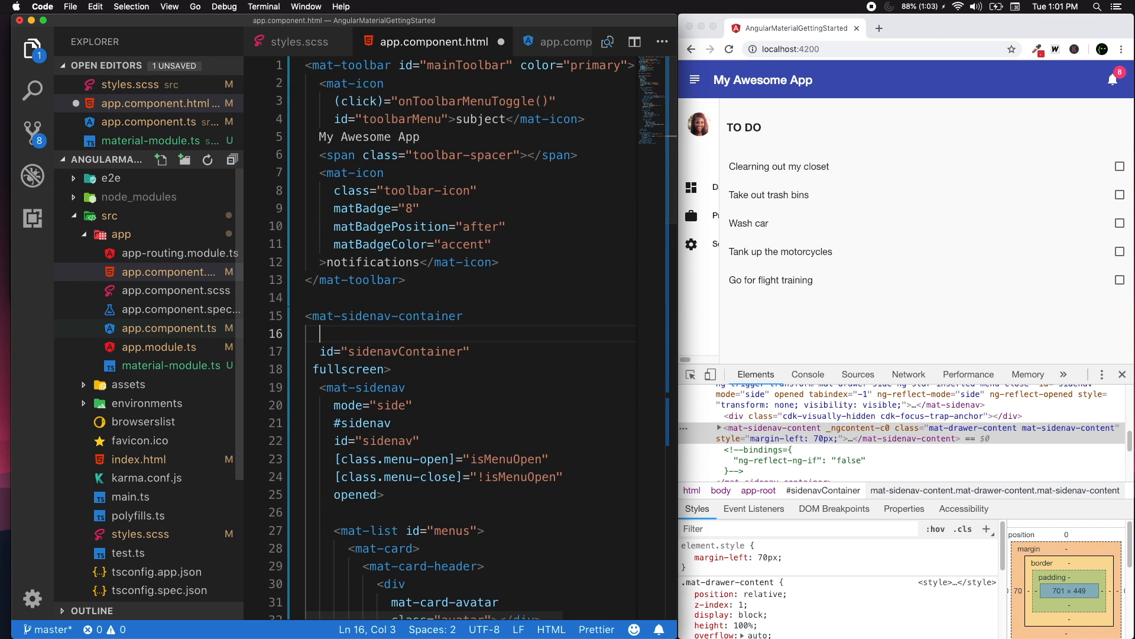
{"action": "type", "text": "[ng]"}
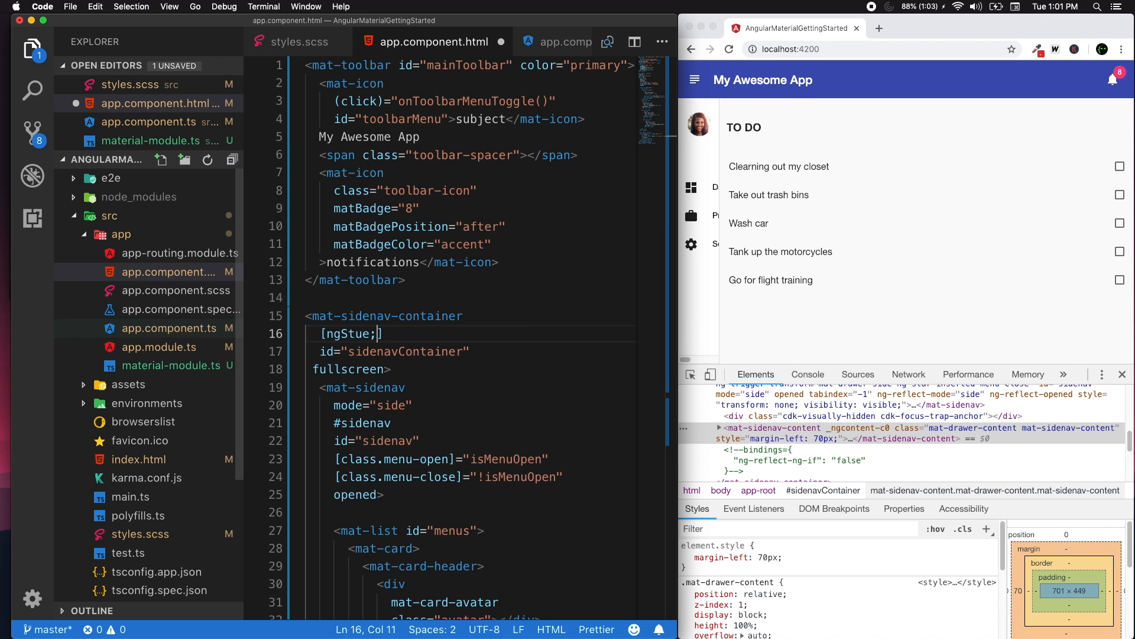
{"action": "key", "text": "Backspace"}
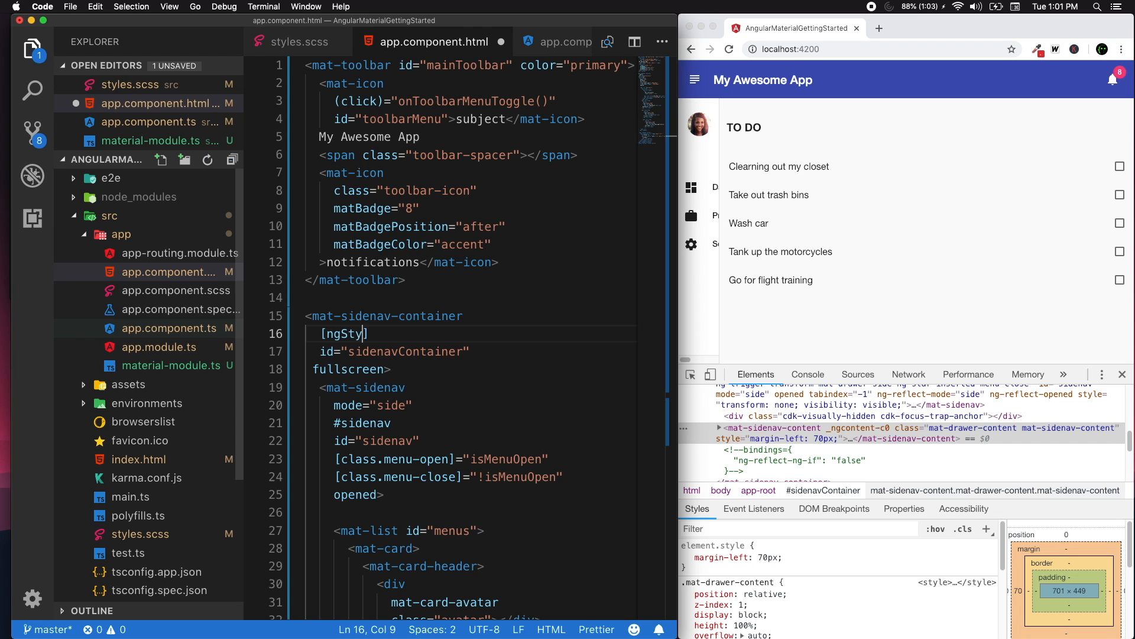
{"action": "type", "text": "le"}
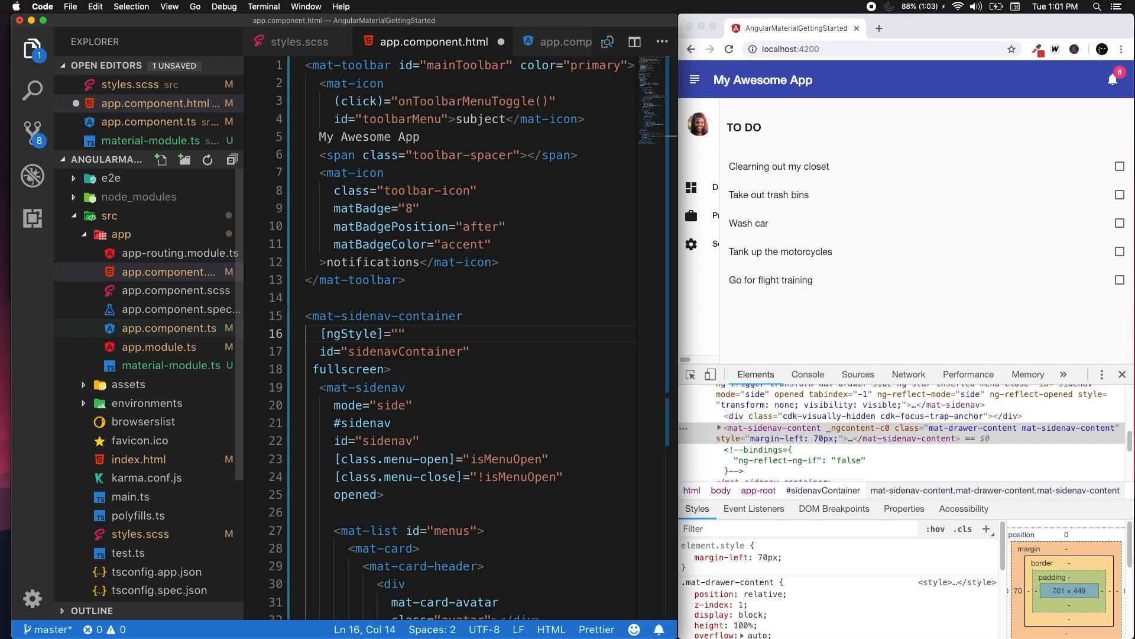
{"action": "type", "text": "{}"}
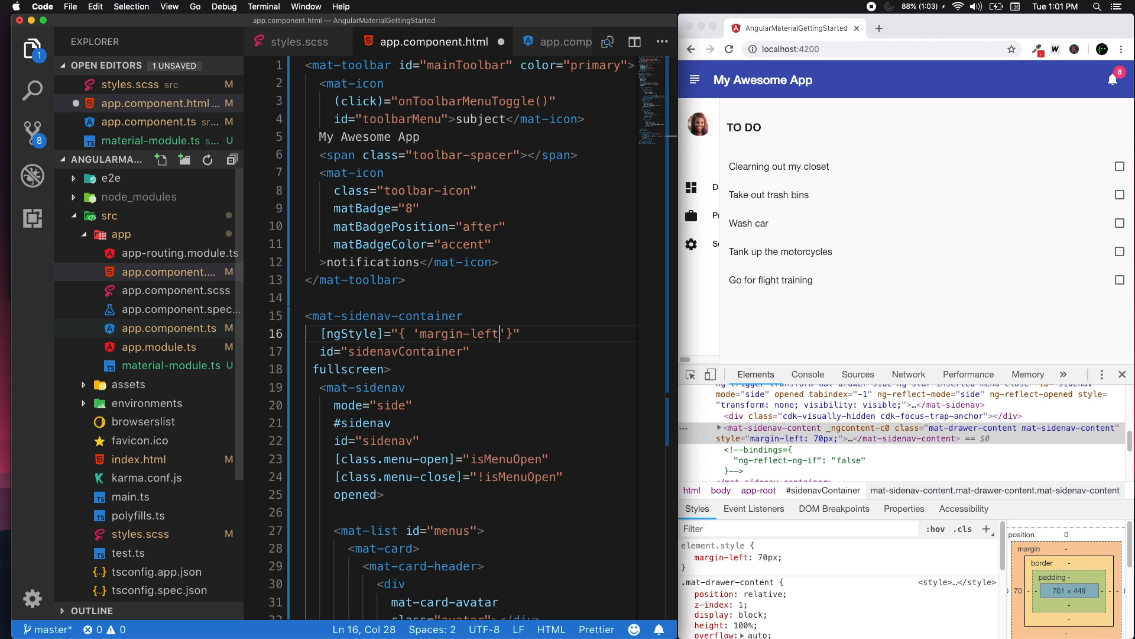
{"action": "type", "text": ".px"}
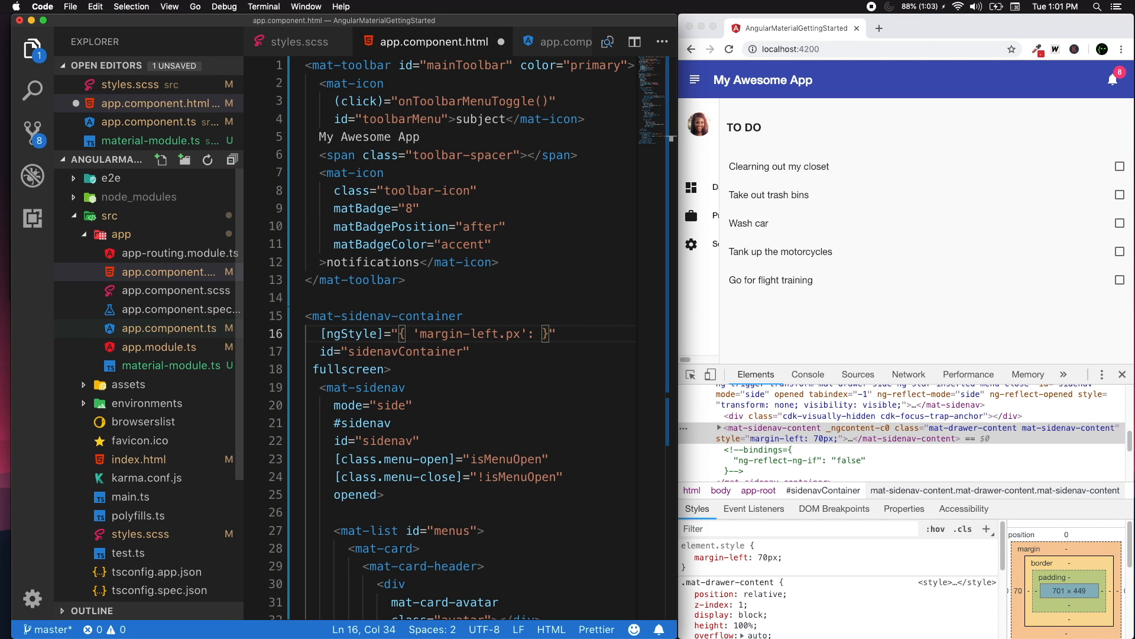
{"action": "type", "text": "contentMargin"}
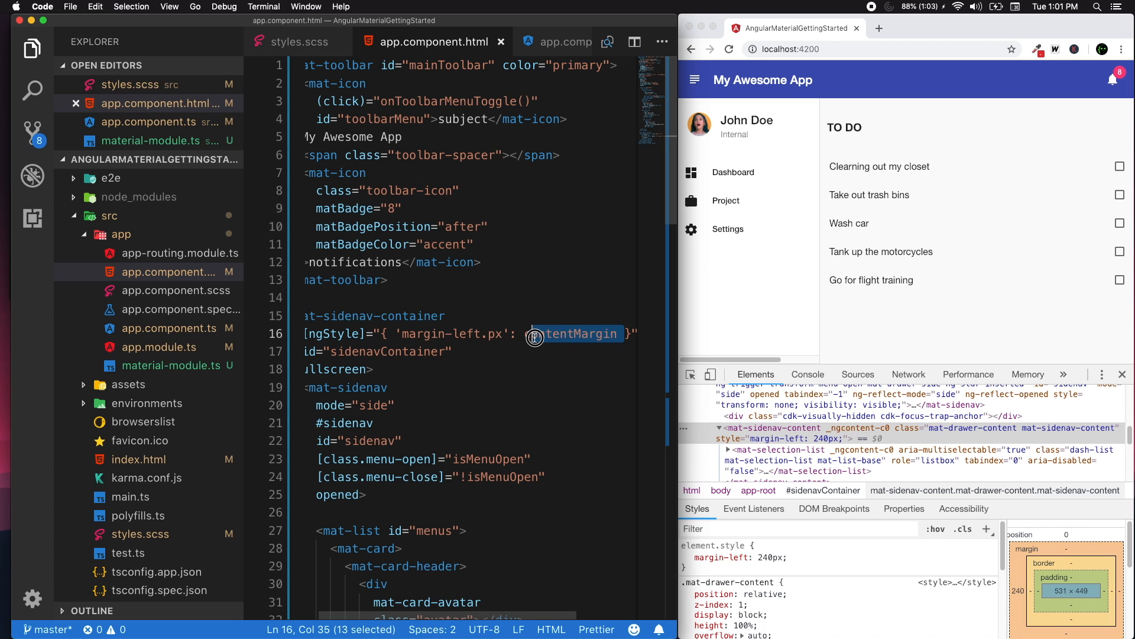
{"action": "left_click", "coordinate": [520, 41]}
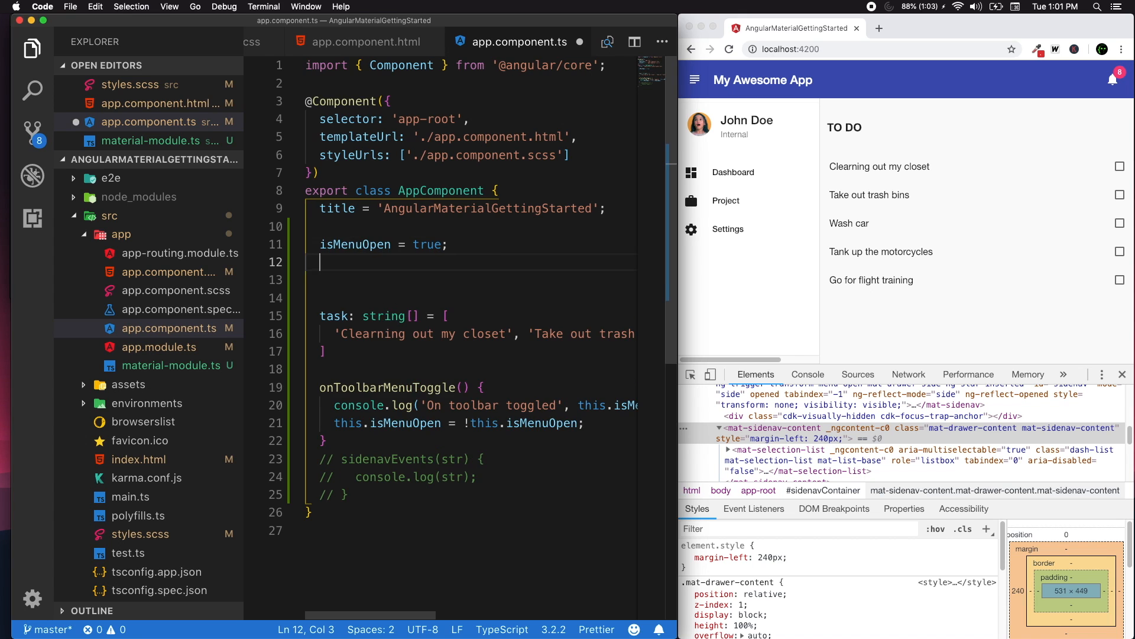
Step: Declare contentMargin = 240; under isMenuOpen in app.component.ts
{"action": "type", "text": "c"}
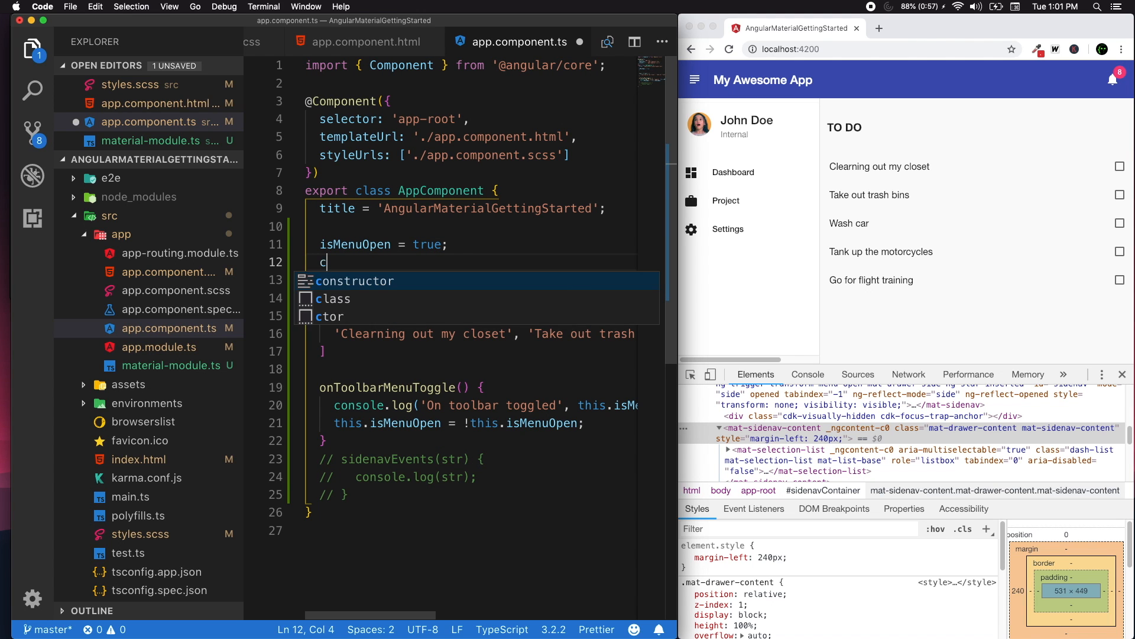
{"action": "type", "text": "ontentMargin"}
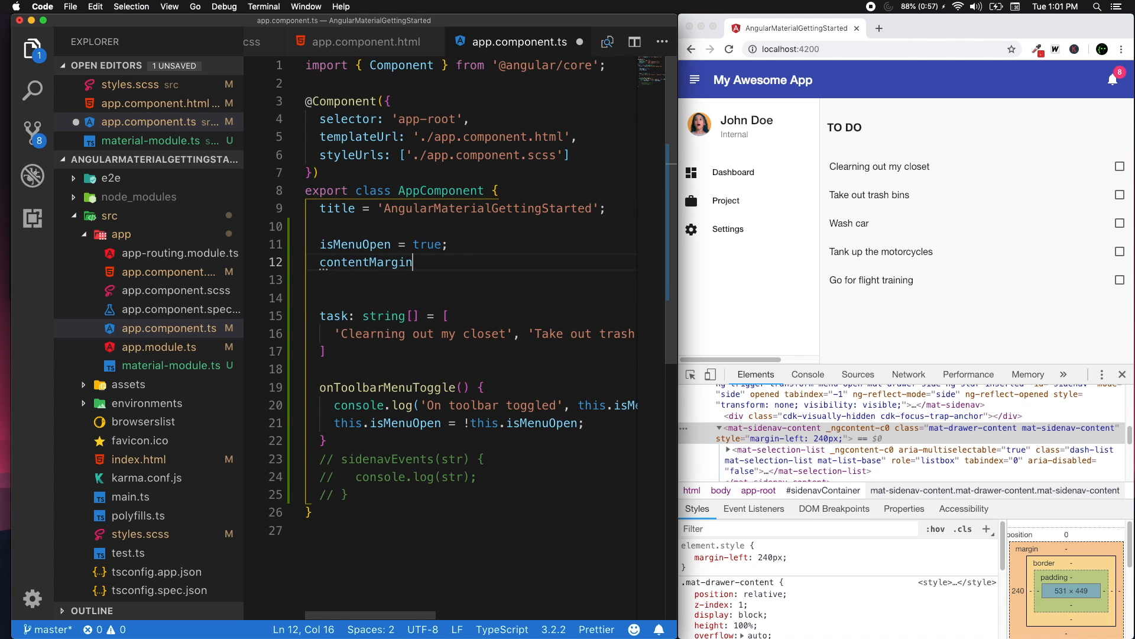
{"action": "type", "text": "="}
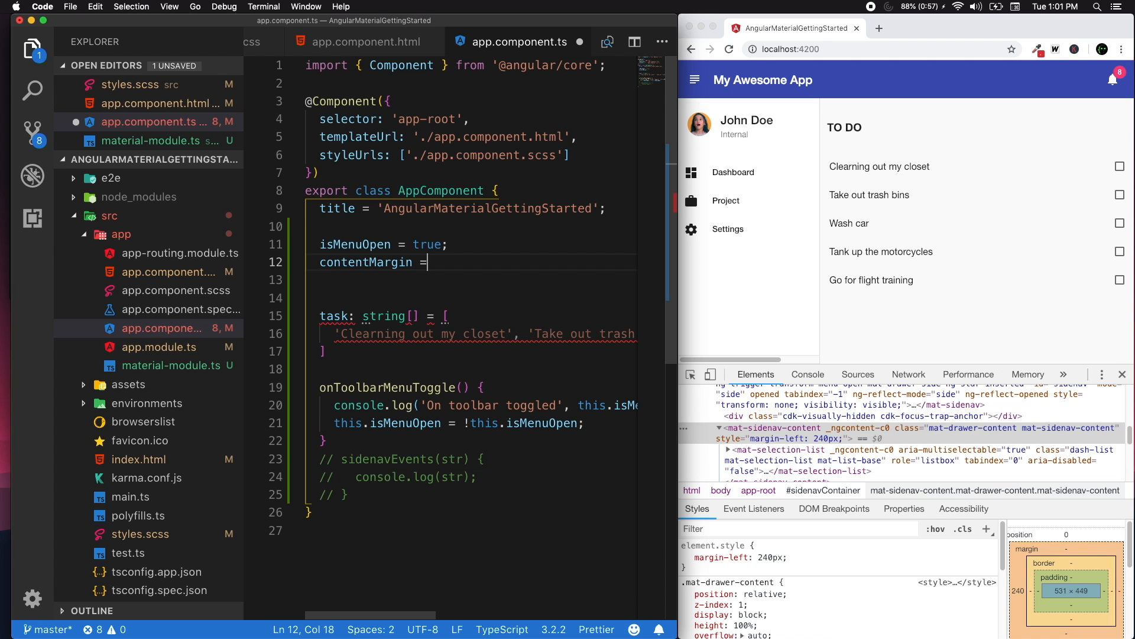
{"action": "type", "text": "240"}
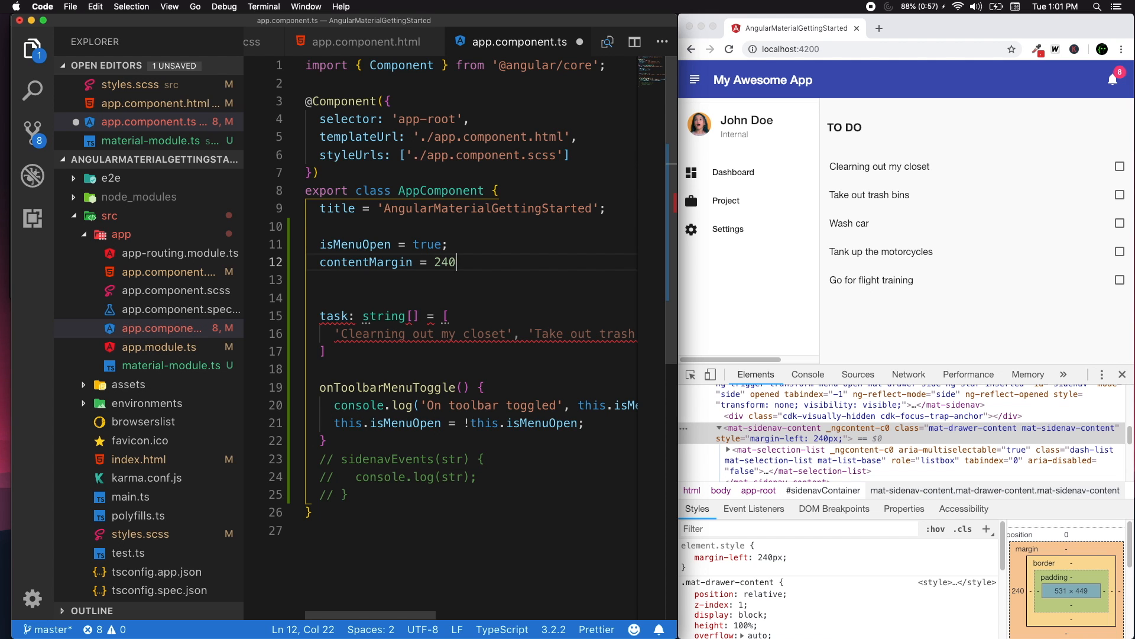
{"action": "type", "text": ";"}
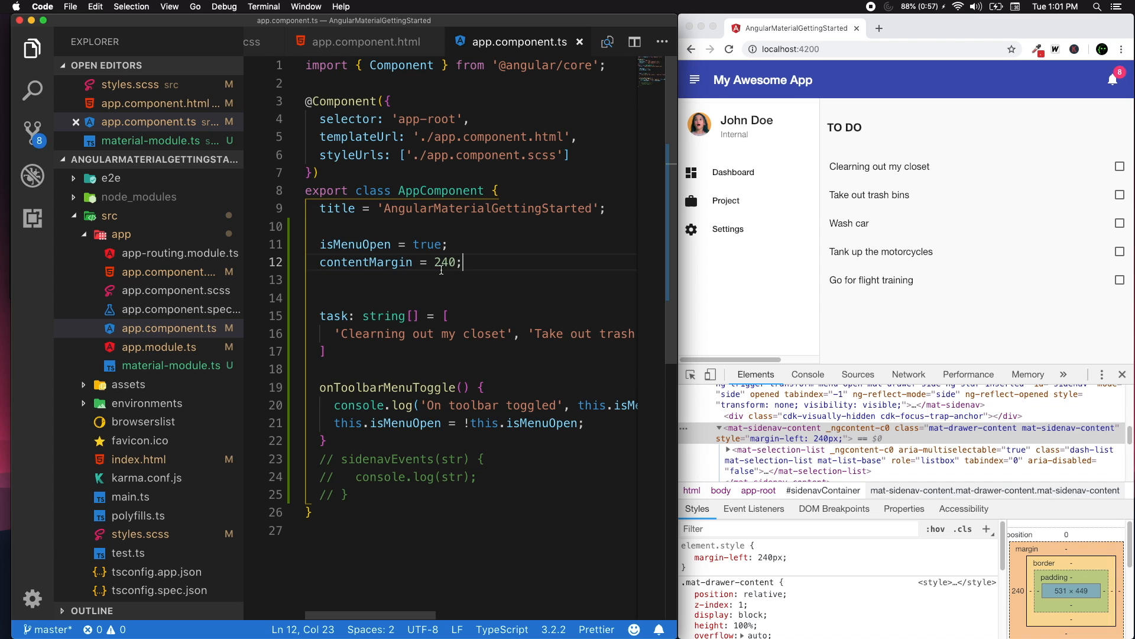
Step: Delete the extra blank line below the new contentMargin property and save
{"action": "double_click", "coordinate": [365, 262]}
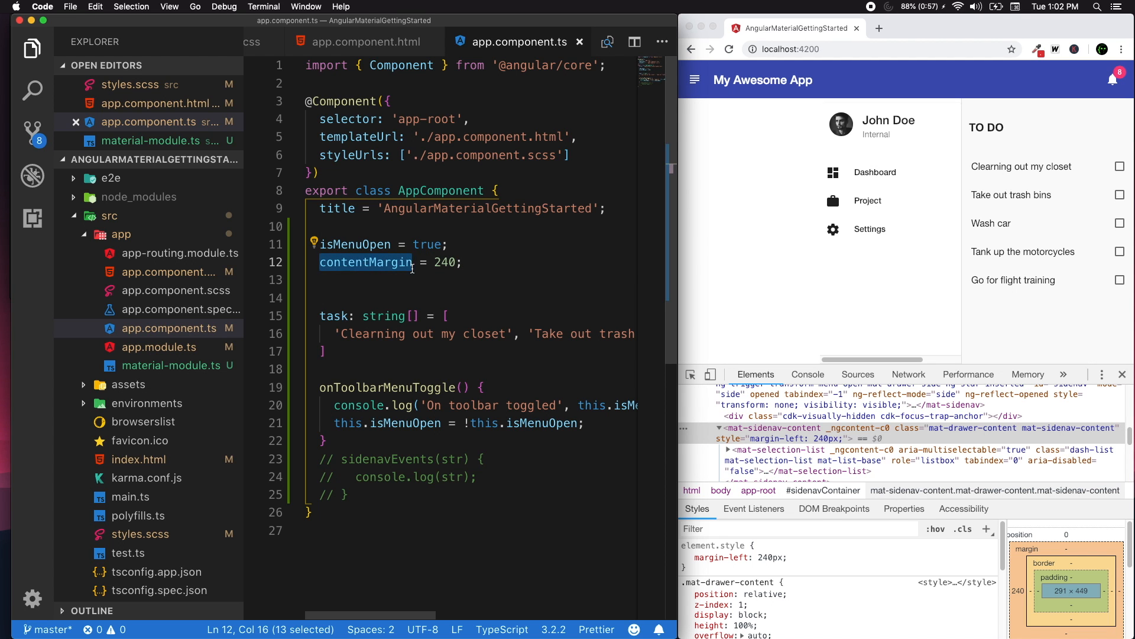
{"action": "left_click", "coordinate": [397, 279]}
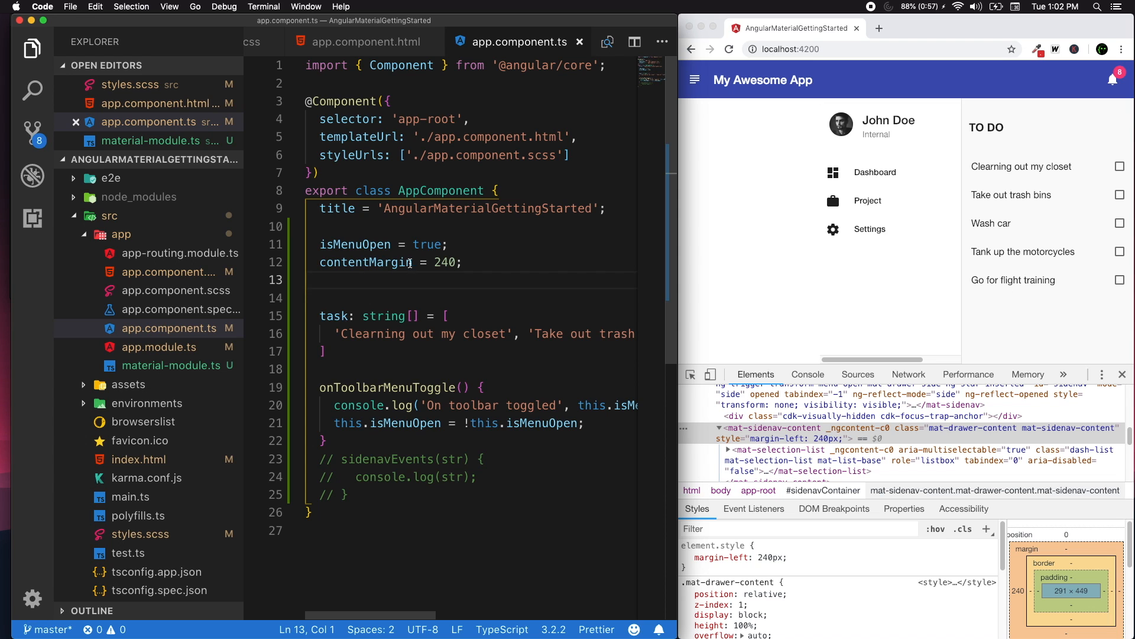
{"action": "key", "text": "Backspace"}
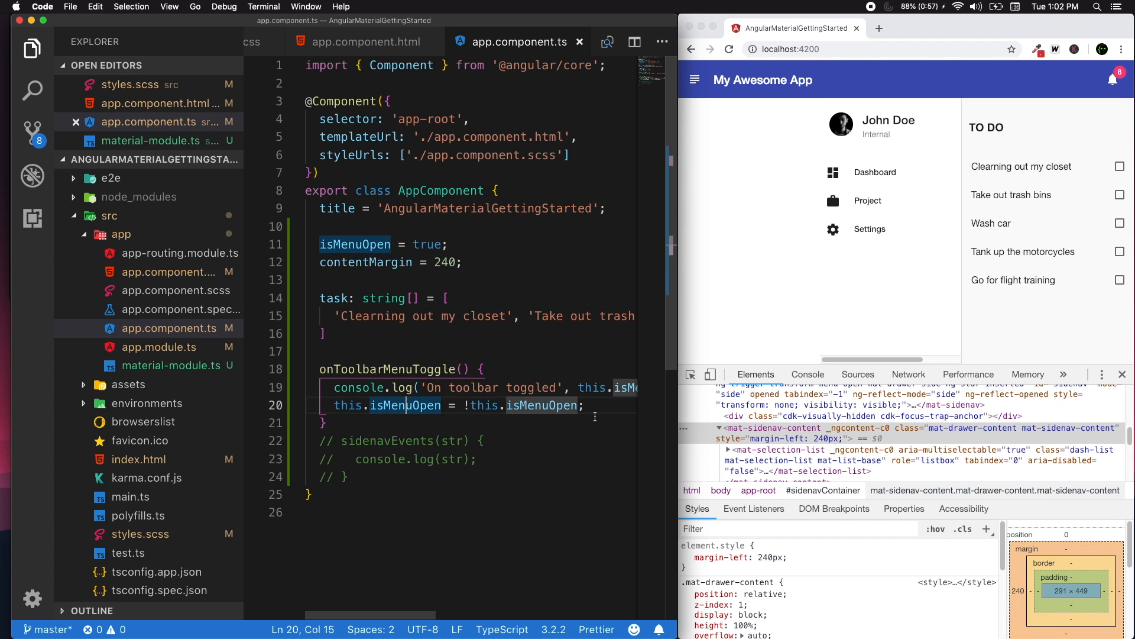
{"action": "left_click", "coordinate": [451, 262]}
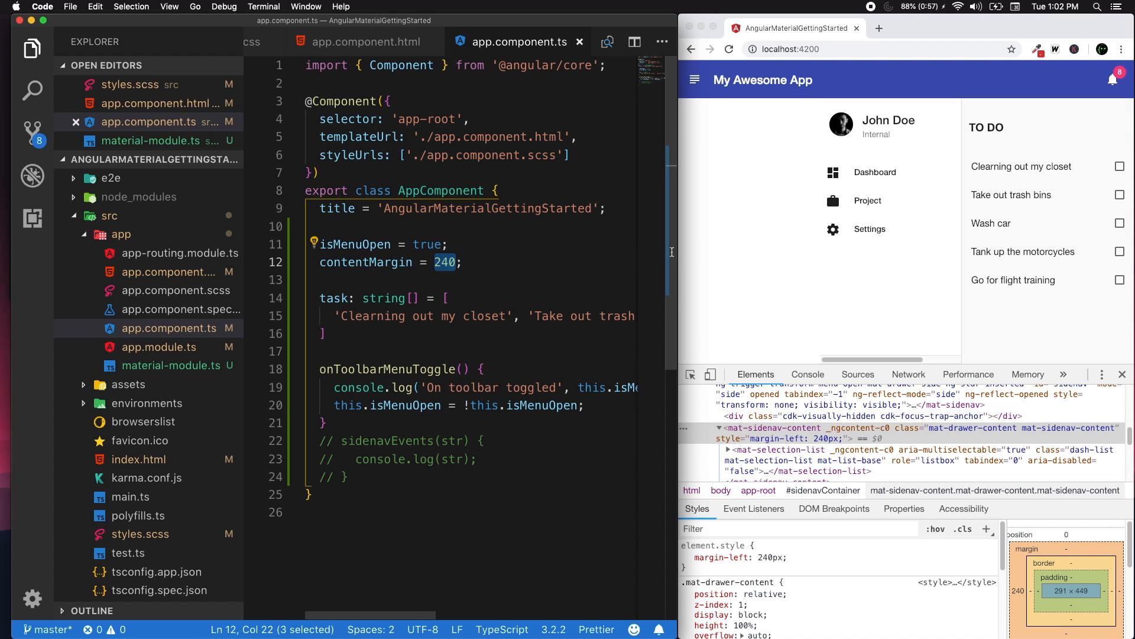
{"action": "left_click", "coordinate": [365, 41]}
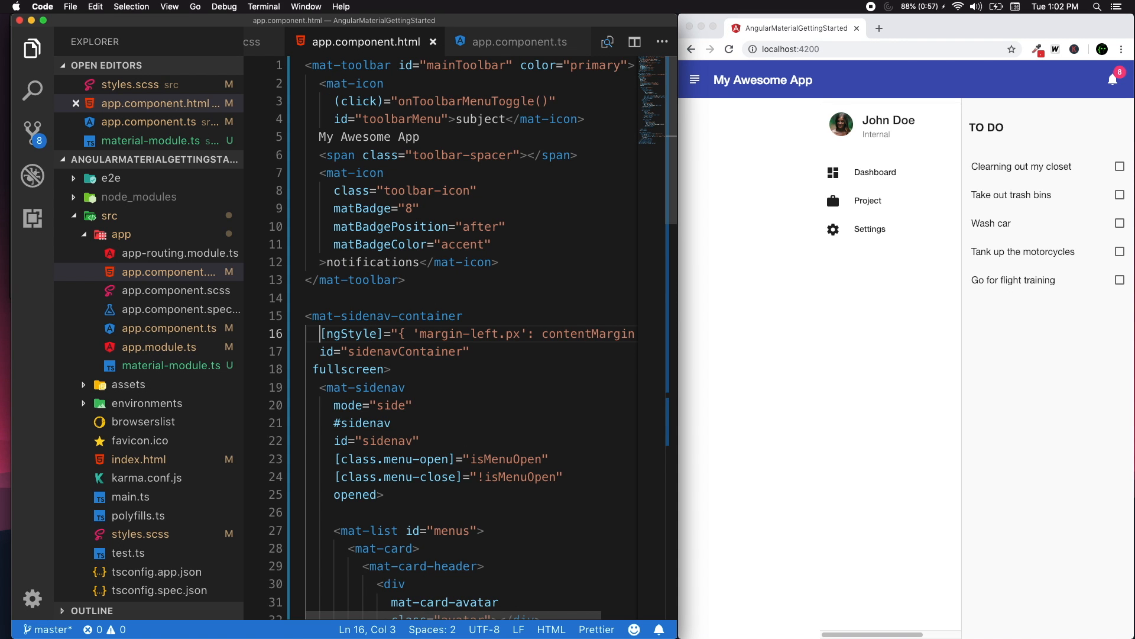
Step: Move the 'margin-left.px': contentMargin ngStyle binding from the container onto mat-sidenav-content
{"action": "key", "text": "Backspace"}
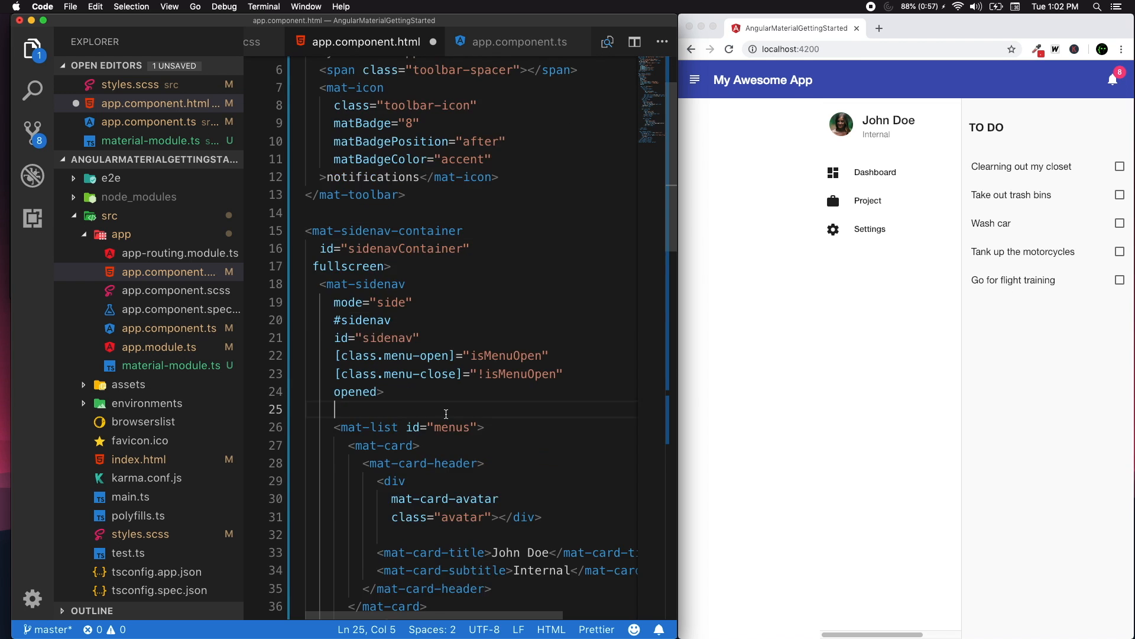
{"action": "scroll", "scroll_direction": "down", "scroll_amount": 3}
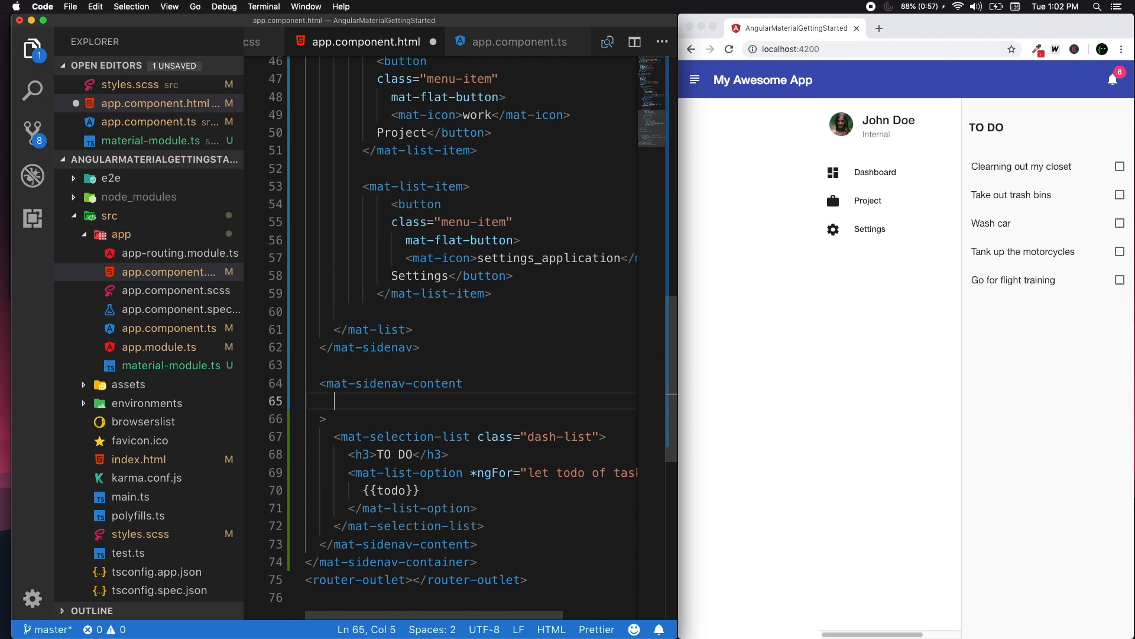
{"action": "type", "text": "[ngStyle]=\"{ 'margin-left.px': contentMargin }\""}
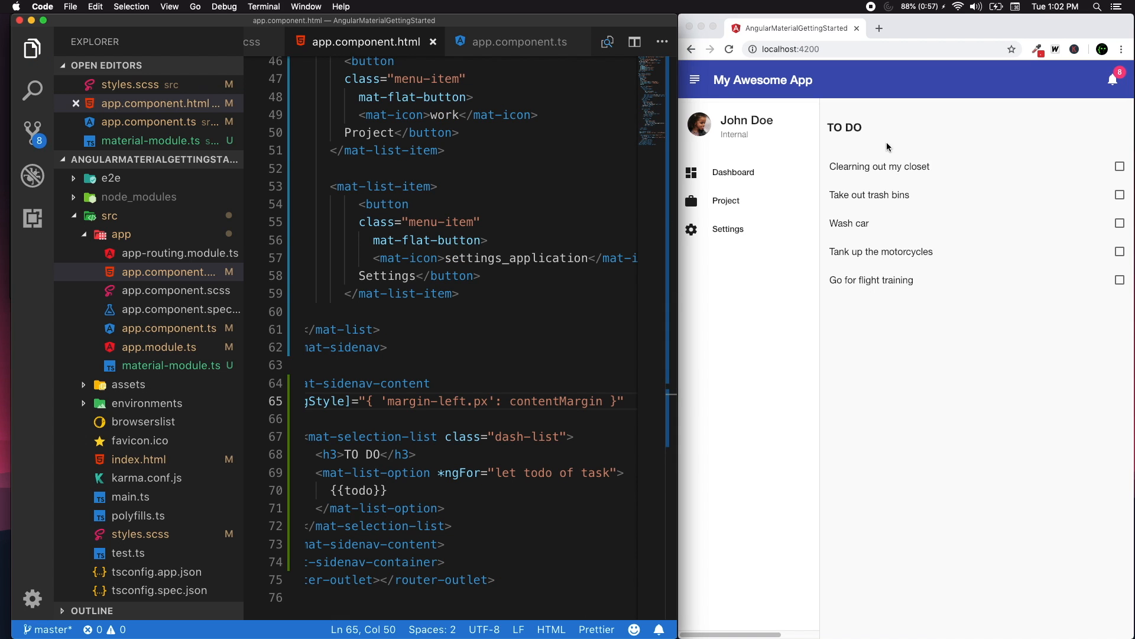
{"action": "left_click", "coordinate": [520, 41]}
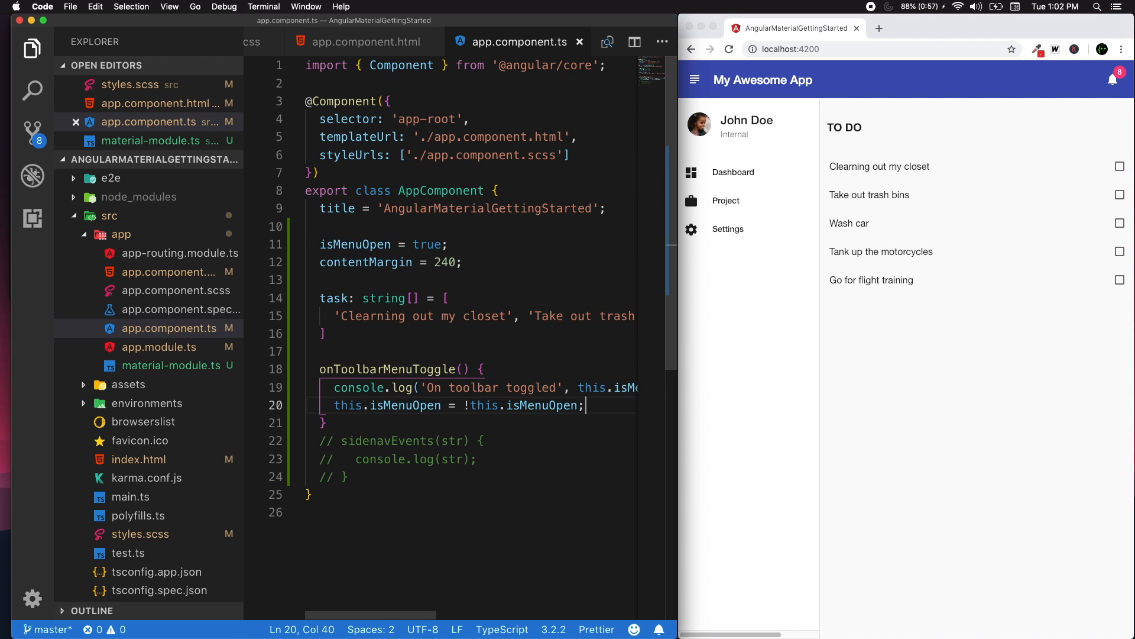
Step: In onToolbarMenuToggle, set contentMargin to 70 when !isMenuOpen, otherwise 240, and save
{"action": "type", "text": "i"}
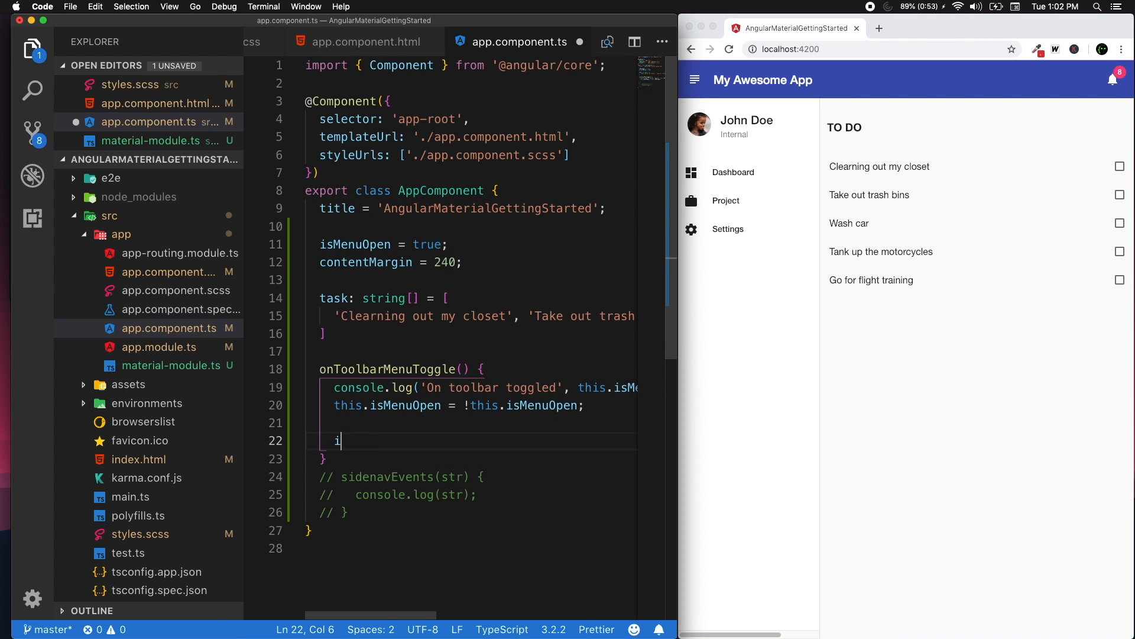
{"action": "type", "text": "if()"}
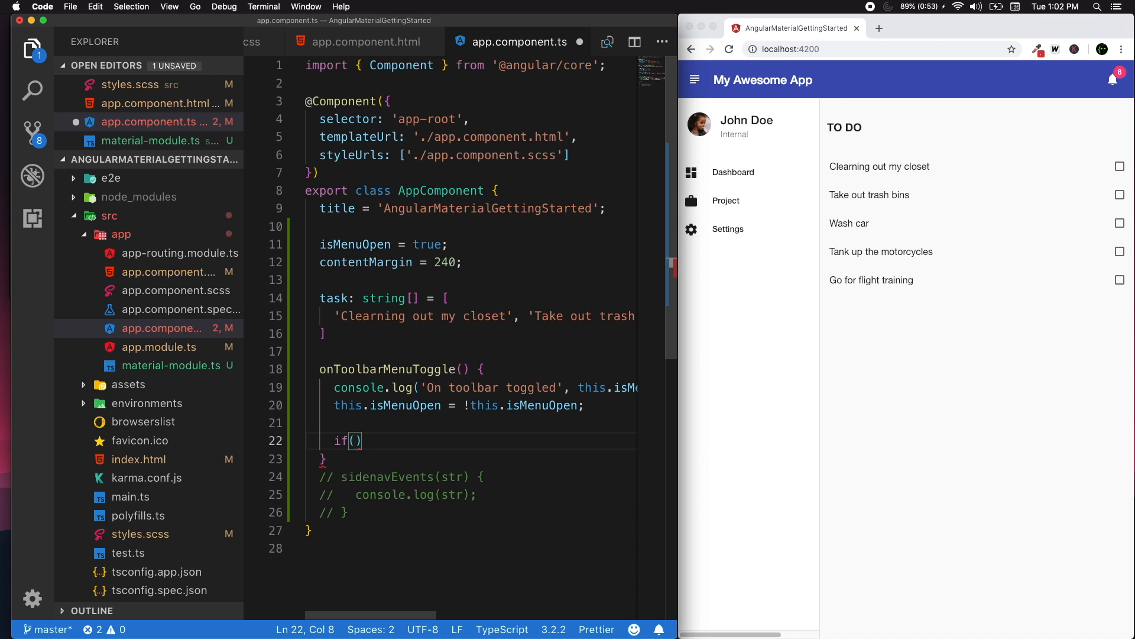
{"action": "type", "text": "!"}
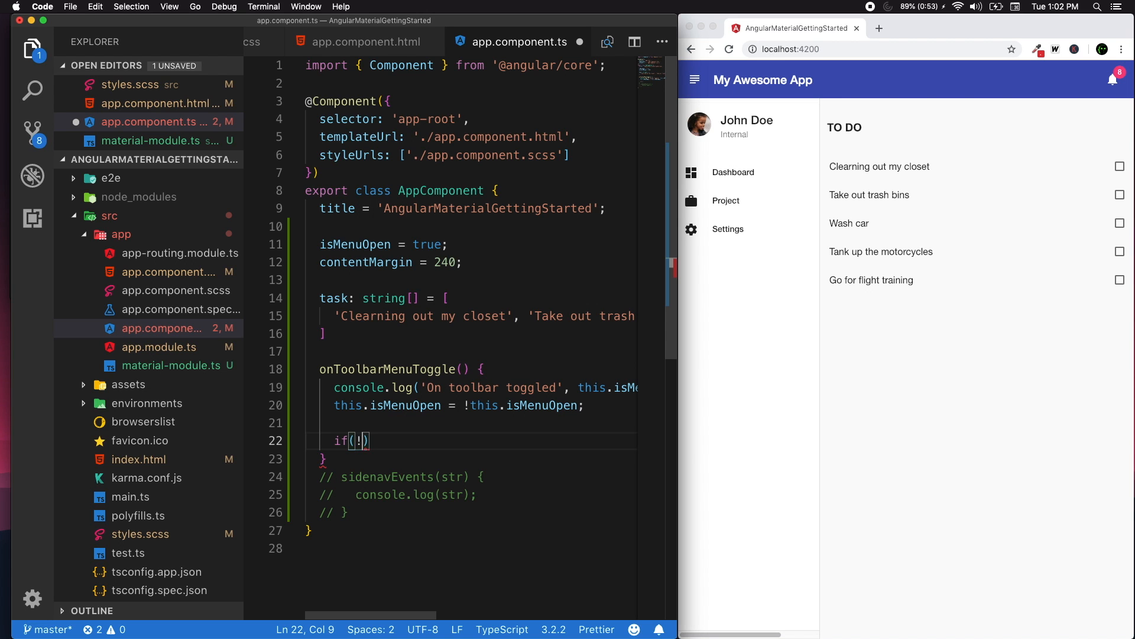
{"action": "type", "text": "this."}
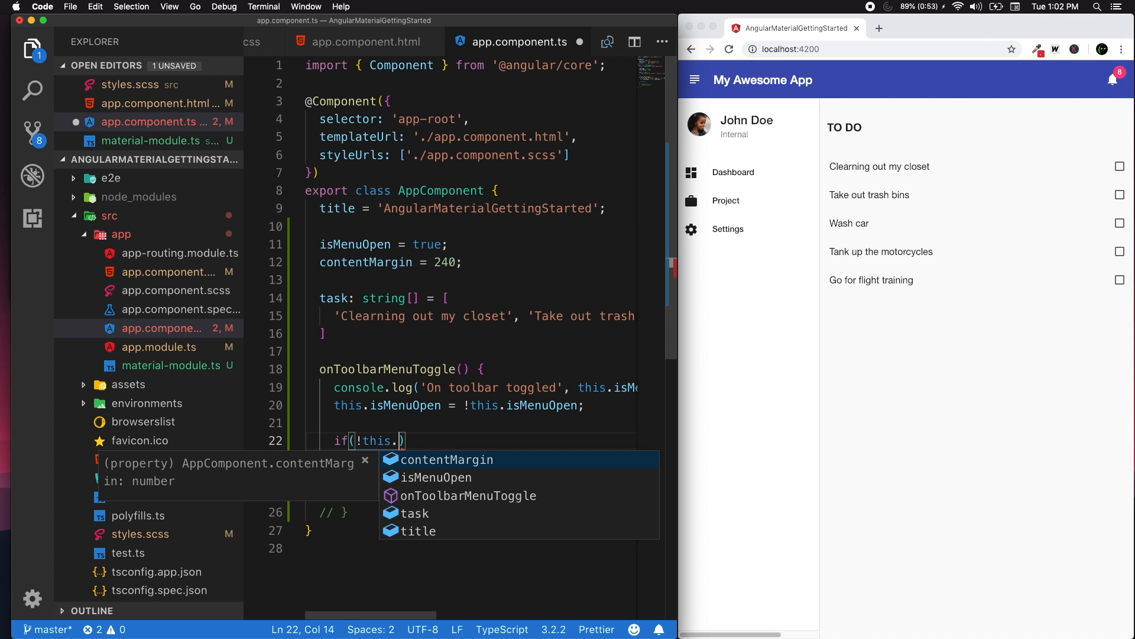
{"action": "type", "text": "isMenu"}
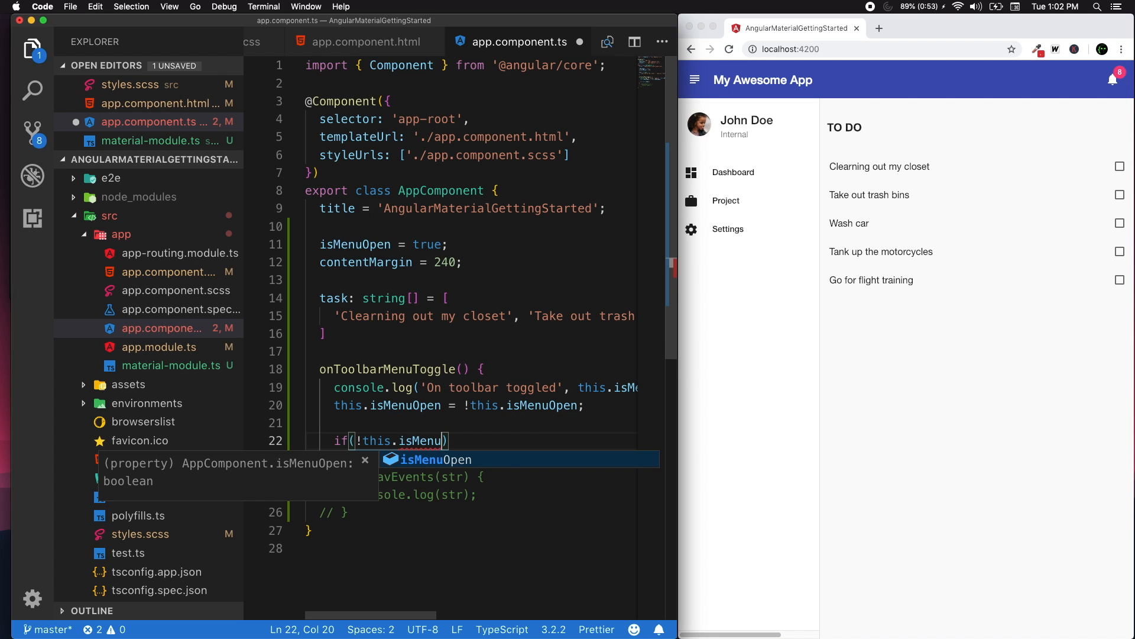
{"action": "type", "text": "Open"}
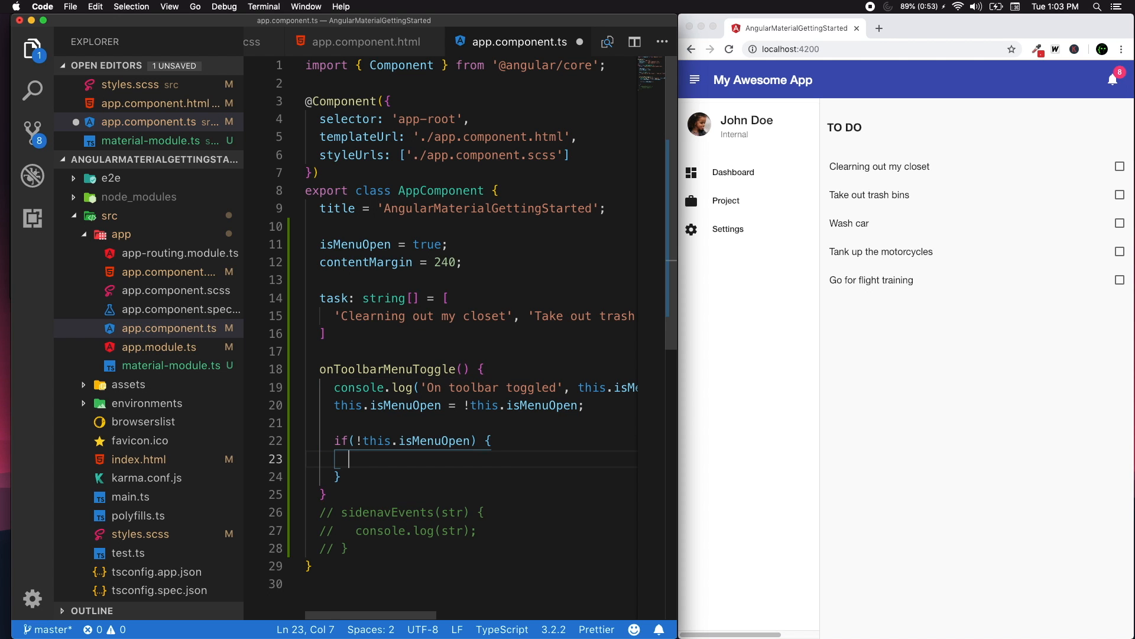
{"action": "type", "text": "this.contentMargin"}
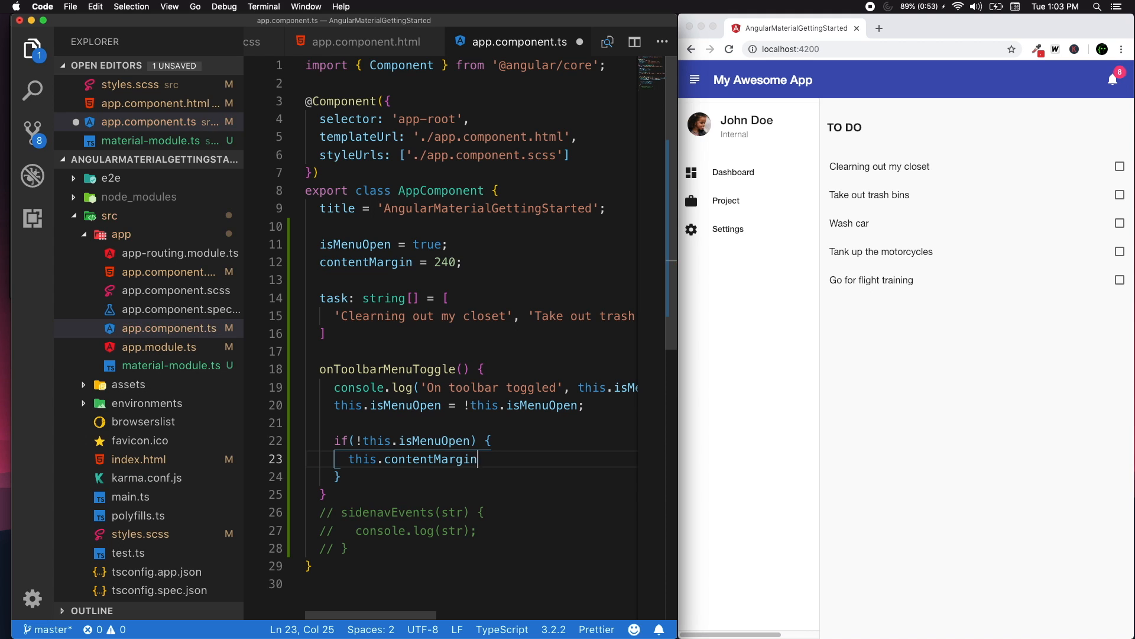
{"action": "type", "text": "= 70;"}
{"action": "left_click", "coordinate": [471, 477]}
{"action": "type", "text": " else {"}
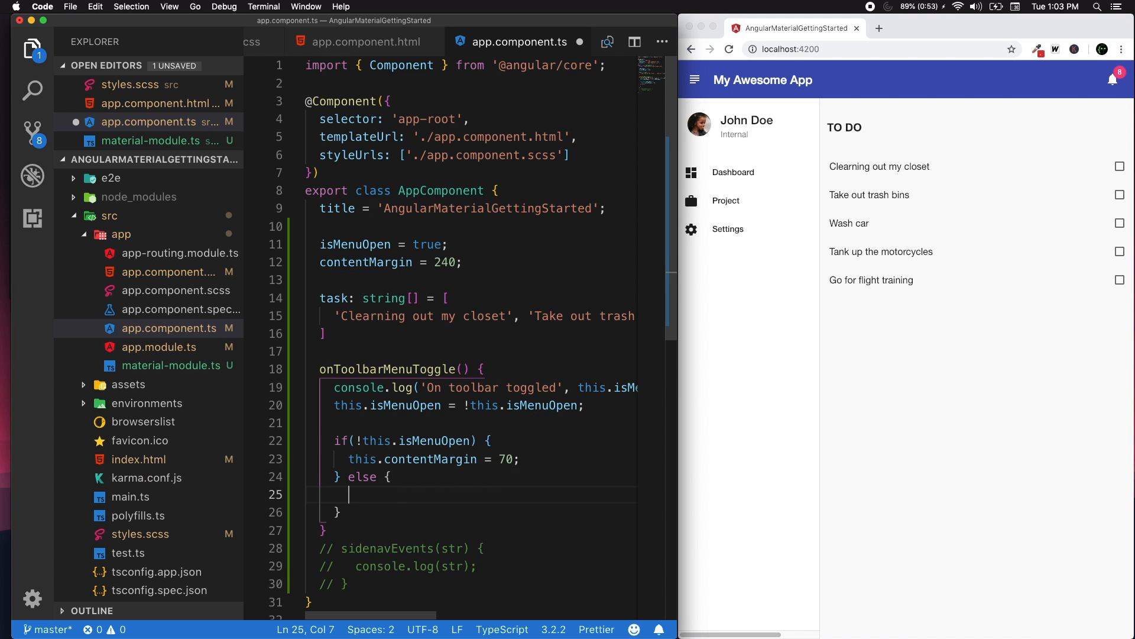
{"action": "type", "text": "this.contentMargin = 240;"}
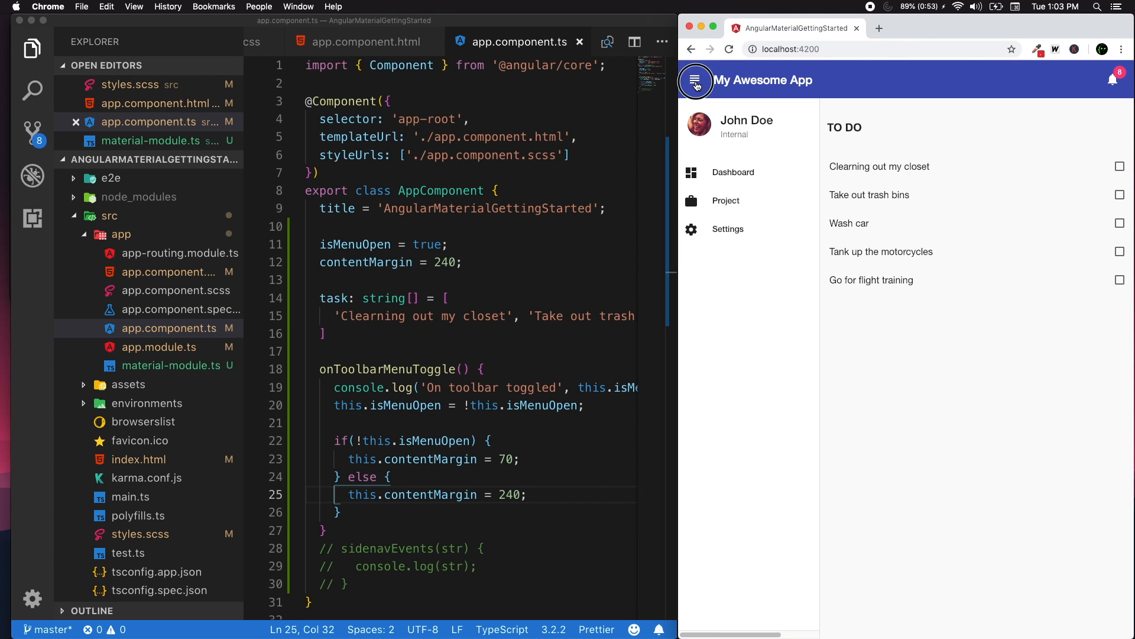
Step: Toggle the hamburger button so the sidenav collapses and the TO DO list shifts left
{"action": "left_click", "coordinate": [694, 81]}
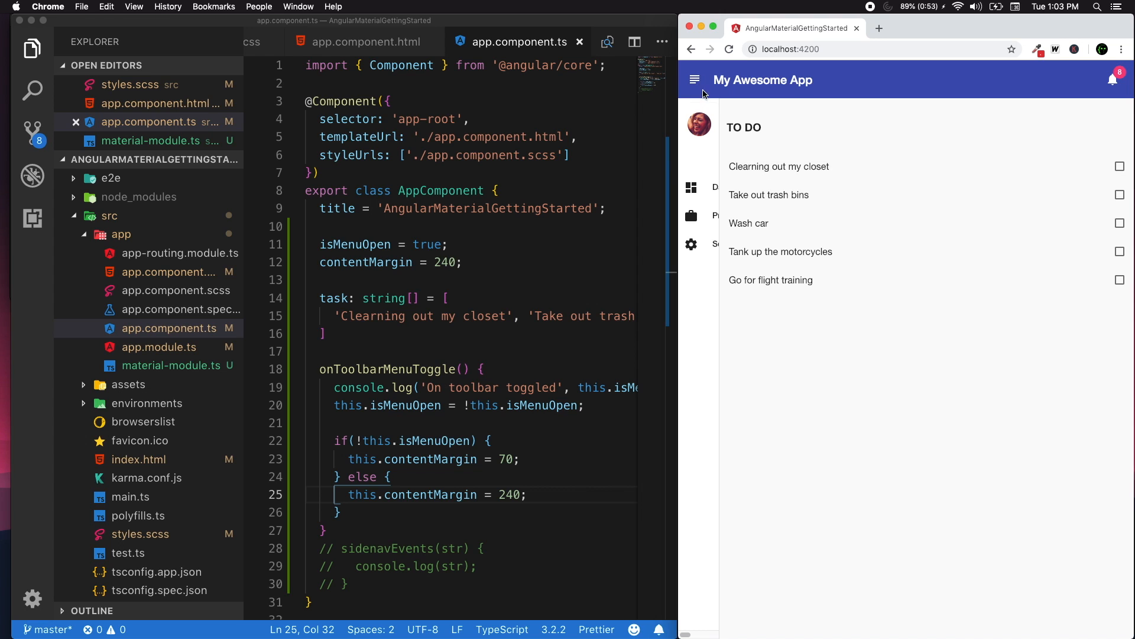
{"action": "mouse_move", "coordinate": [701, 71]}
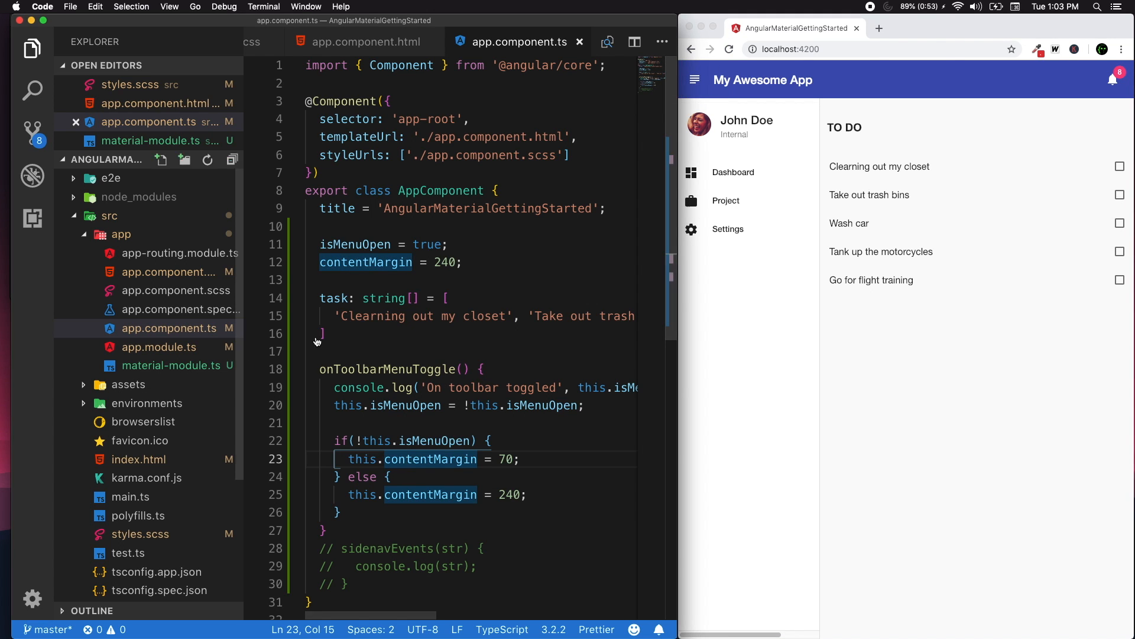
{"action": "left_click", "coordinate": [693, 80]}
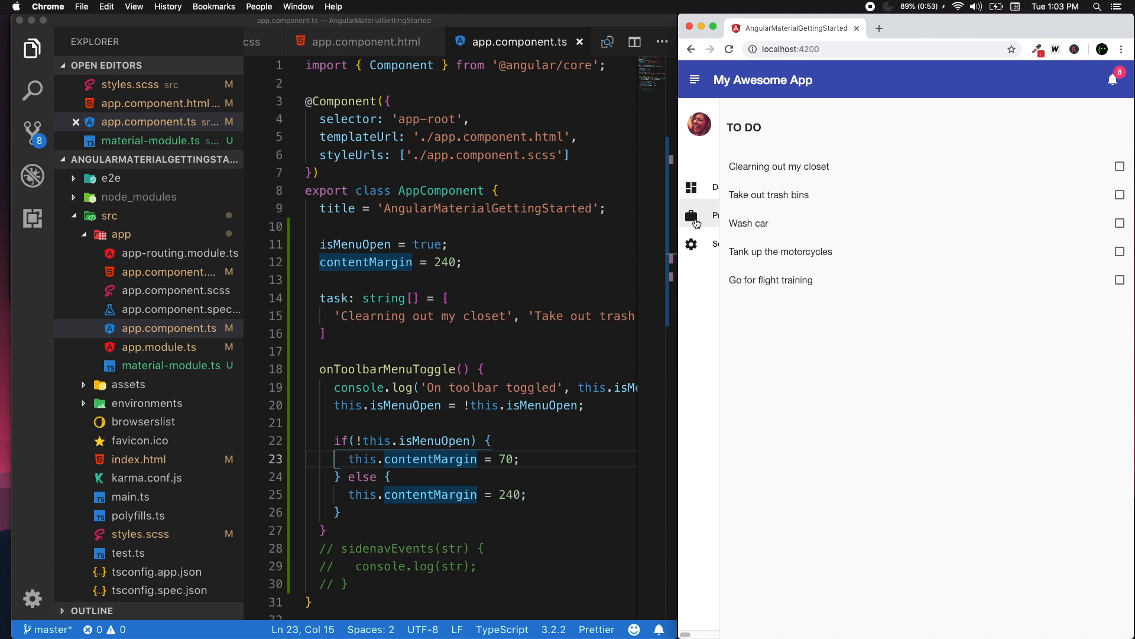
{"action": "mouse_move", "coordinate": [478, 209]}
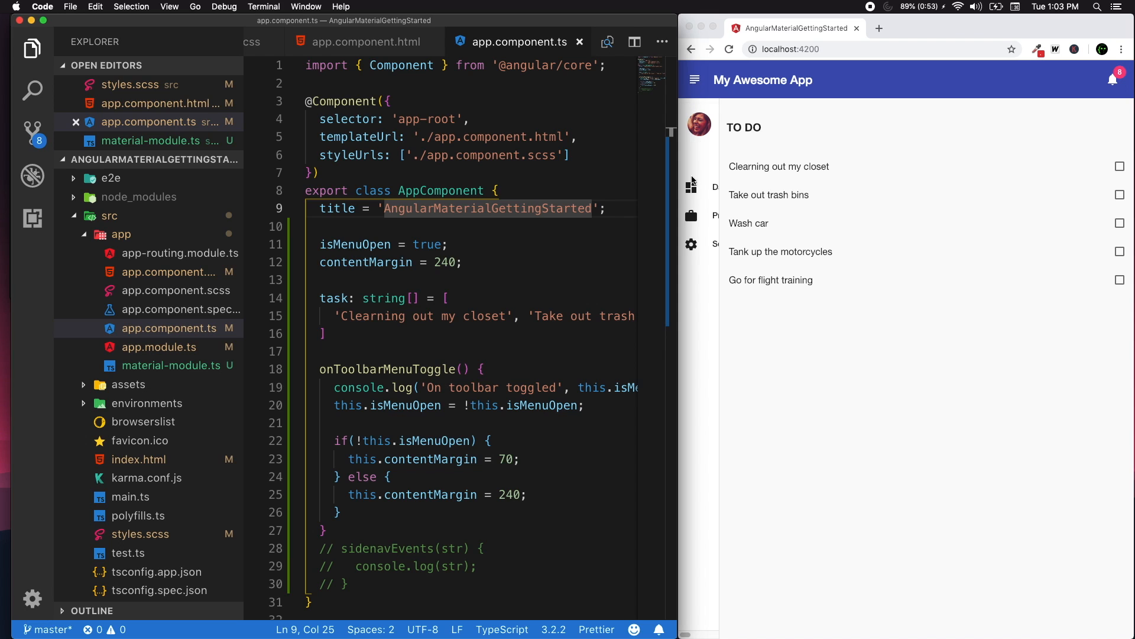
{"action": "mouse_move", "coordinate": [693, 148]}
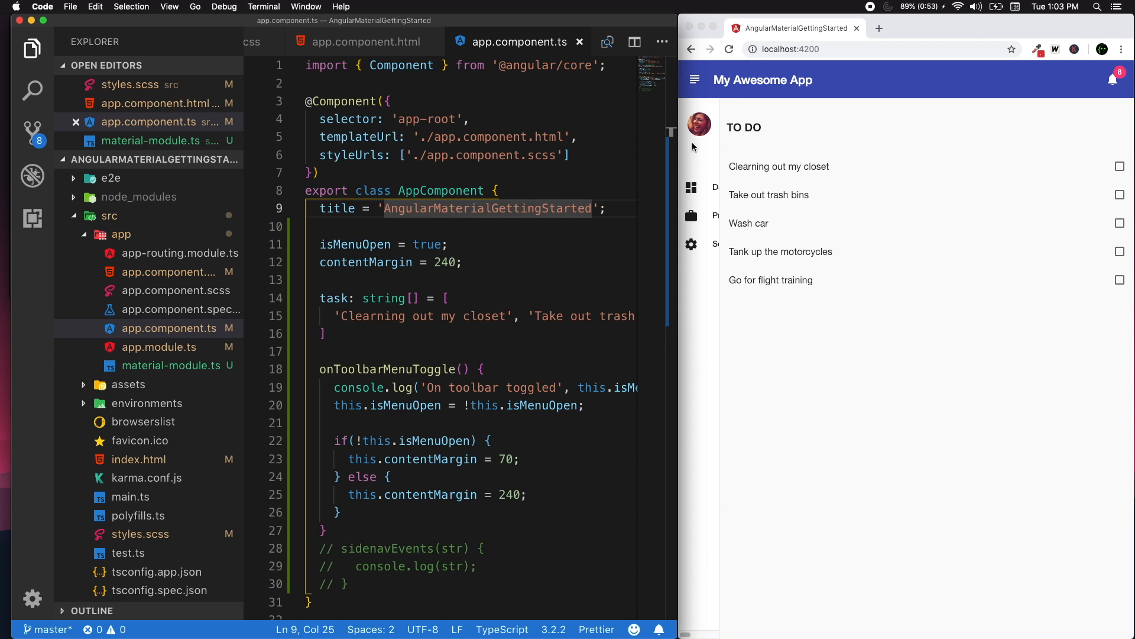
{"action": "mouse_move", "coordinate": [694, 294]}
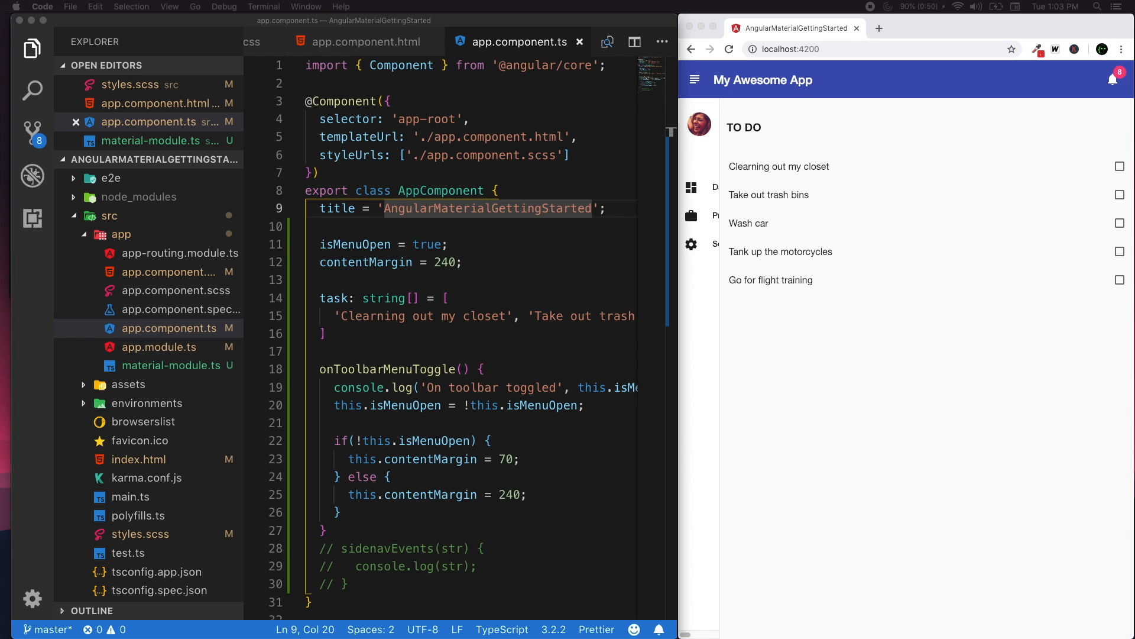
{"action": "mouse_move", "coordinate": [696, 174]}
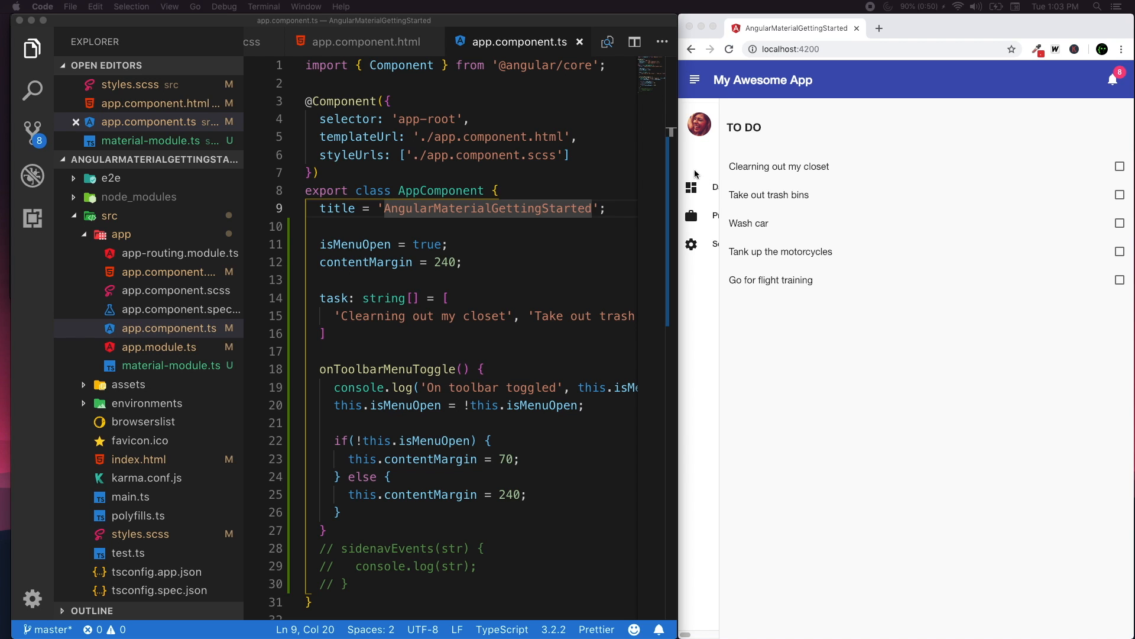
{"action": "mouse_move", "coordinate": [782, 322]}
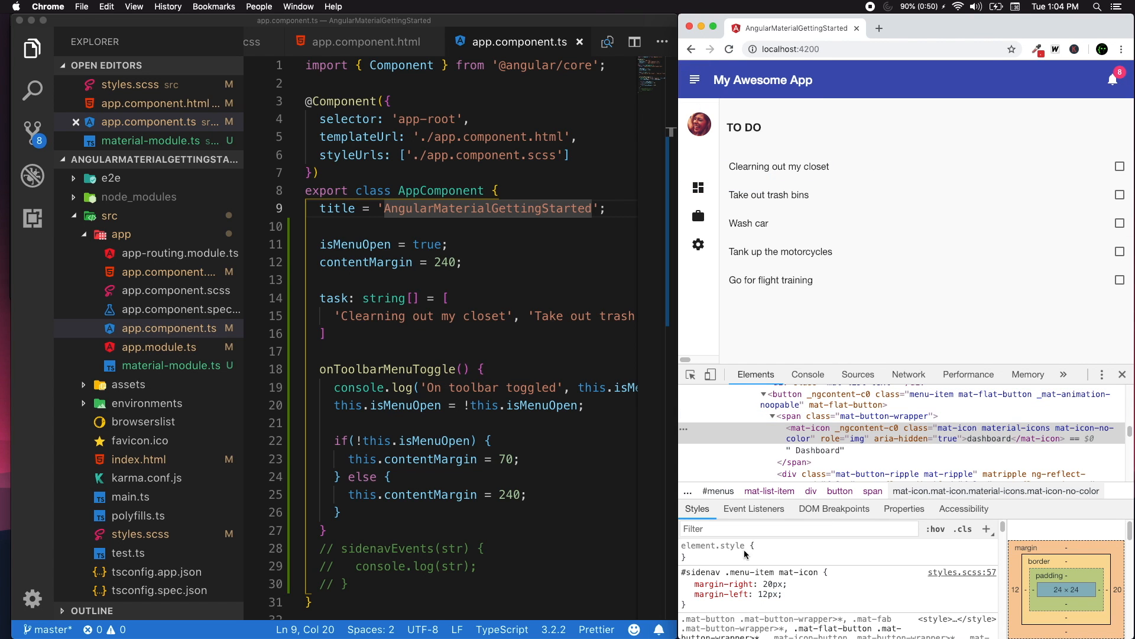
Step: Check the Dashboard icon's trial rule with 20px right and 12px left margins, opening styles.scss
{"action": "left_click", "coordinate": [509, 459]}
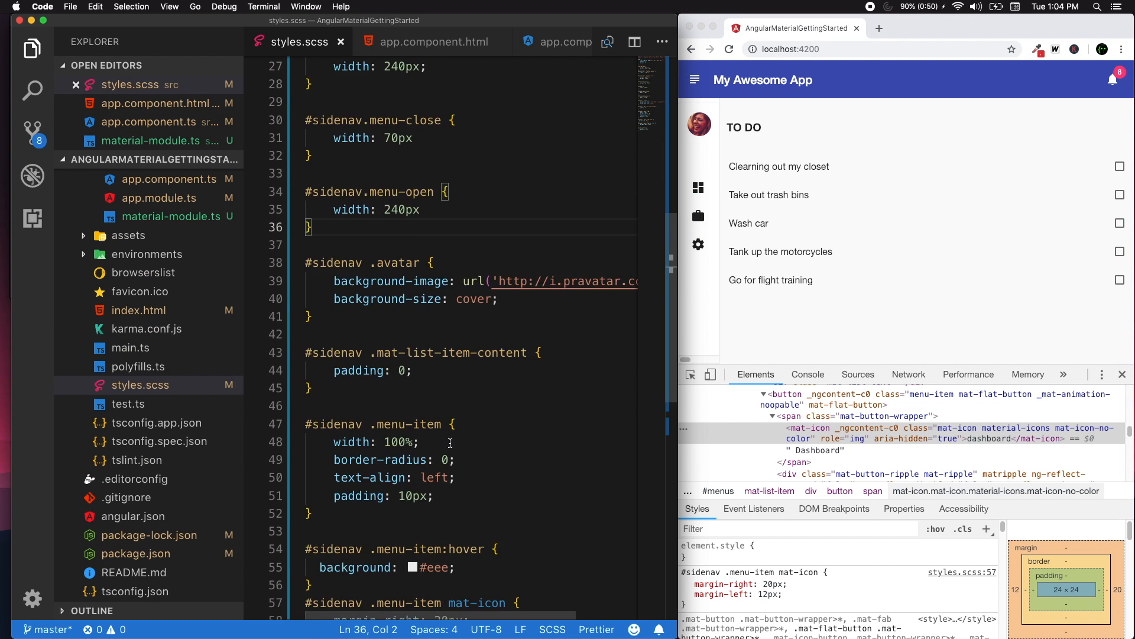
Step: Add margin-left: 12px to the #sidenav .menu-item mat-icon rule in styles.scss
{"action": "scroll", "scroll_direction": "down", "scroll_amount": 3}
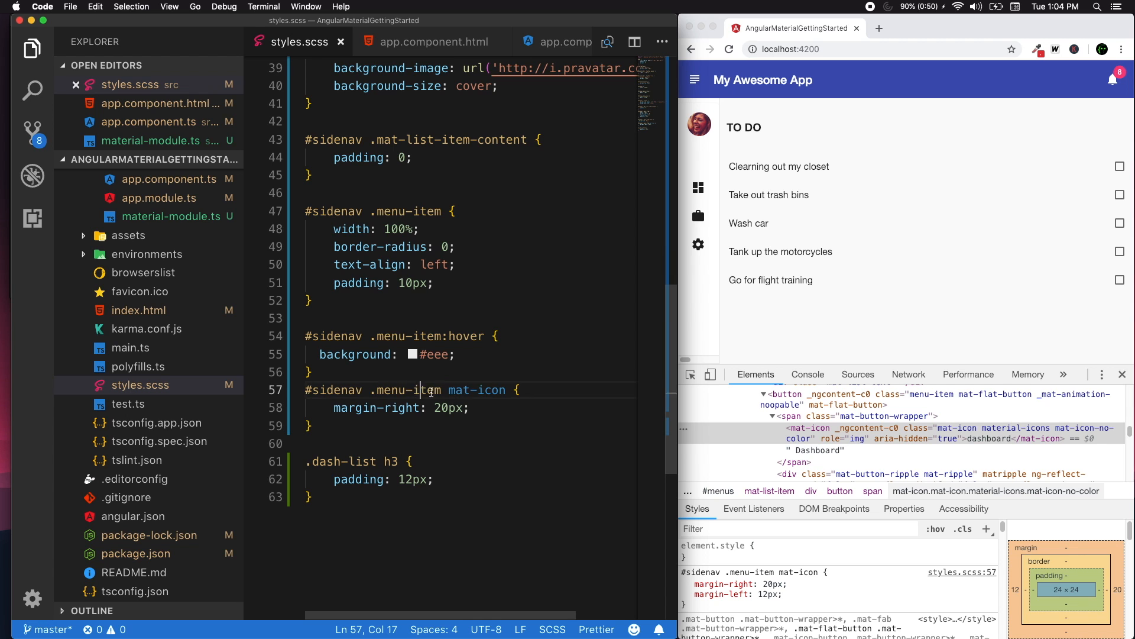
{"action": "left_click", "coordinate": [494, 406]}
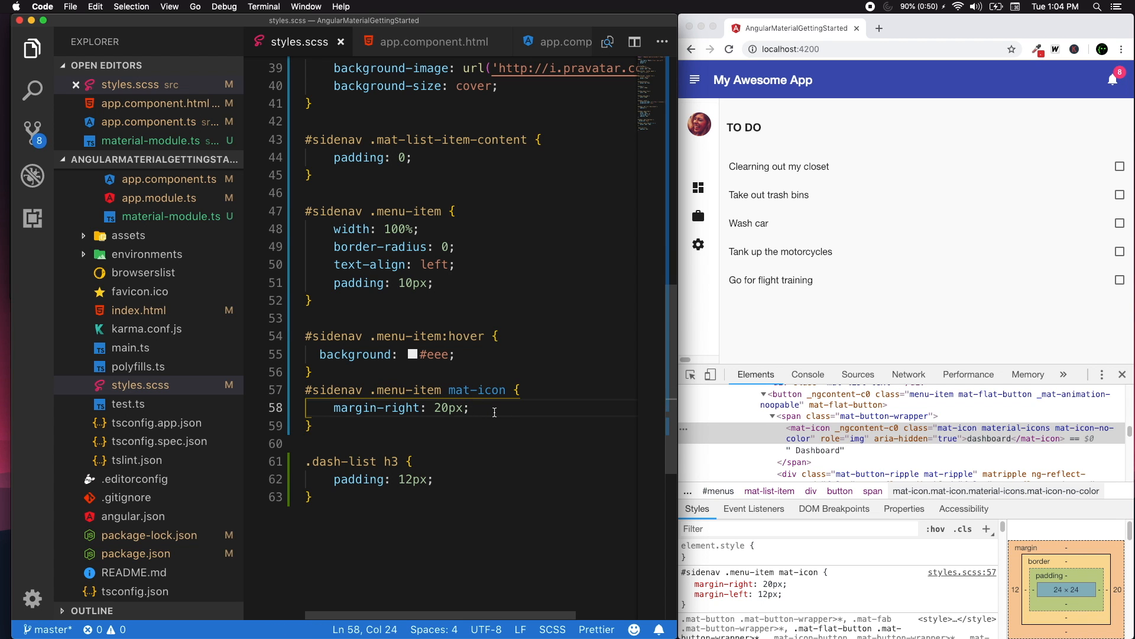
{"action": "type", "text": "margin-left: 12px;"}
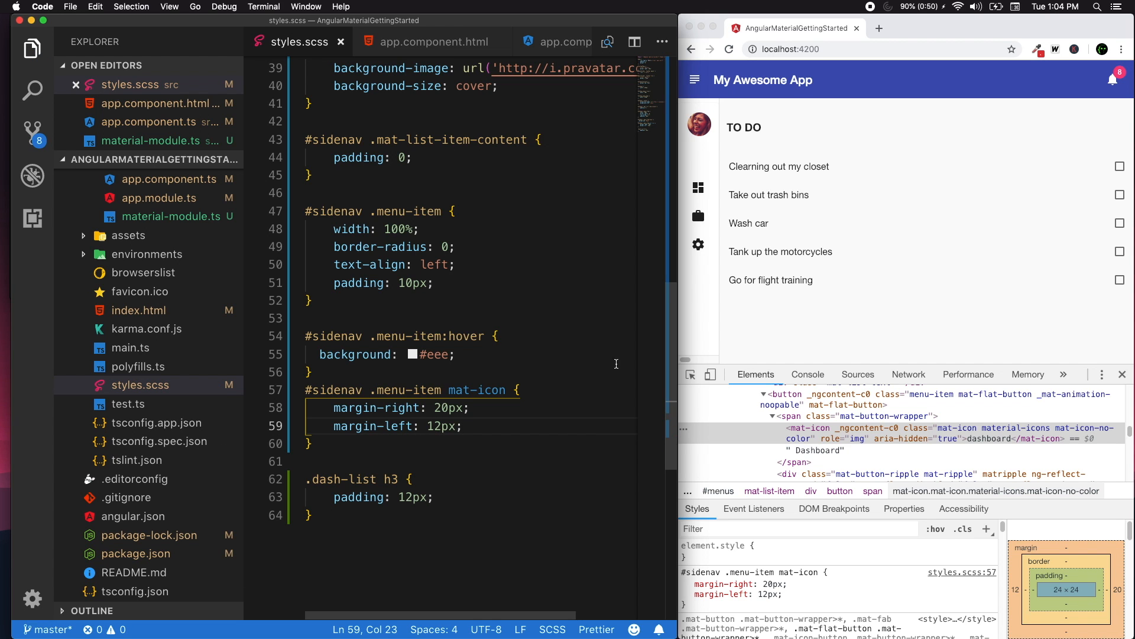
{"action": "left_click", "coordinate": [695, 79]}
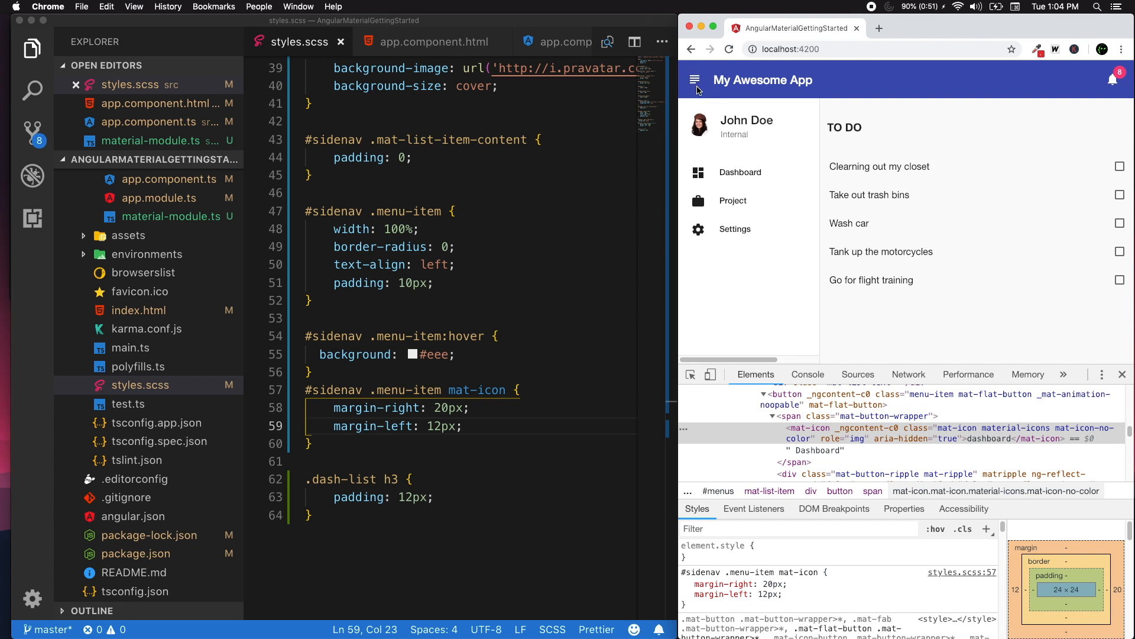
Step: Collapse the sidenav to the 70px icon rail to check icon indentation, then return to the .menu-item rule
{"action": "left_click", "coordinate": [694, 80]}
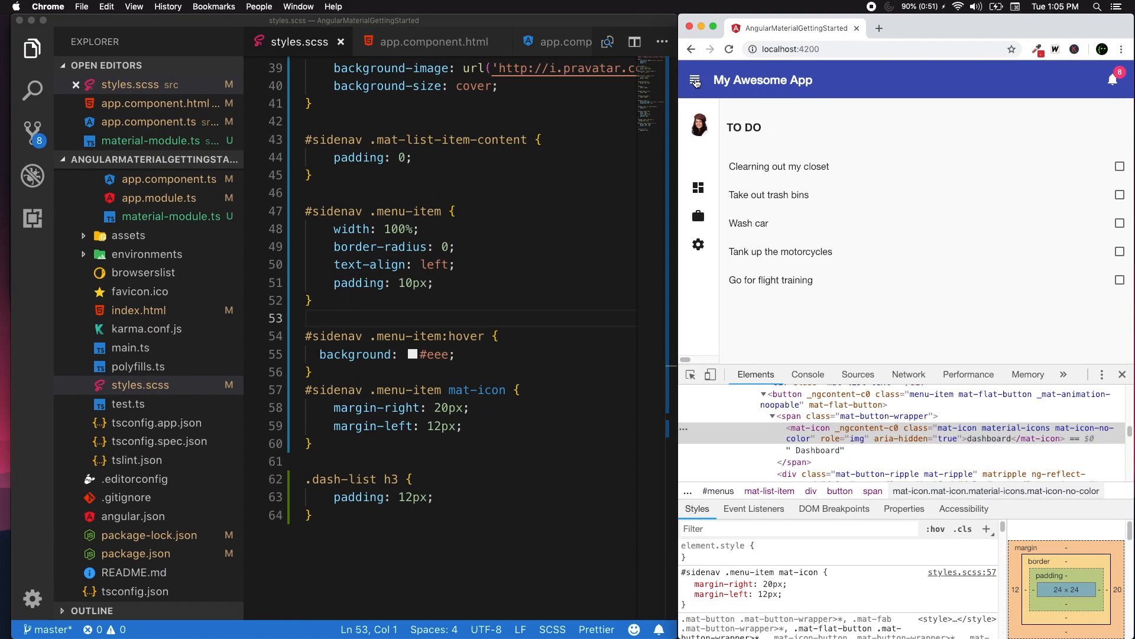
{"action": "left_click", "coordinate": [504, 227]}
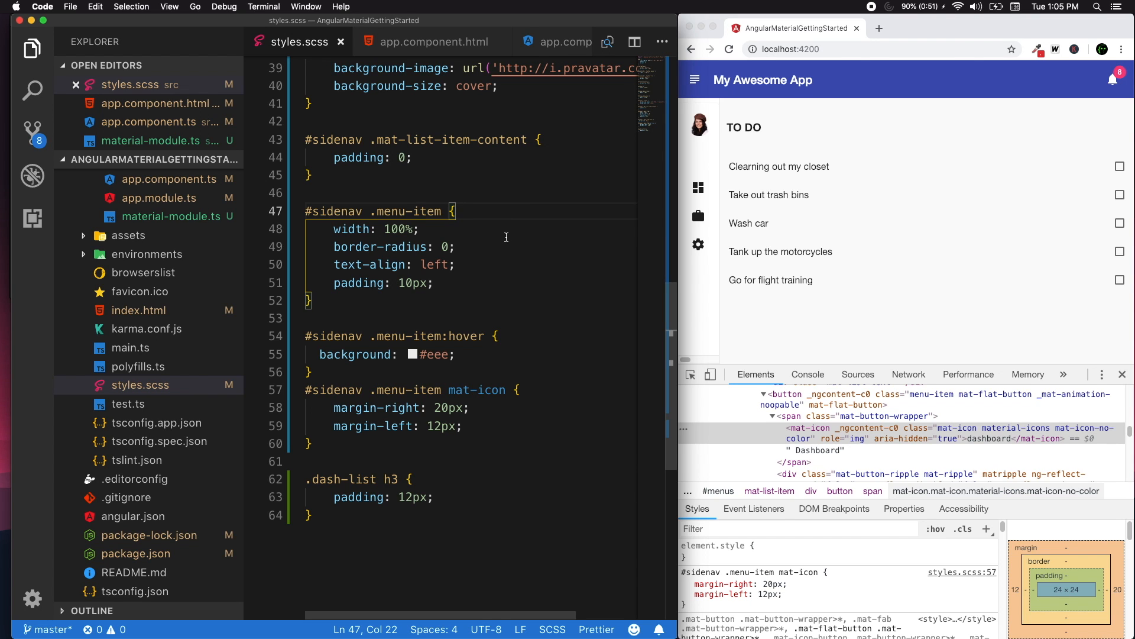
{"action": "mouse_move", "coordinate": [478, 237]}
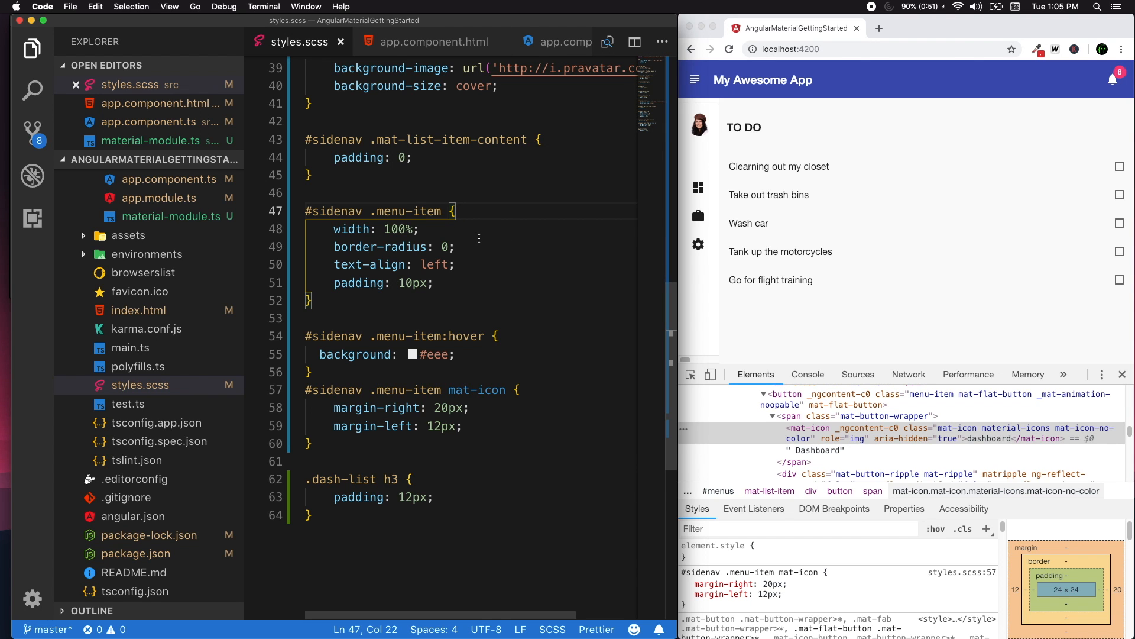
{"action": "mouse_move", "coordinate": [477, 312]}
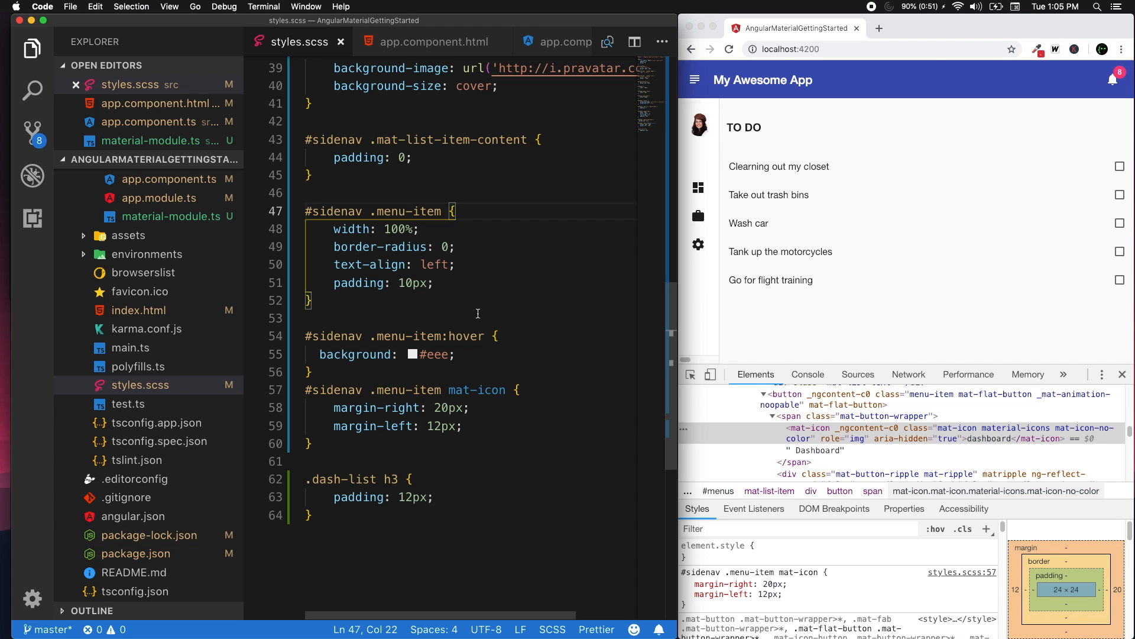